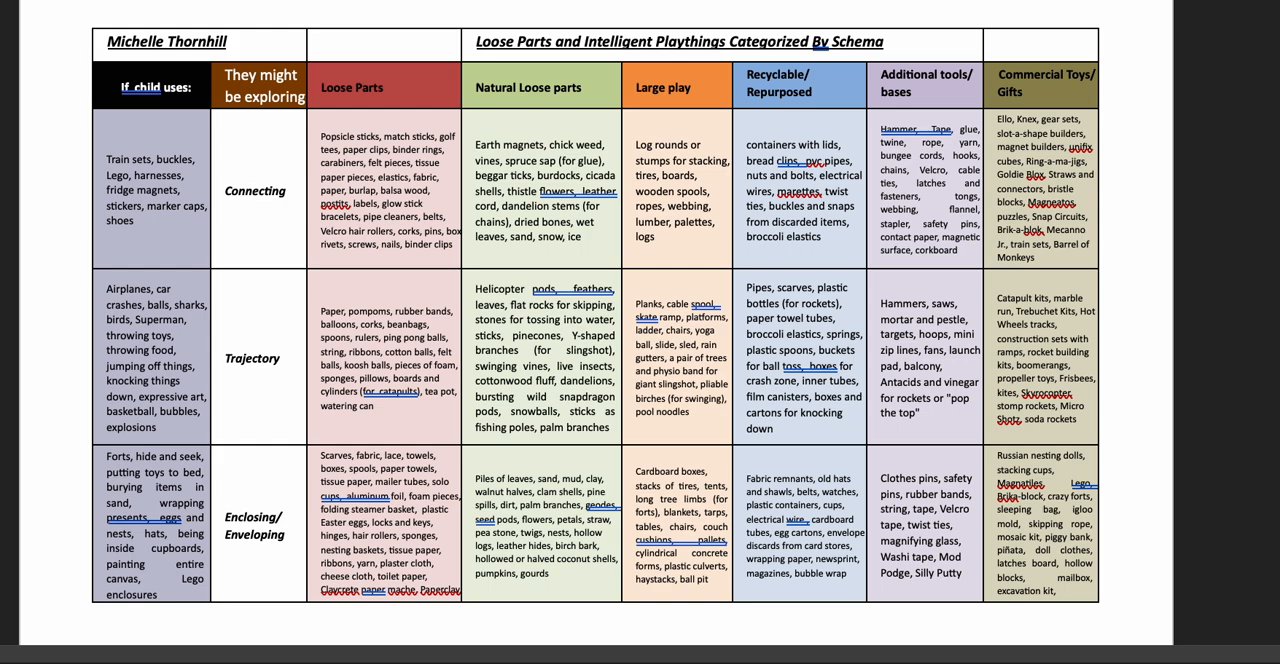
{"action": "scroll", "scroll_direction": "down", "scroll_amount": 3}
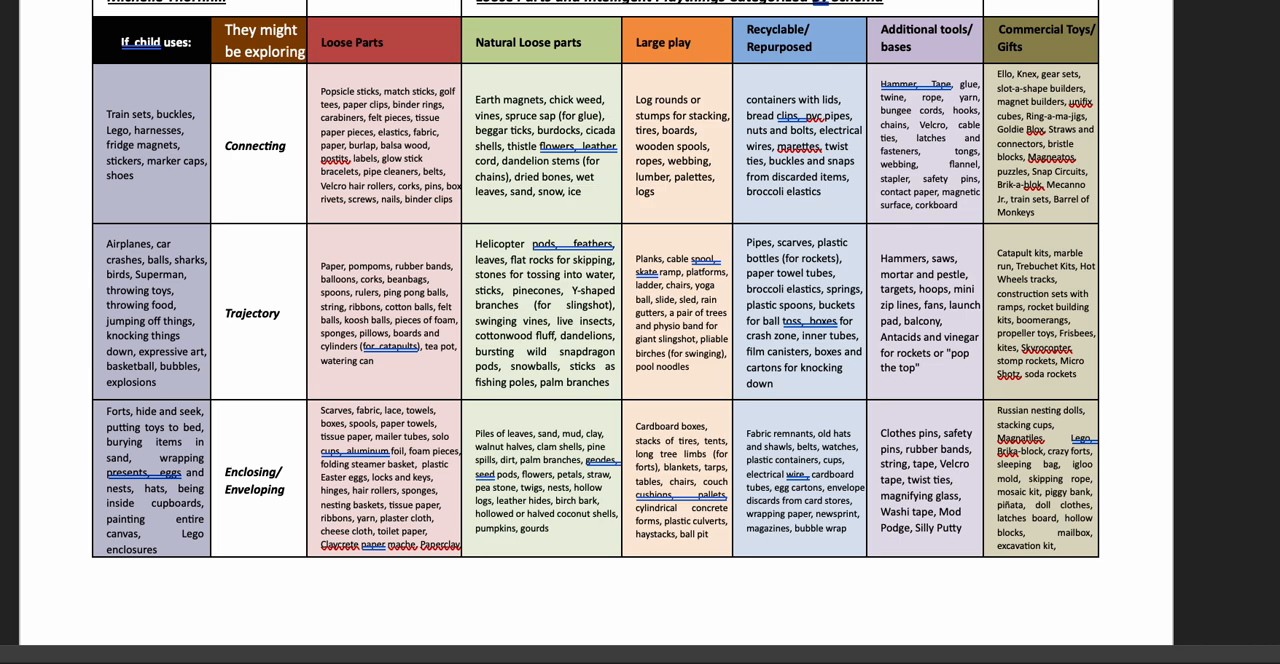
{"action": "scroll", "scroll_direction": "down", "scroll_amount": 3}
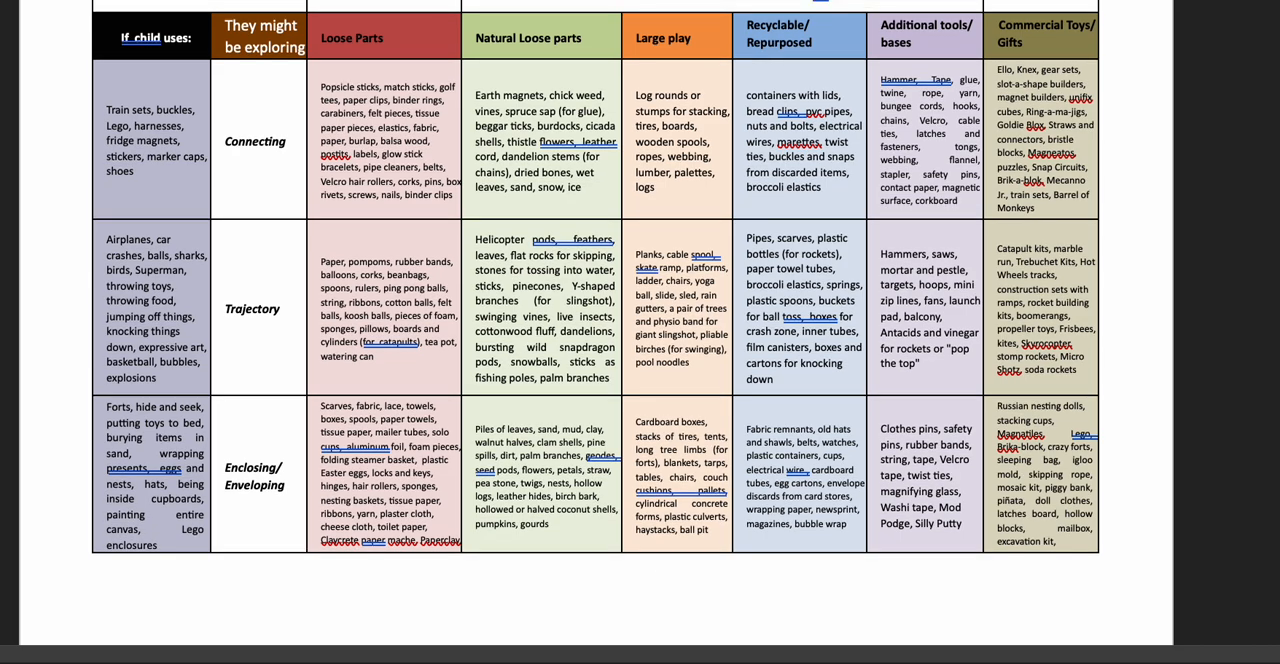
{"action": "mouse_move", "coordinate": [422, 90]}
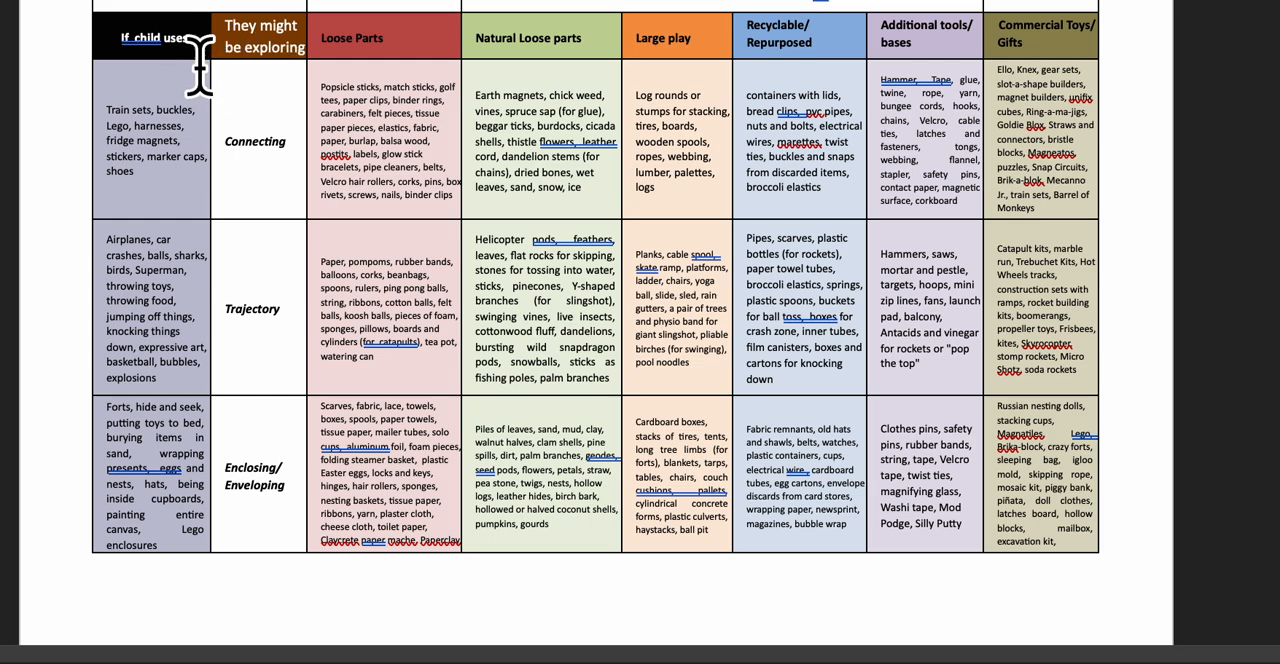
{"action": "mouse_move", "coordinate": [198, 60]}
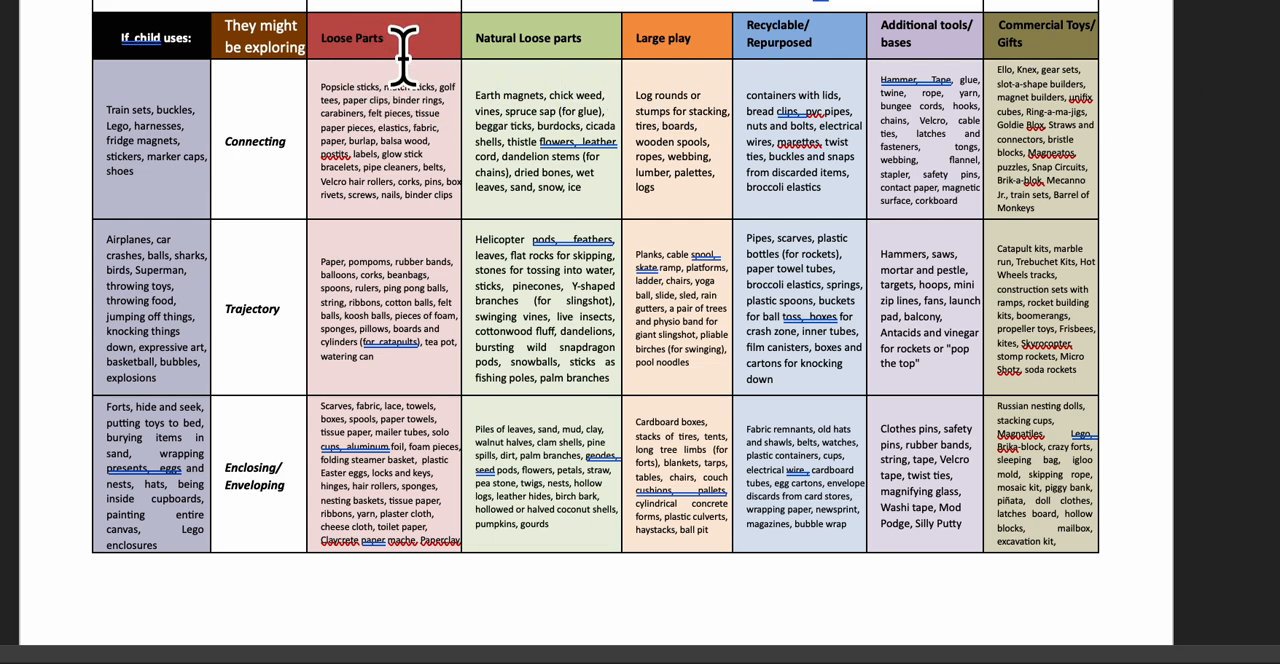
{"action": "mouse_move", "coordinate": [548, 50]}
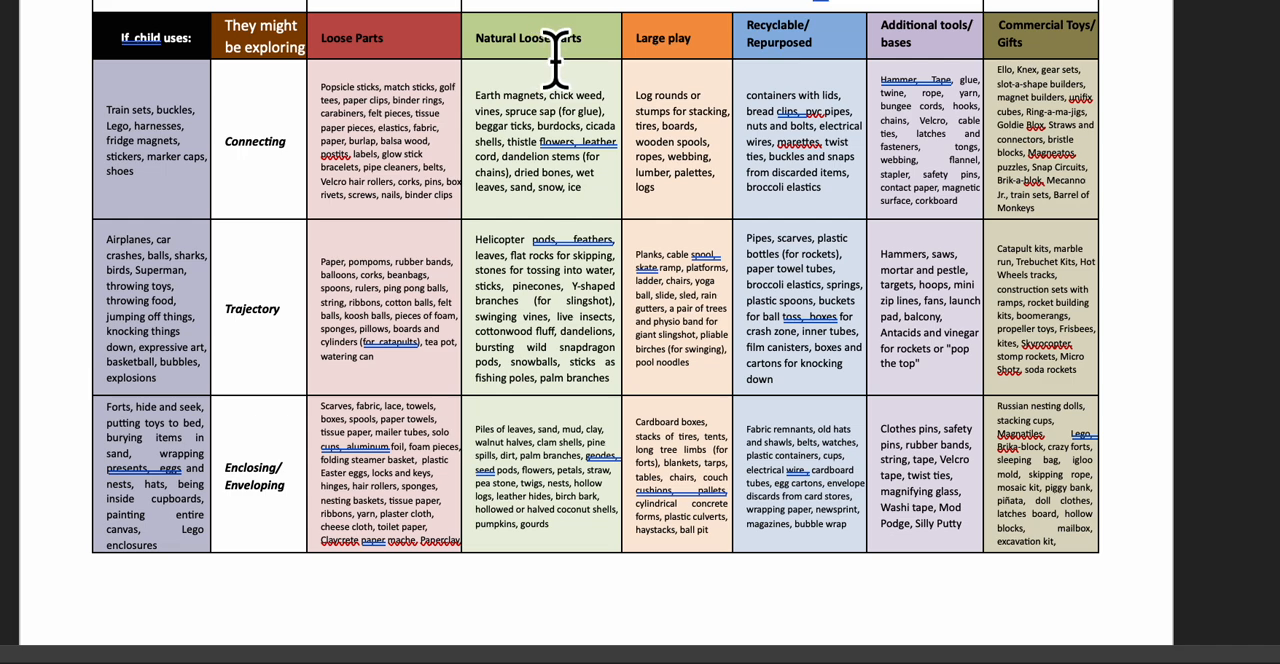
{"action": "mouse_move", "coordinate": [710, 75]}
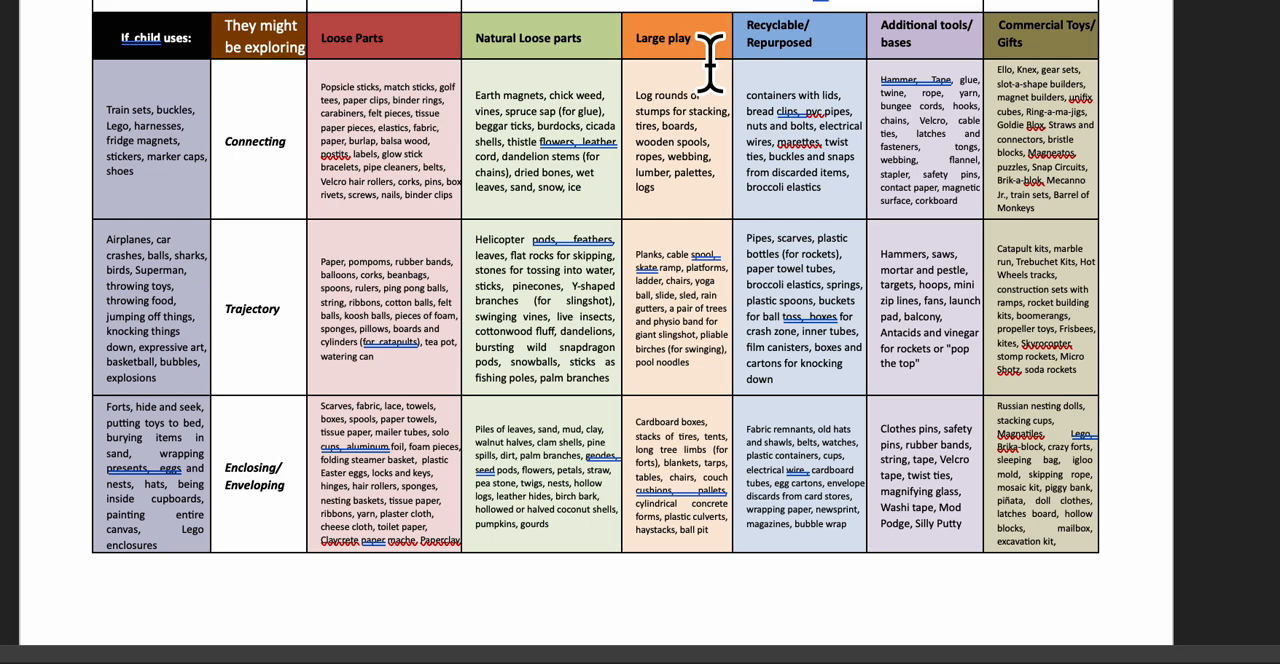
{"action": "mouse_move", "coordinate": [800, 55]}
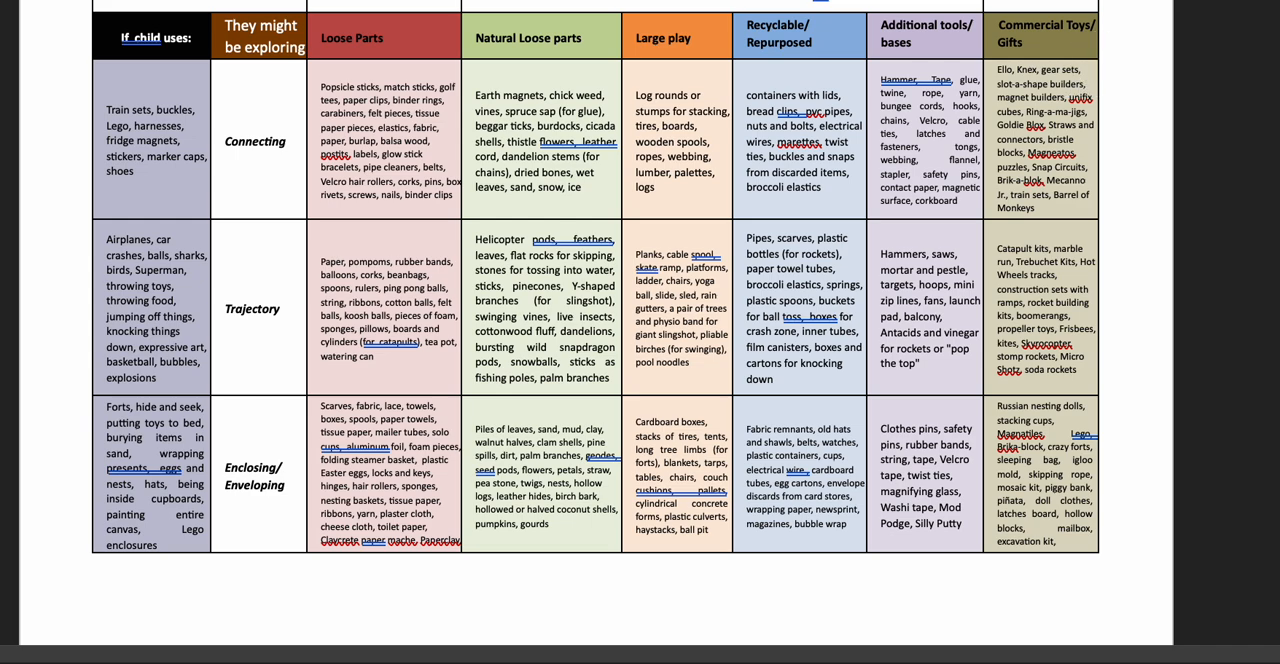
{"action": "scroll", "scroll_direction": "down", "scroll_amount": 3}
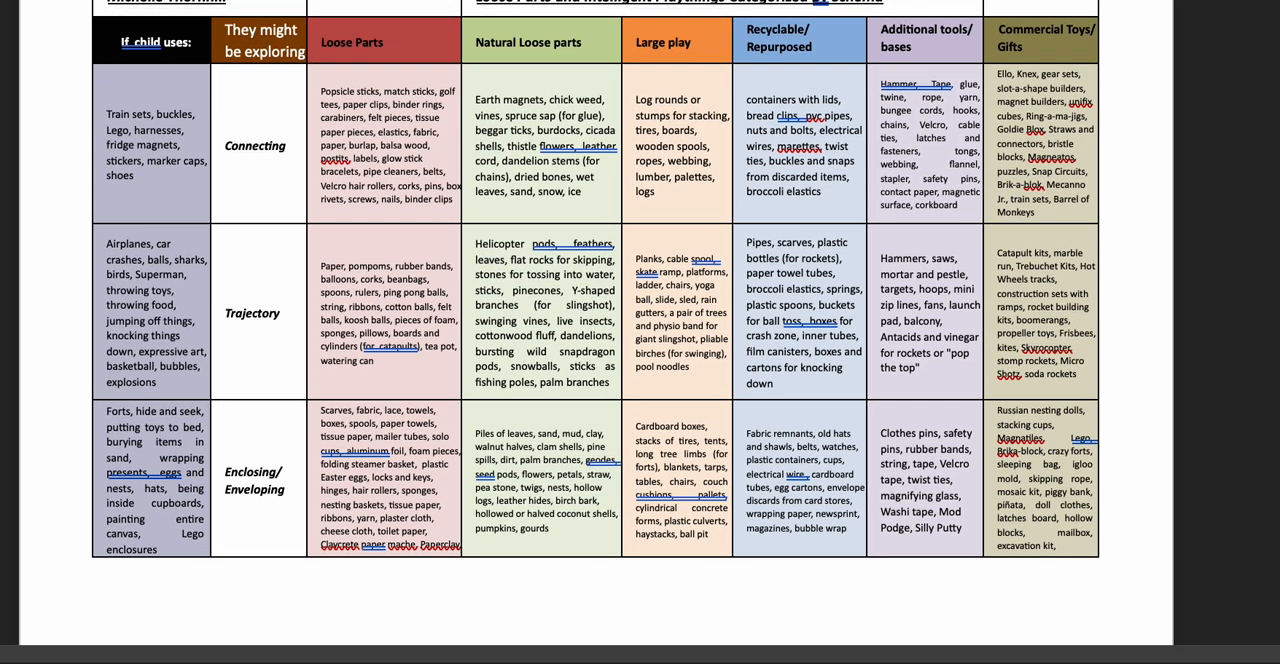
{"action": "scroll", "scroll_direction": "down", "scroll_amount": 3}
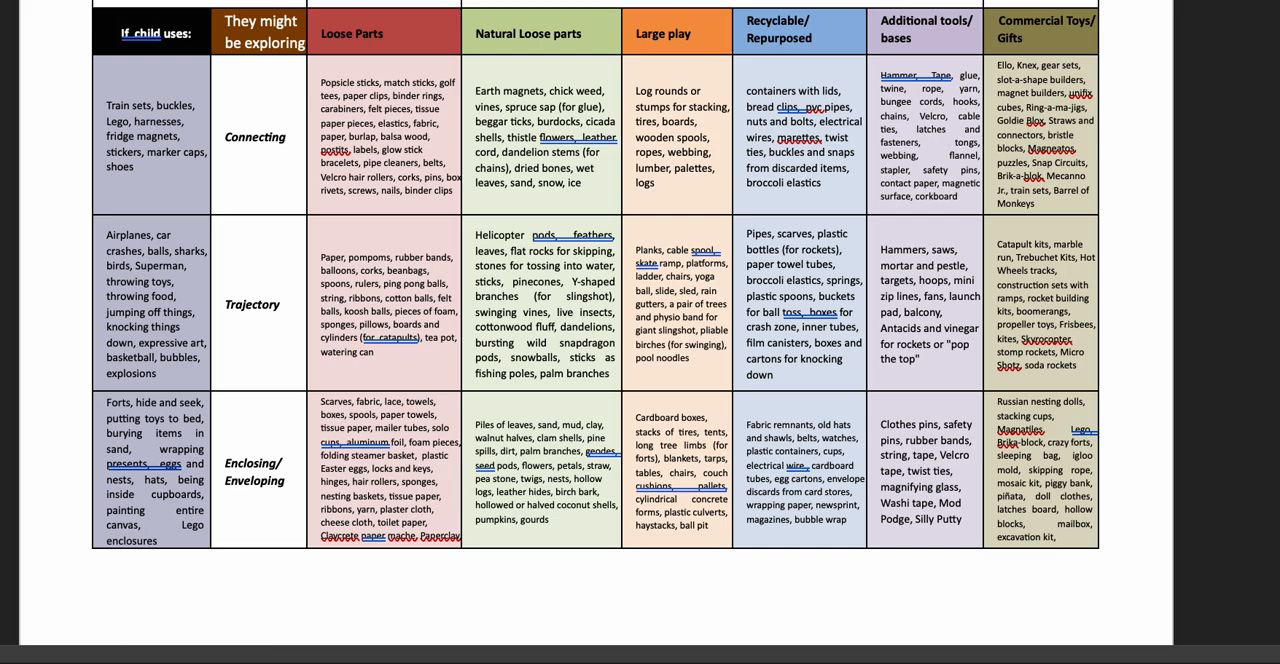
{"action": "scroll", "scroll_direction": "down", "scroll_amount": 3}
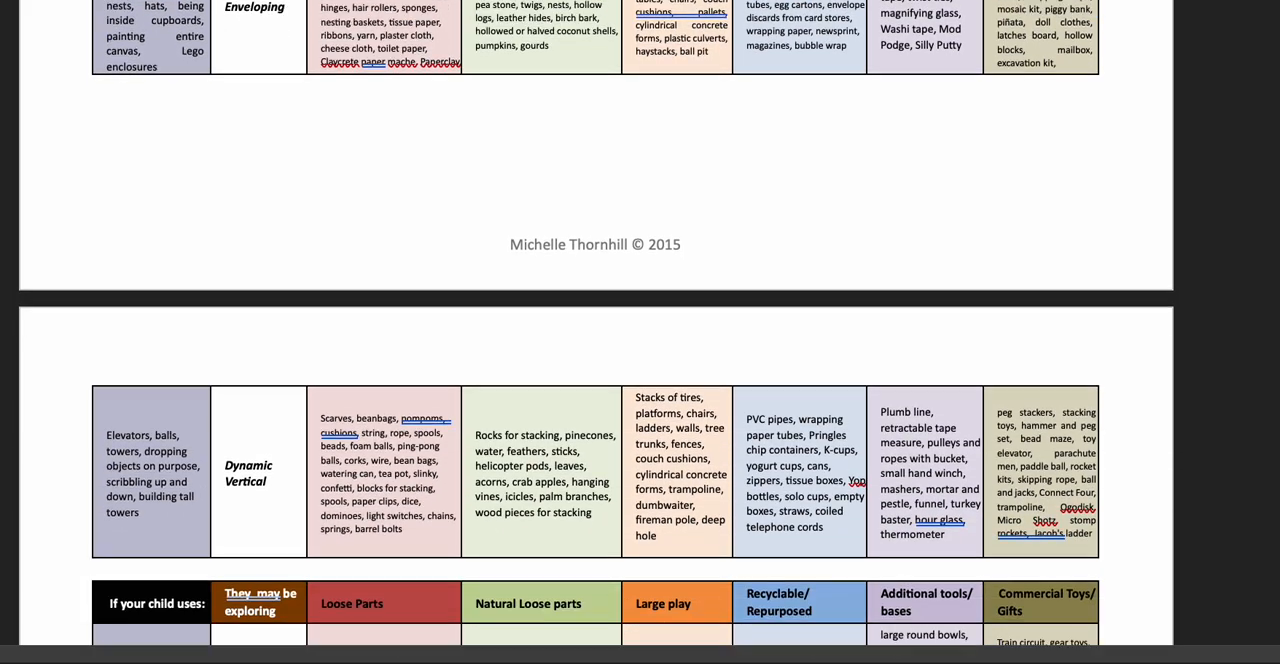
{"action": "scroll", "scroll_direction": "down", "scroll_amount": 3}
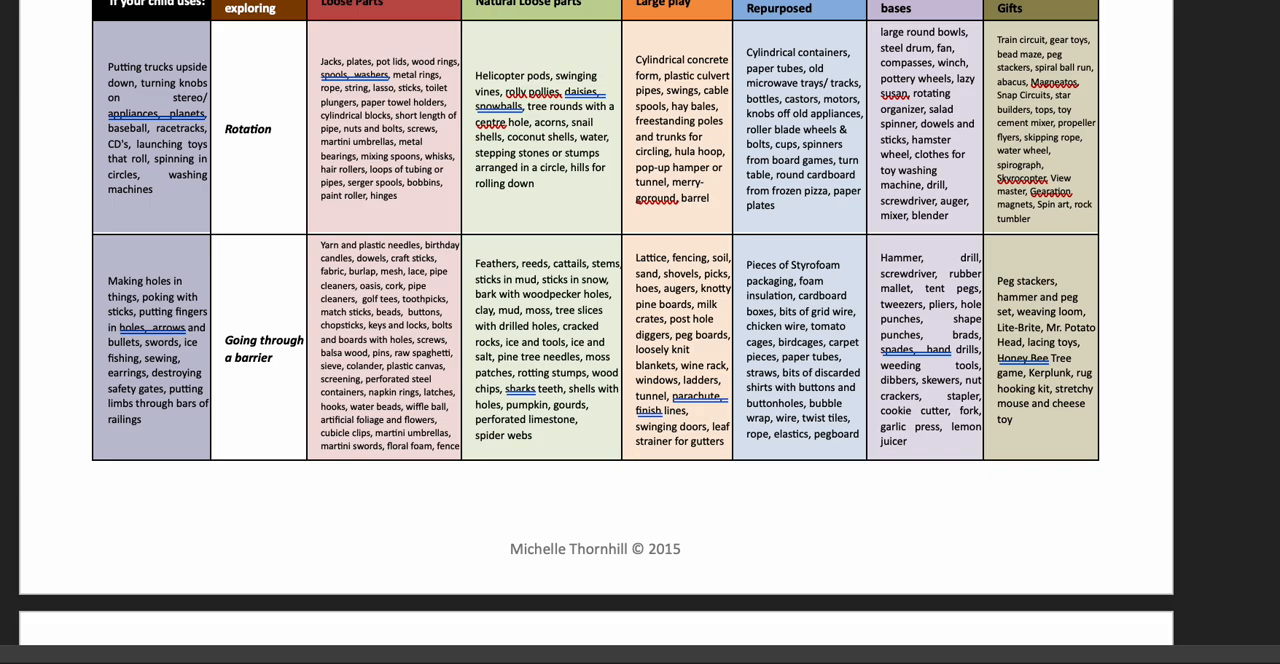
{"action": "scroll", "scroll_direction": "down", "scroll_amount": 3}
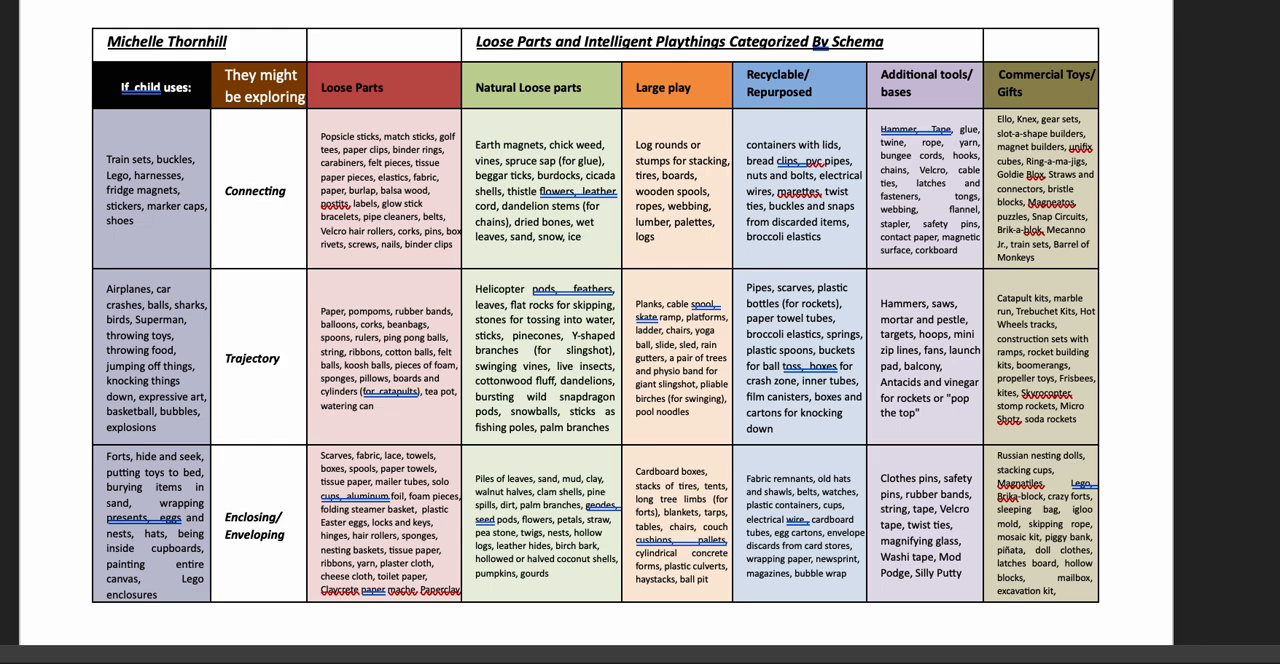
{"action": "scroll", "scroll_direction": "down", "scroll_amount": 3}
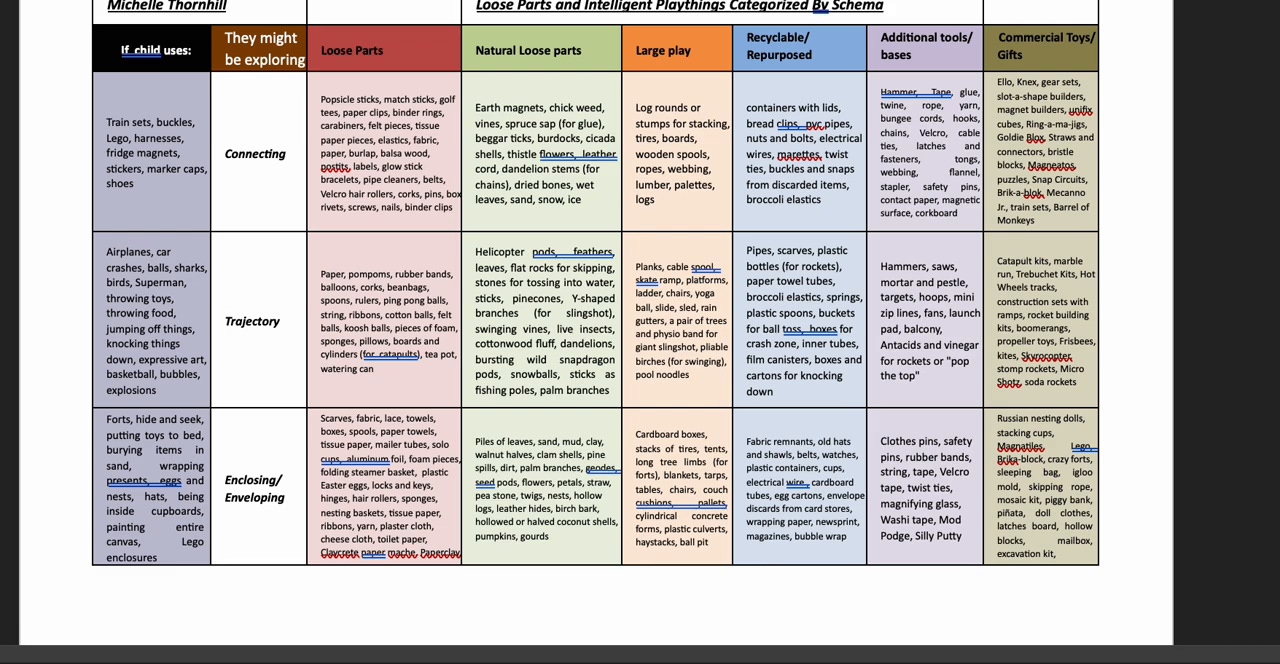
{"action": "scroll", "scroll_direction": "down", "scroll_amount": 3}
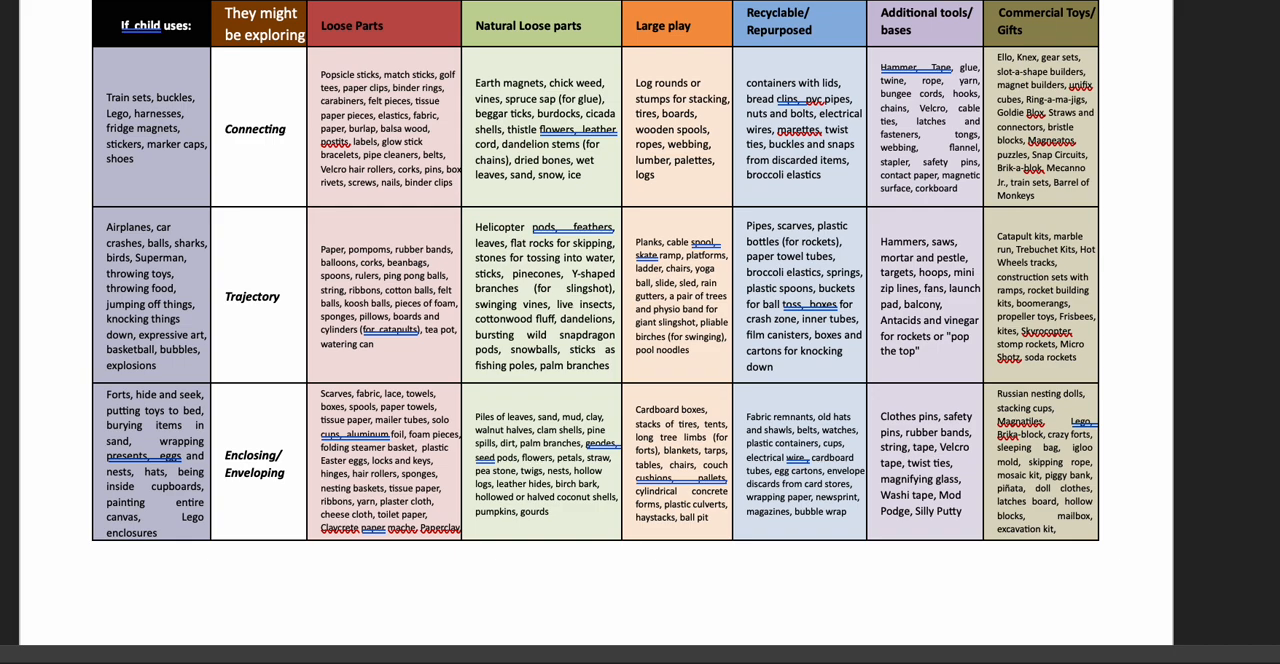
{"action": "mouse_move", "coordinate": [1226, 96]}
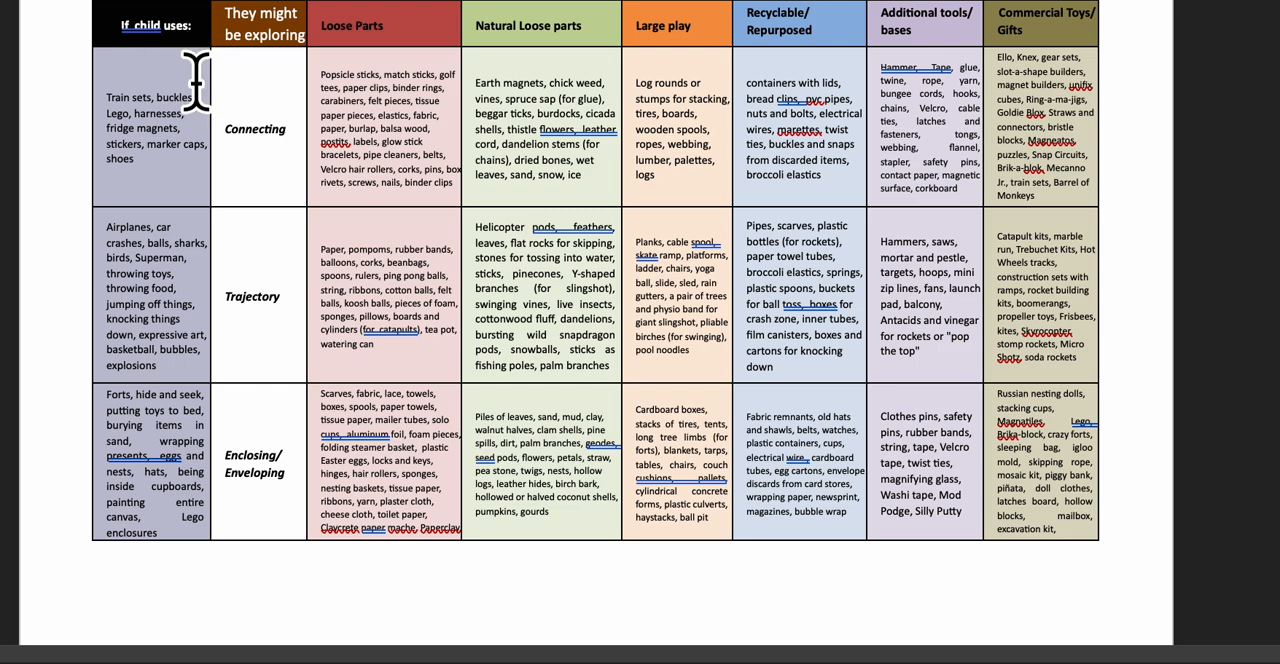
{"action": "mouse_move", "coordinate": [280, 128]}
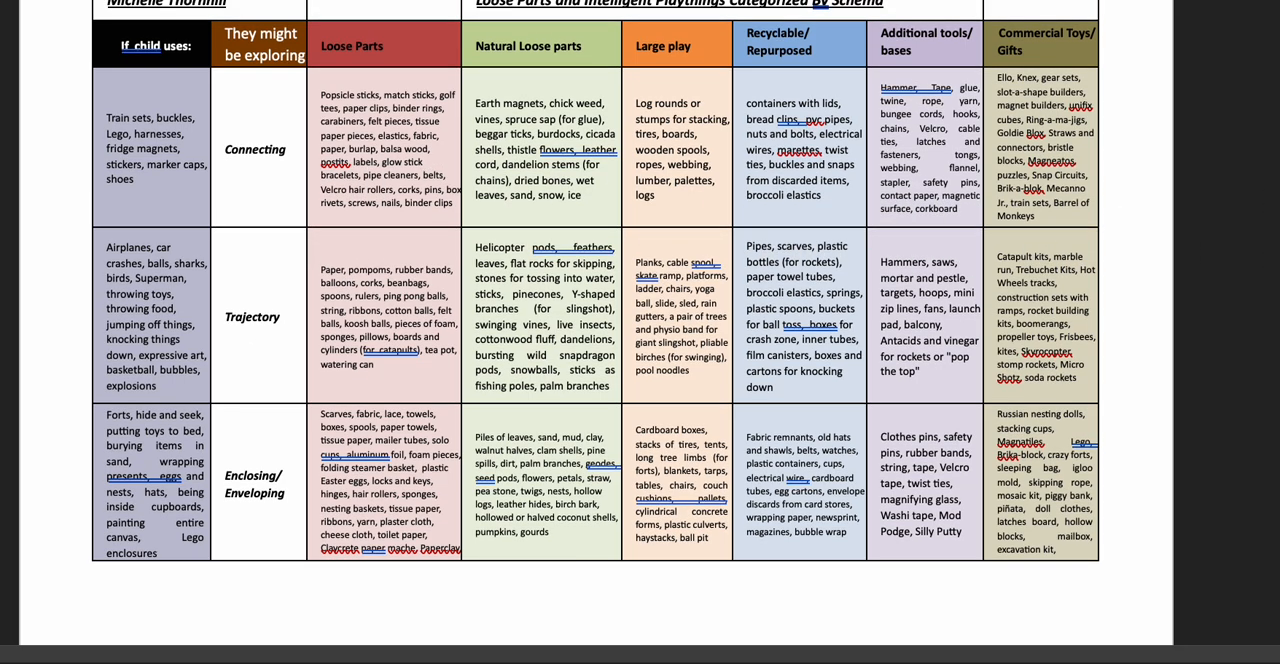
{"action": "scroll", "scroll_direction": "down", "scroll_amount": 3}
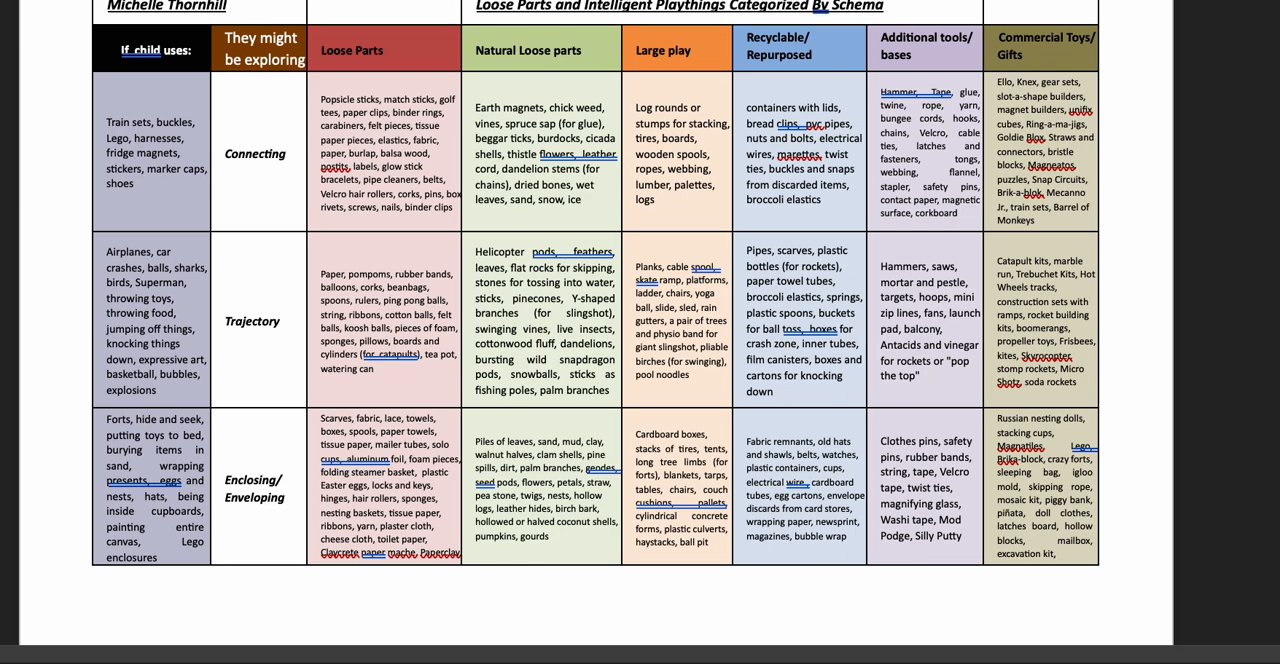
{"action": "scroll", "scroll_direction": "down", "scroll_amount": 3}
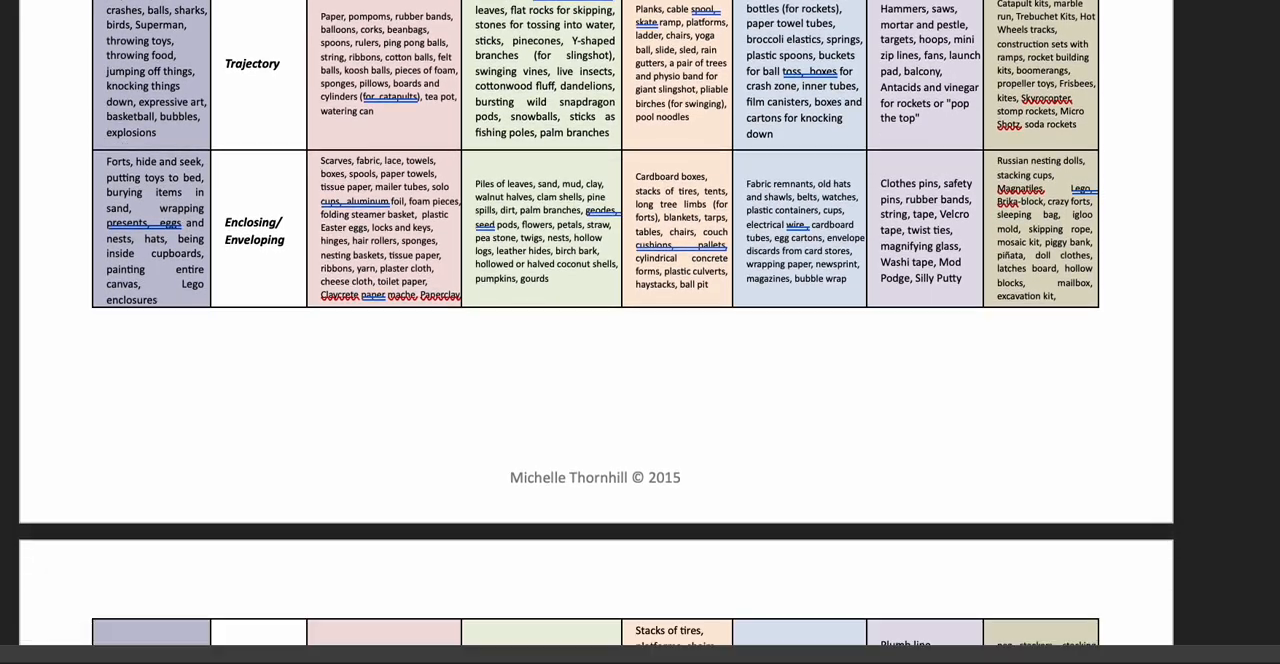
{"action": "scroll", "scroll_direction": "down", "scroll_amount": 3}
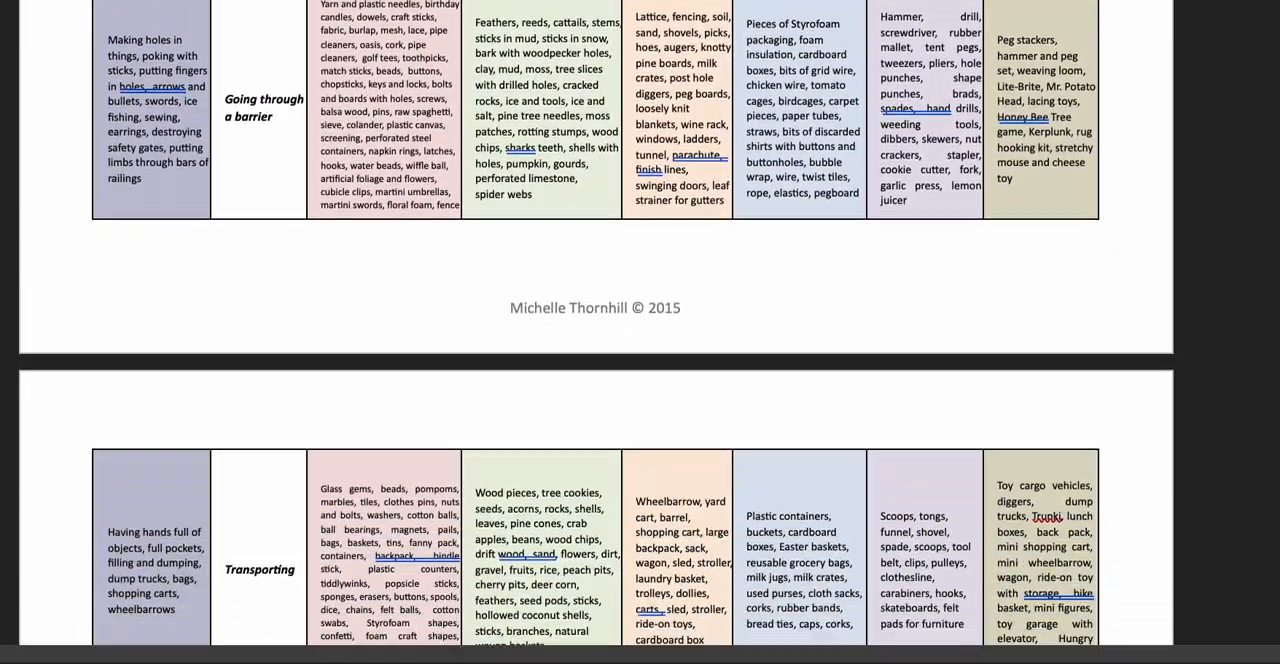
{"action": "scroll", "scroll_direction": "down", "scroll_amount": 3}
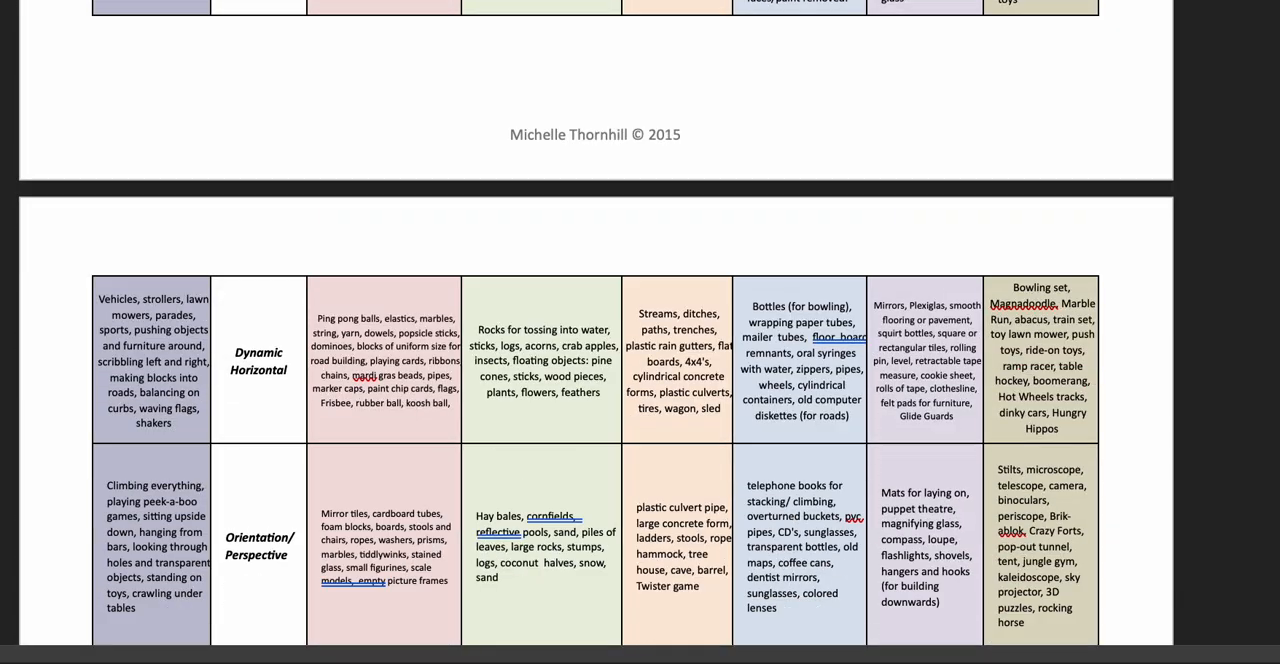
{"action": "scroll", "scroll_direction": "down", "scroll_amount": 3}
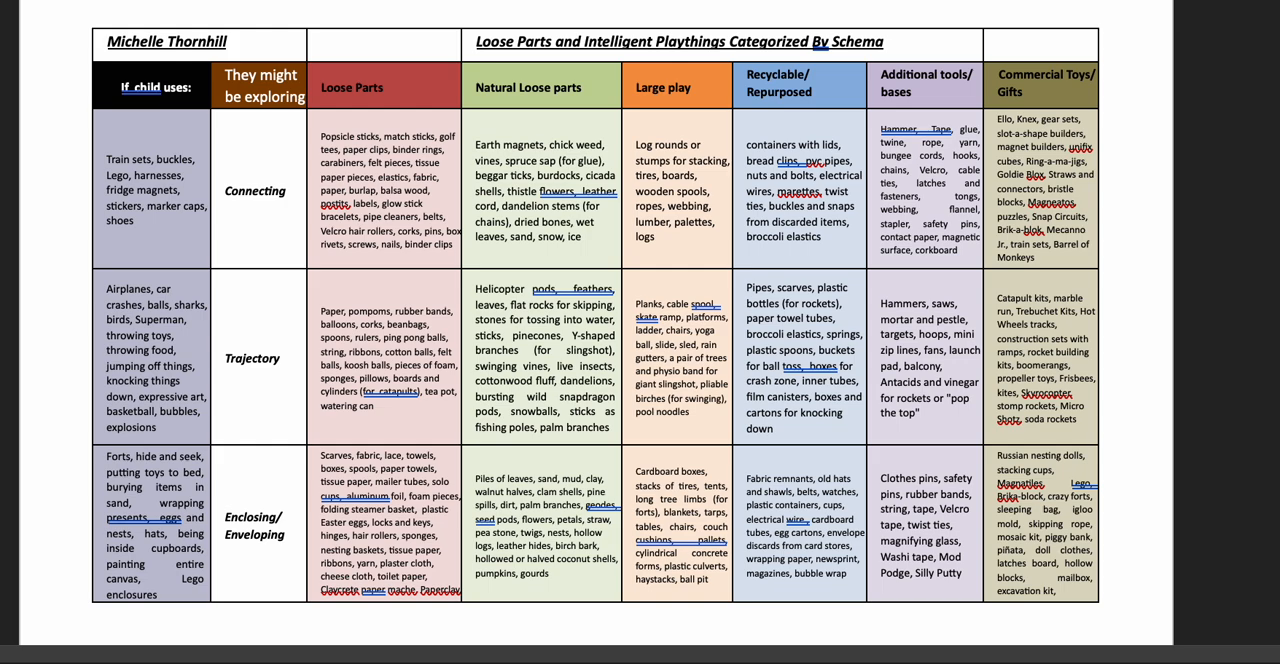
{"action": "scroll", "scroll_direction": "down", "scroll_amount": 3}
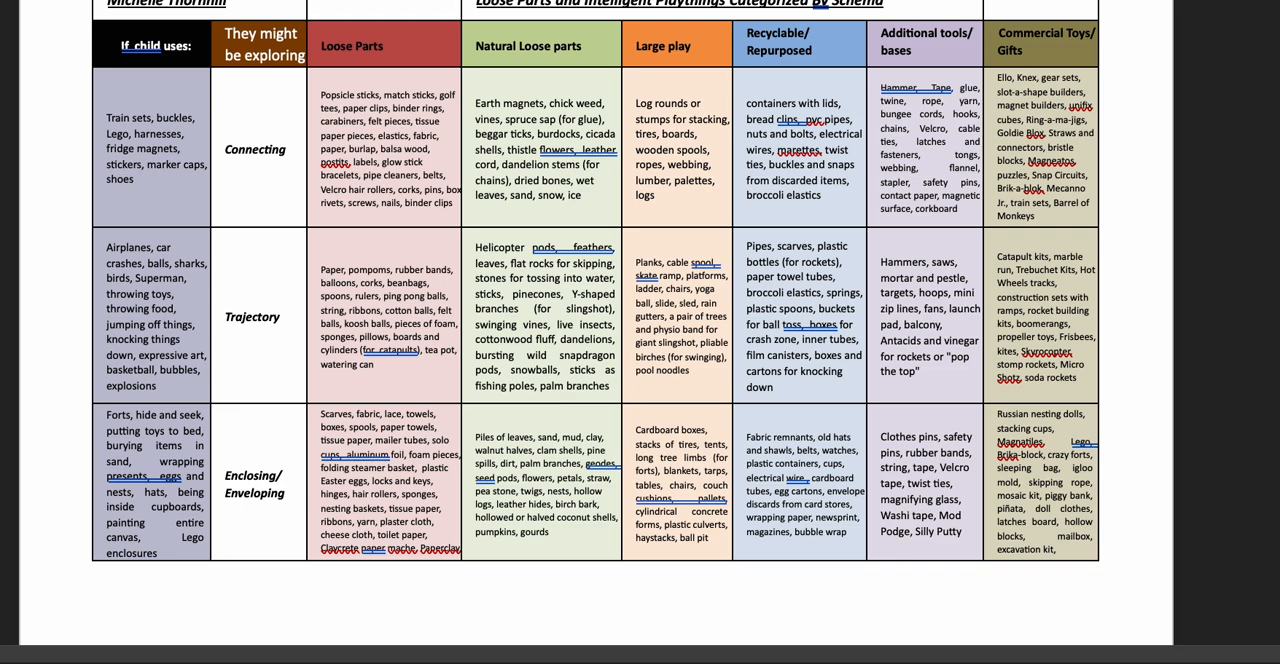
{"action": "scroll", "scroll_direction": "down", "scroll_amount": 3}
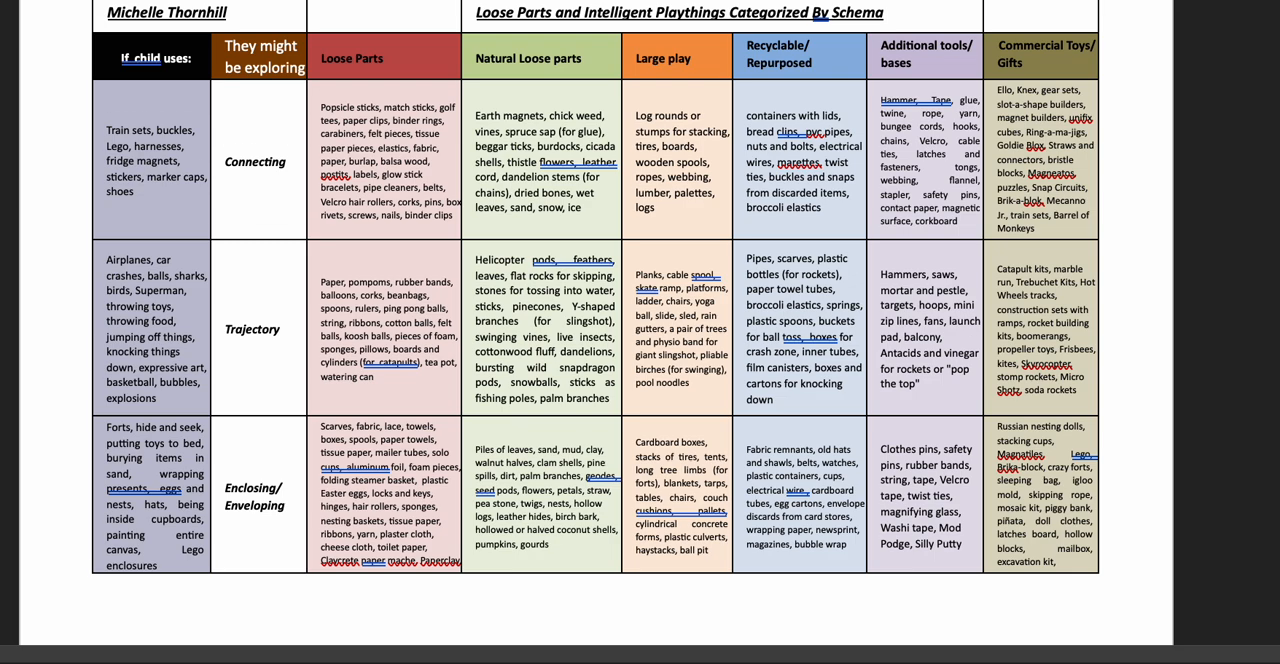
{"action": "scroll", "scroll_direction": "down", "scroll_amount": 3}
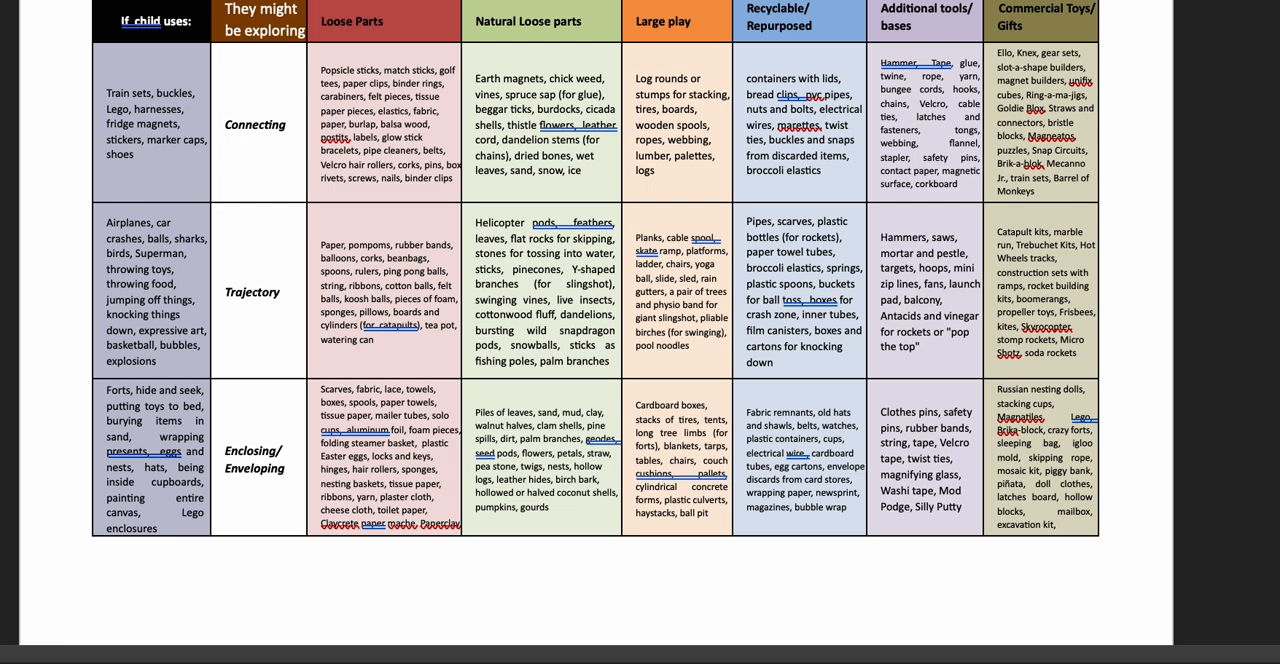
{"action": "scroll", "scroll_direction": "down", "scroll_amount": 3}
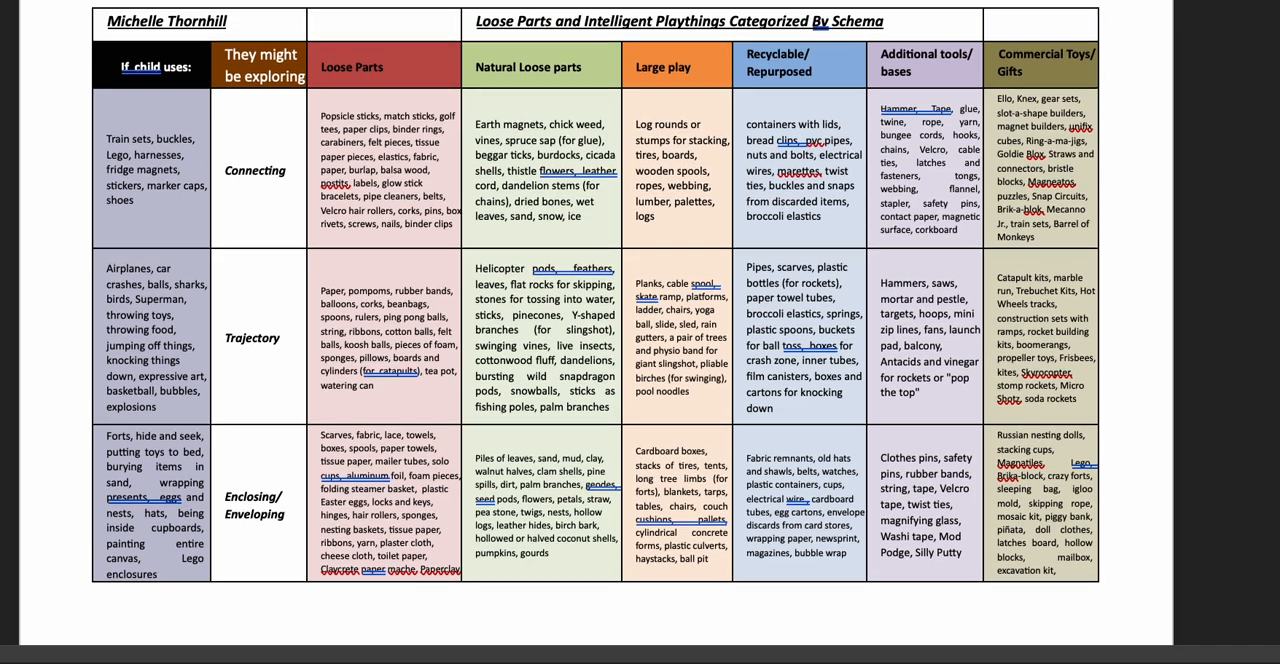
{"action": "scroll", "scroll_direction": "down", "scroll_amount": 3}
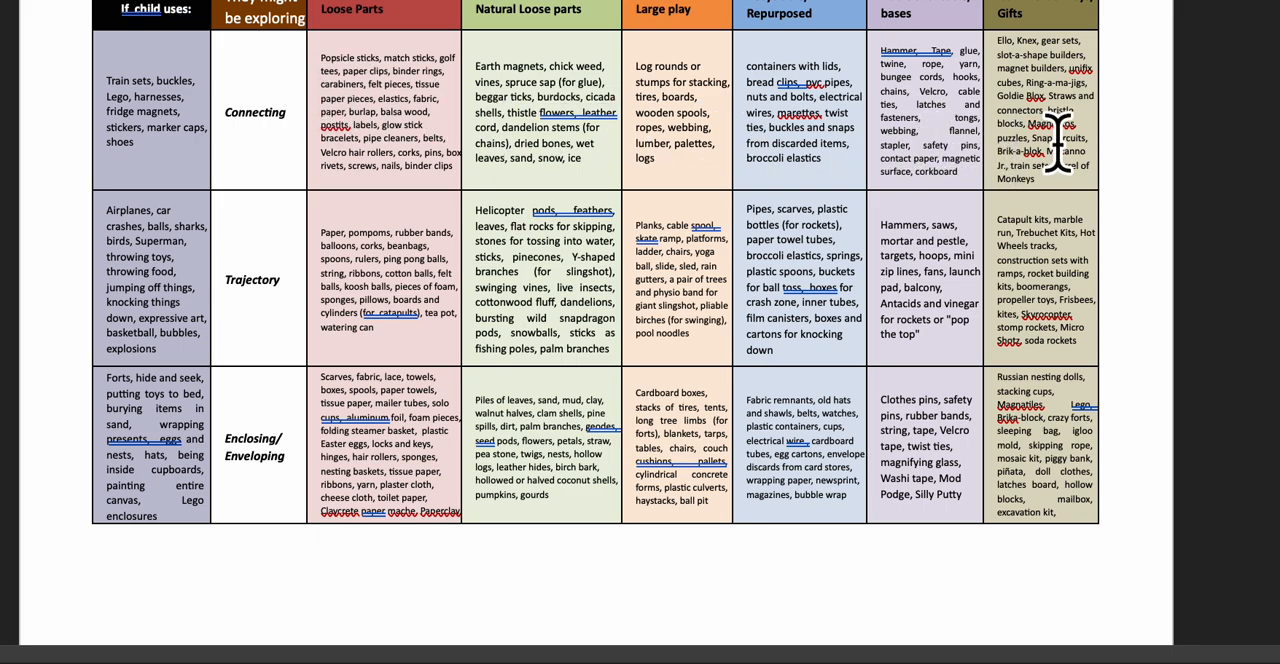
{"action": "scroll", "scroll_direction": "down", "scroll_amount": 3}
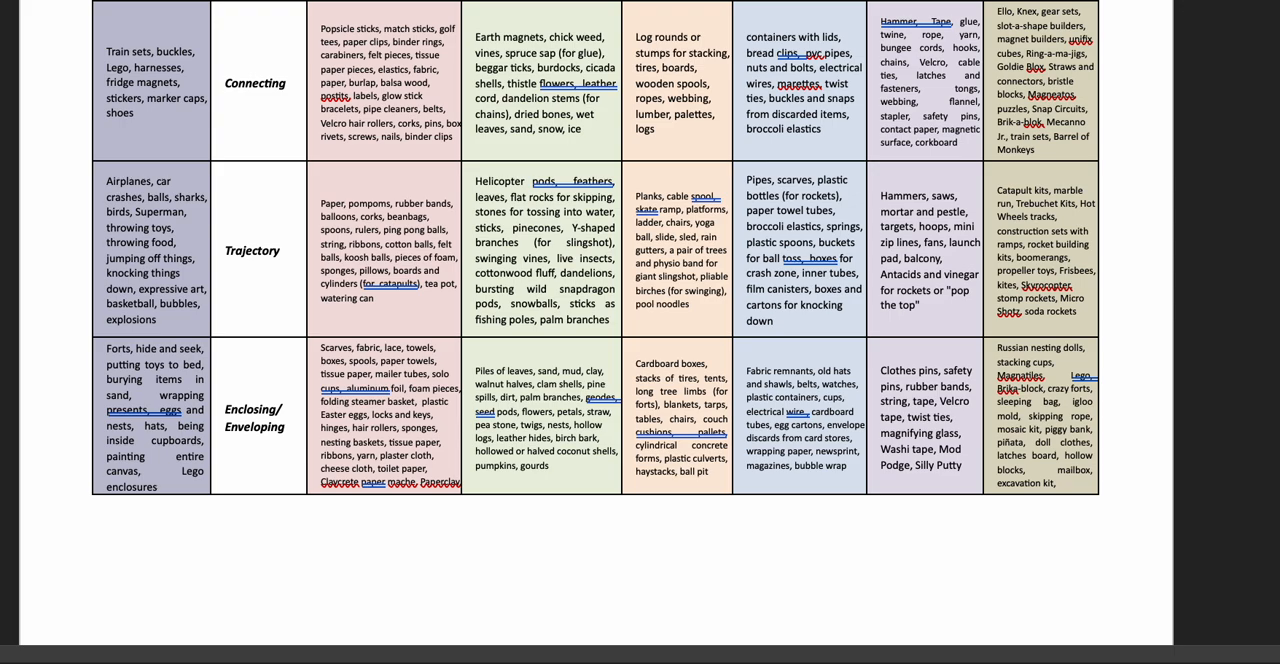
{"action": "scroll", "scroll_direction": "down", "scroll_amount": 3}
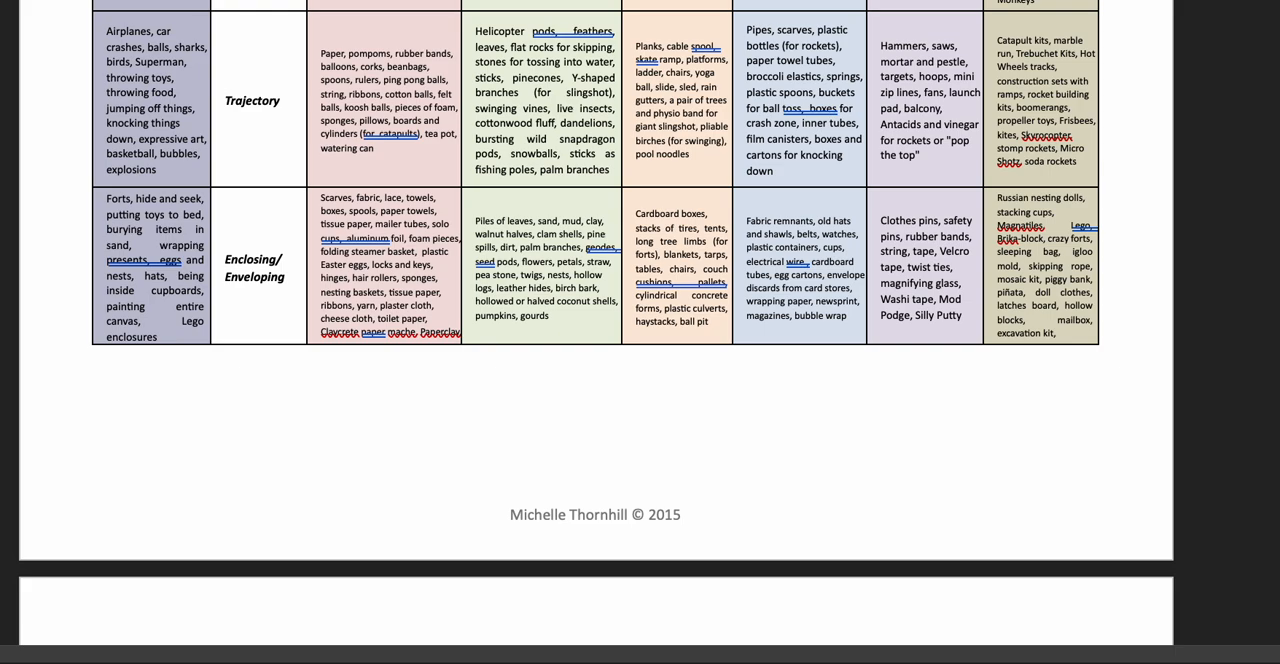
{"action": "scroll", "scroll_direction": "down", "scroll_amount": 3}
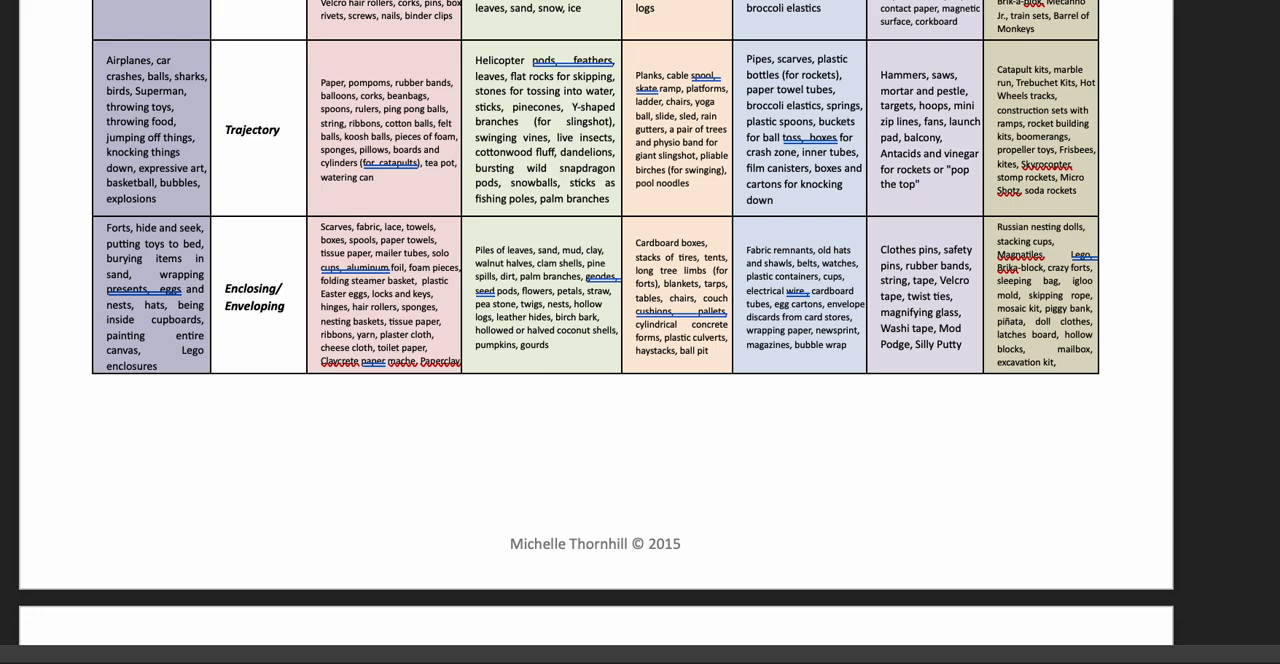
Scroll past the page break to page two's Dynamic Vertical row and repeated headings
{"action": "scroll", "scroll_direction": "down", "scroll_amount": 3}
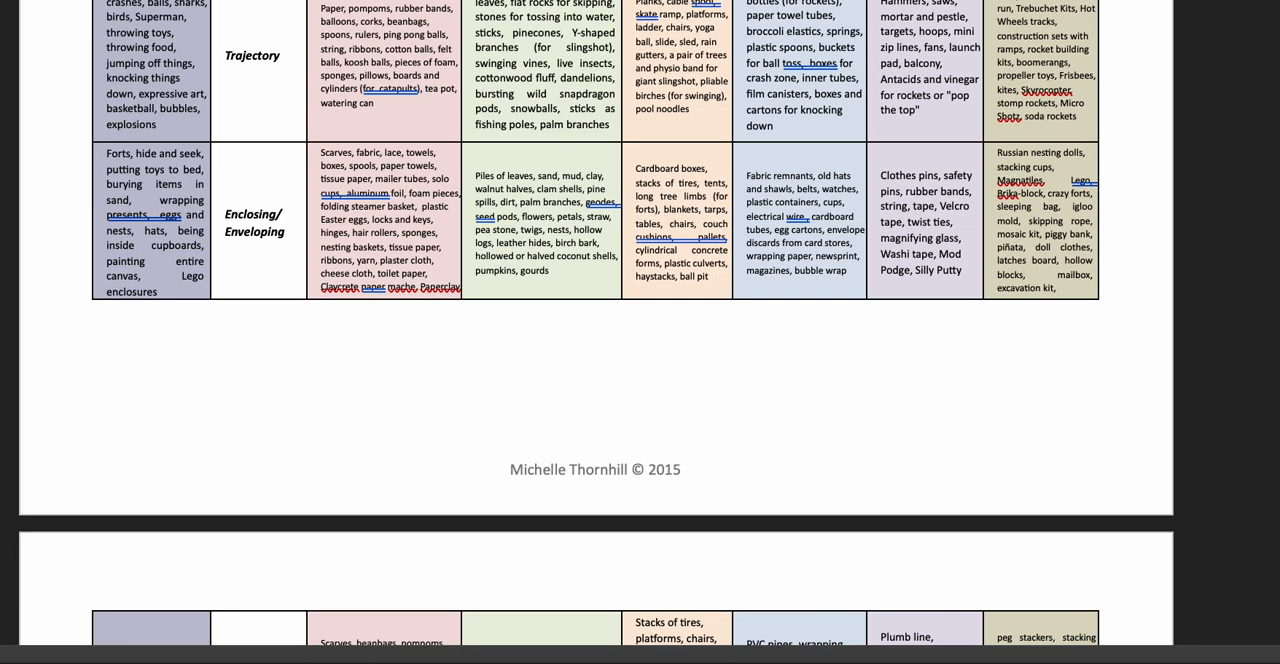
{"action": "scroll", "scroll_direction": "down", "scroll_amount": 3}
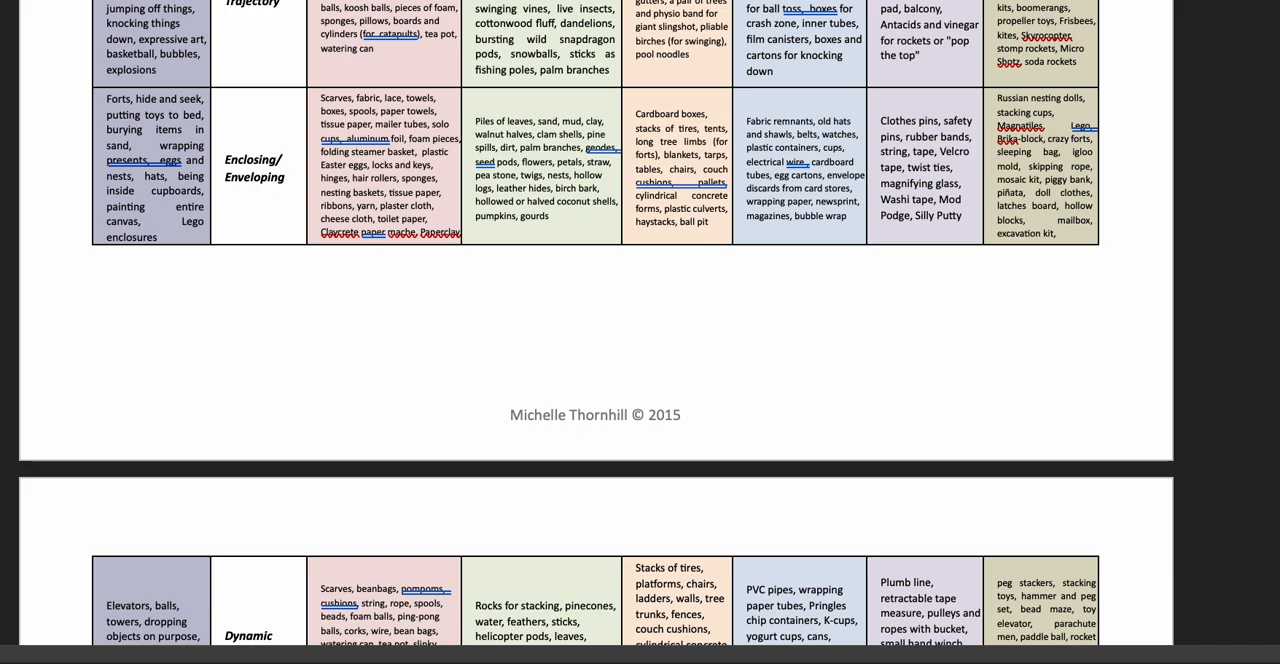
{"action": "scroll", "scroll_direction": "down", "scroll_amount": 3}
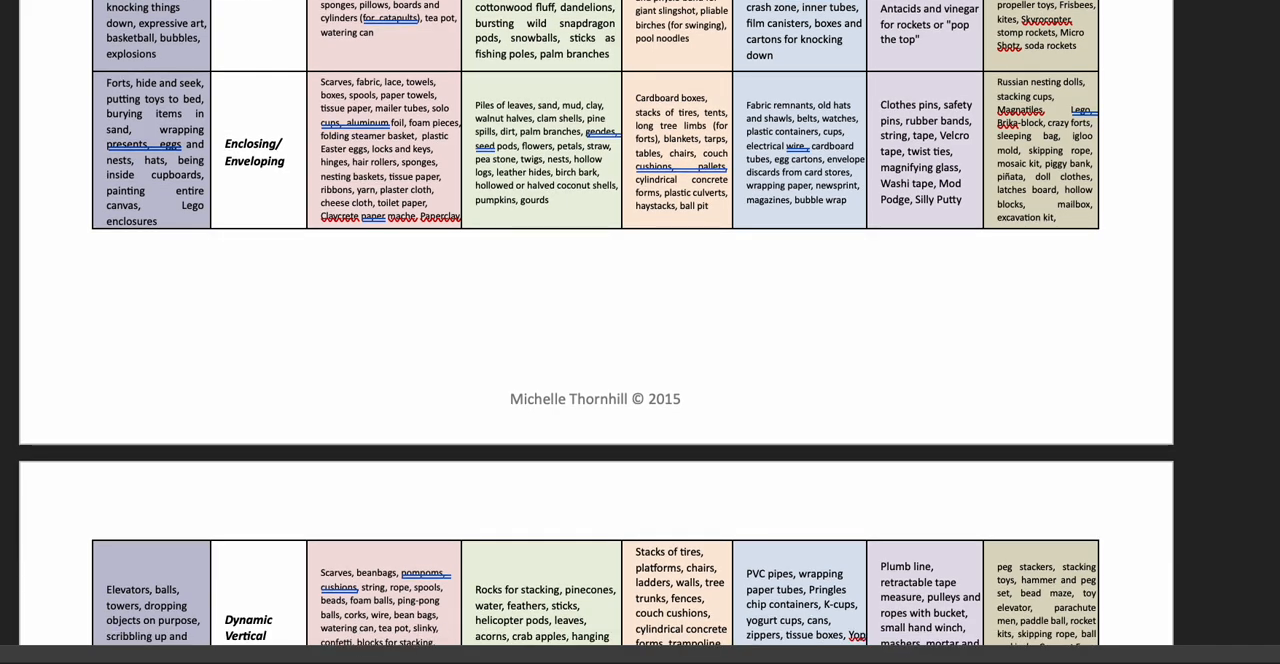
{"action": "scroll", "scroll_direction": "down", "scroll_amount": 3}
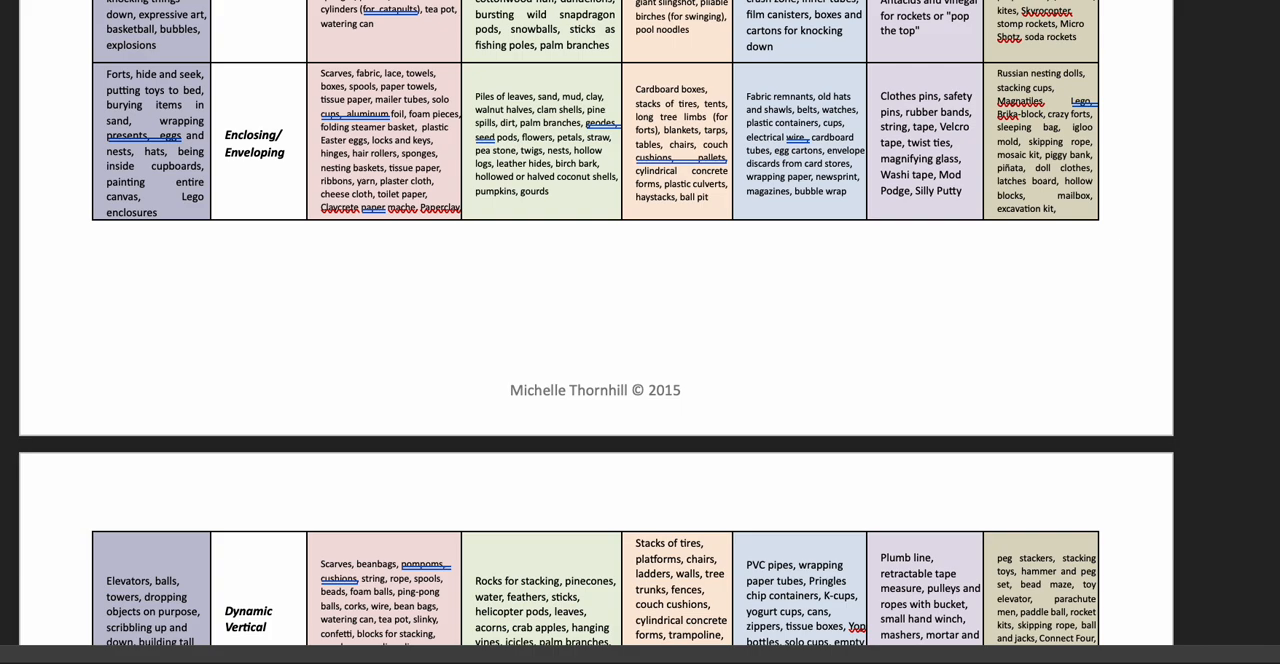
{"action": "scroll", "scroll_direction": "down", "scroll_amount": 3}
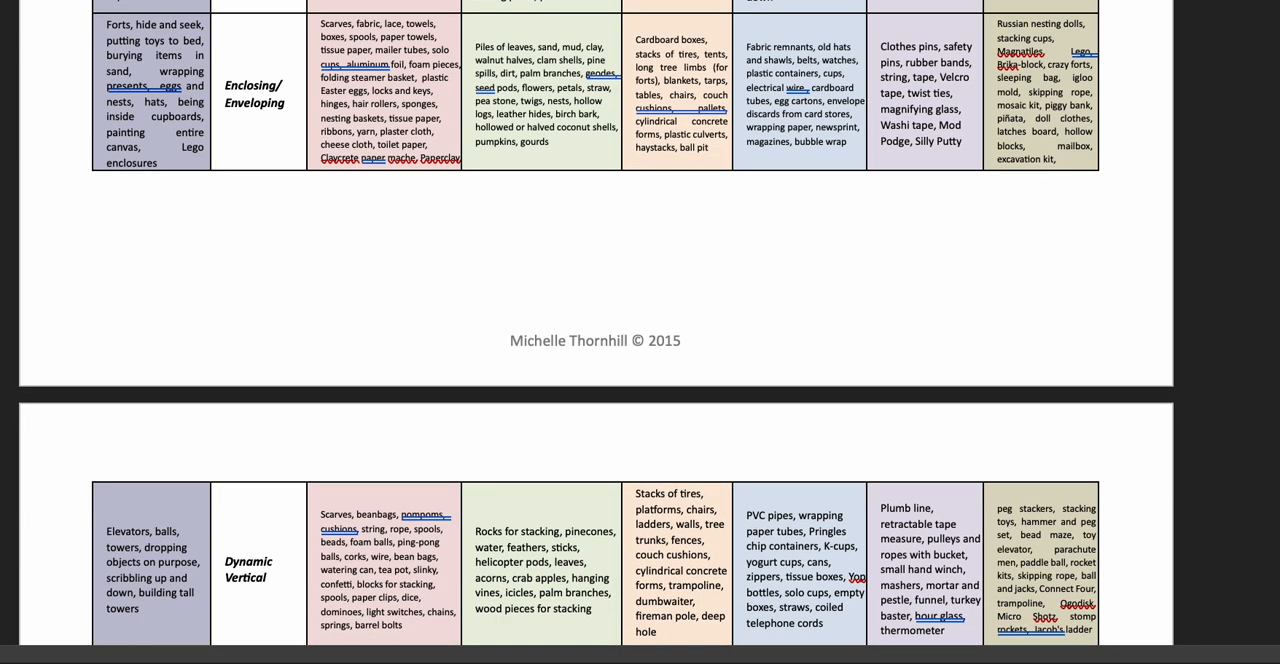
{"action": "scroll", "scroll_direction": "down", "scroll_amount": 3}
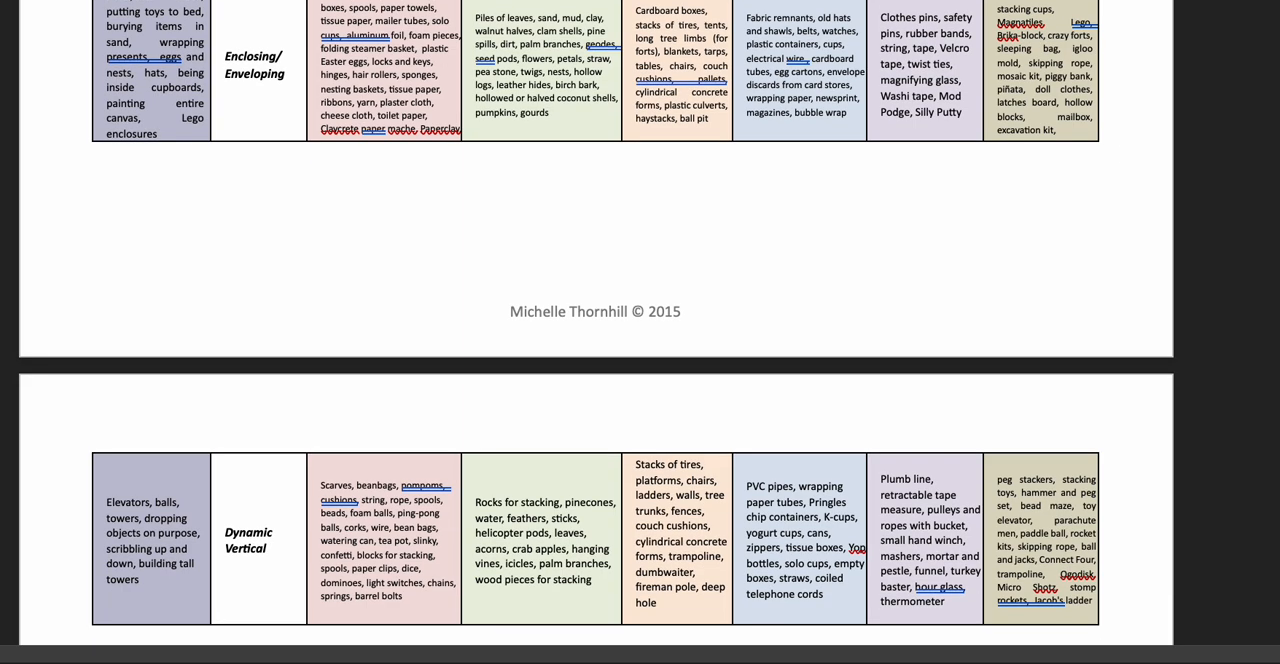
{"action": "scroll", "scroll_direction": "down", "scroll_amount": 3}
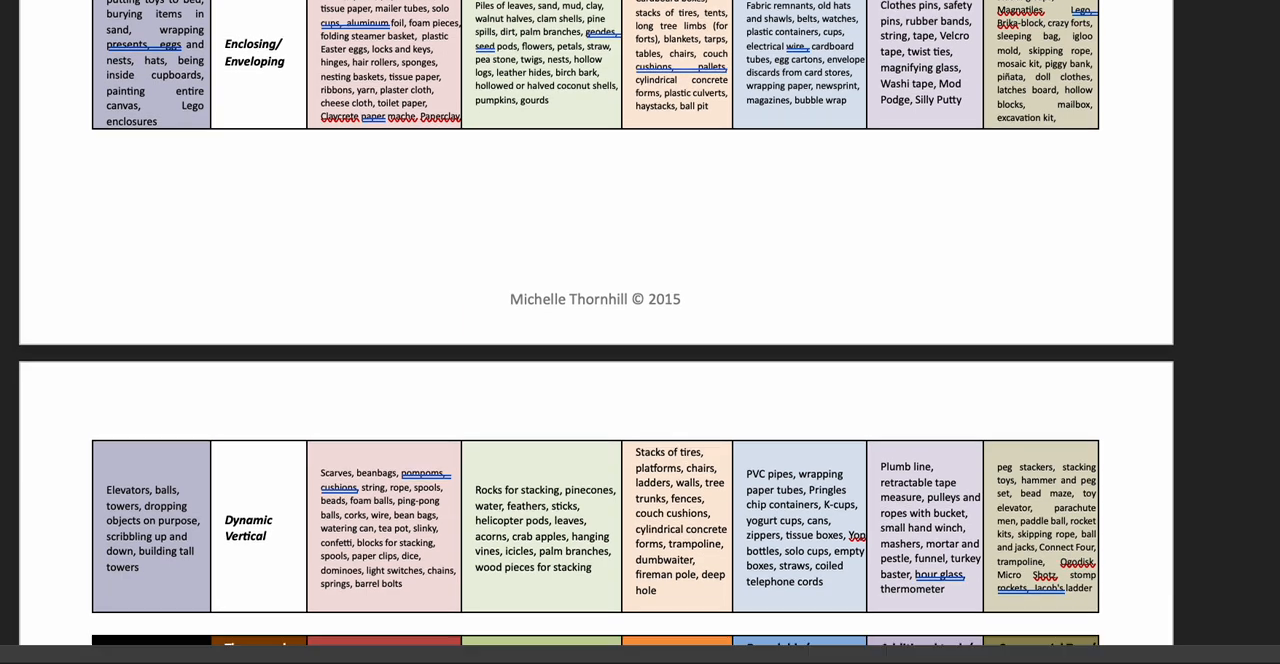
{"action": "scroll", "scroll_direction": "down", "scroll_amount": 3}
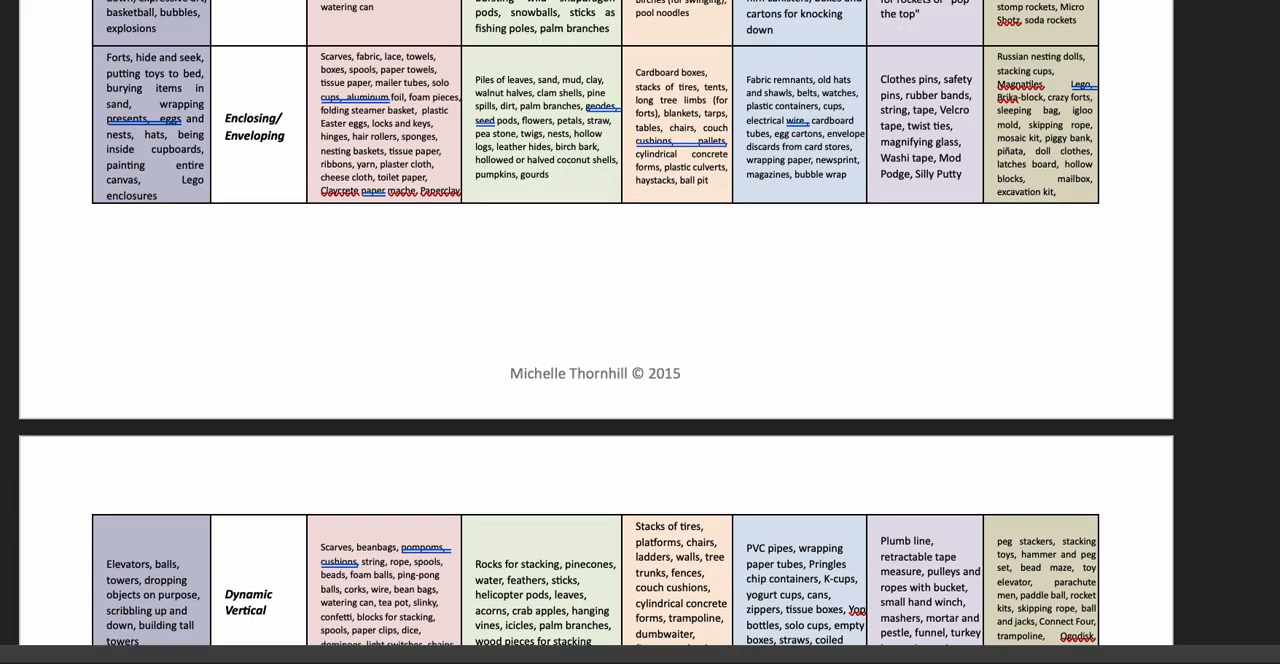
{"action": "scroll", "scroll_direction": "down", "scroll_amount": 3}
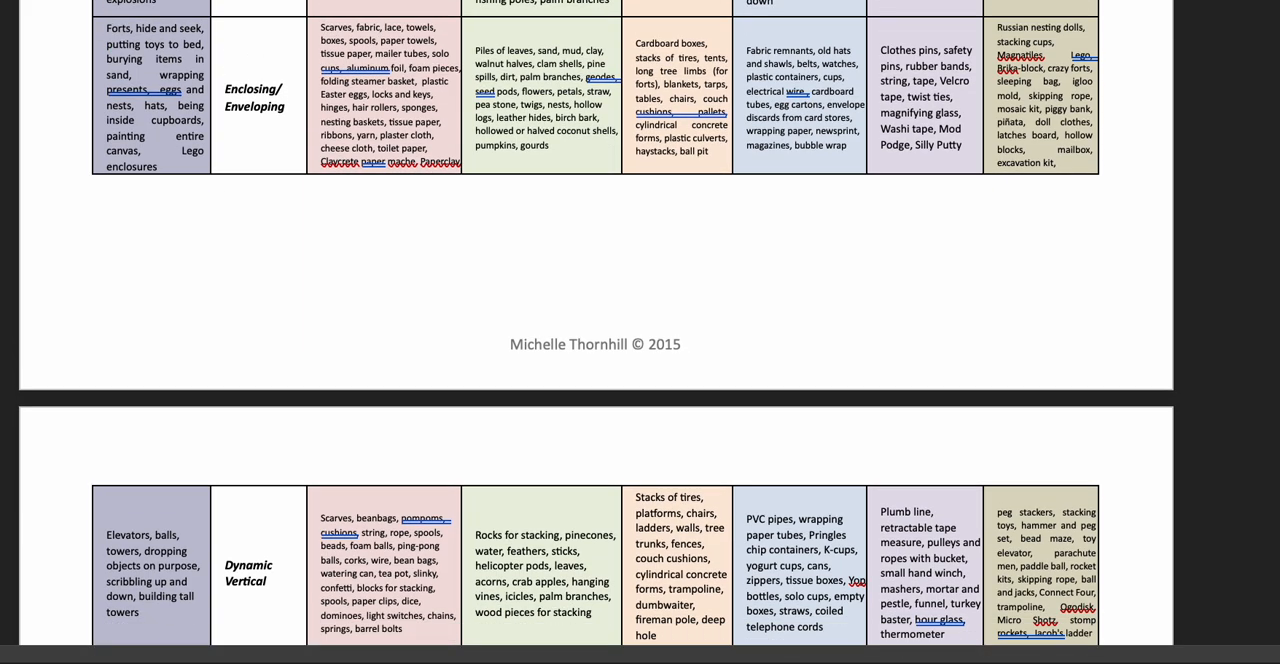
{"action": "scroll", "scroll_direction": "down", "scroll_amount": 3}
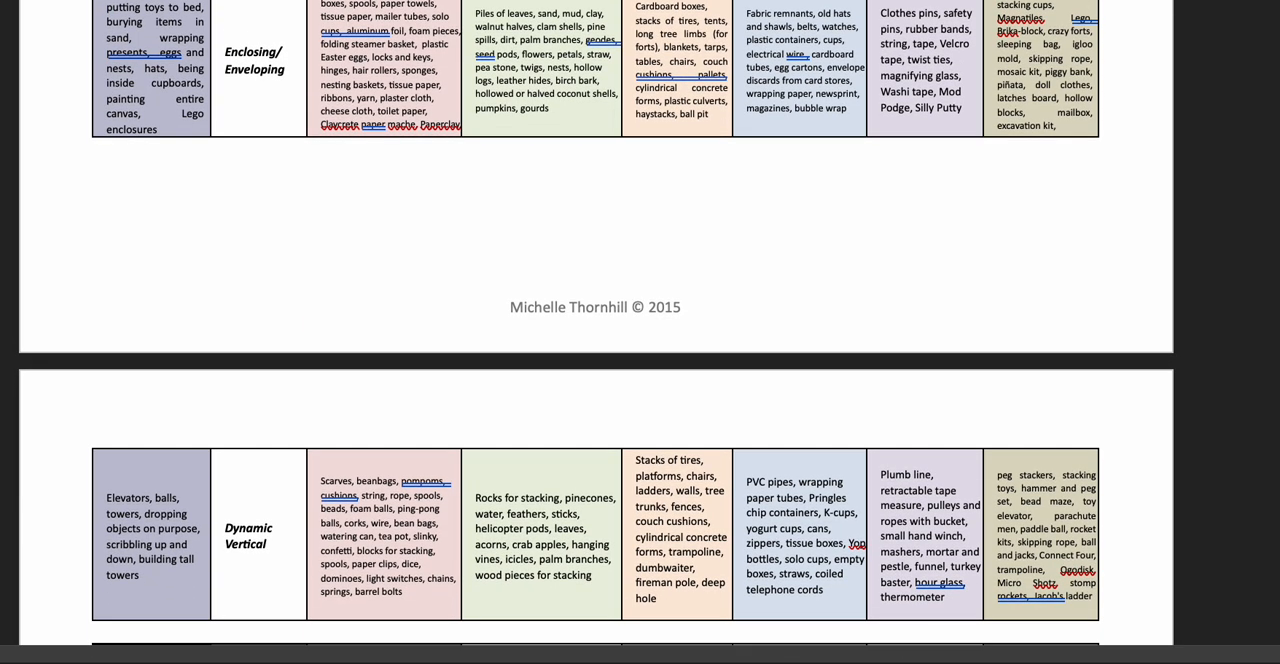
{"action": "scroll", "scroll_direction": "down", "scroll_amount": 3}
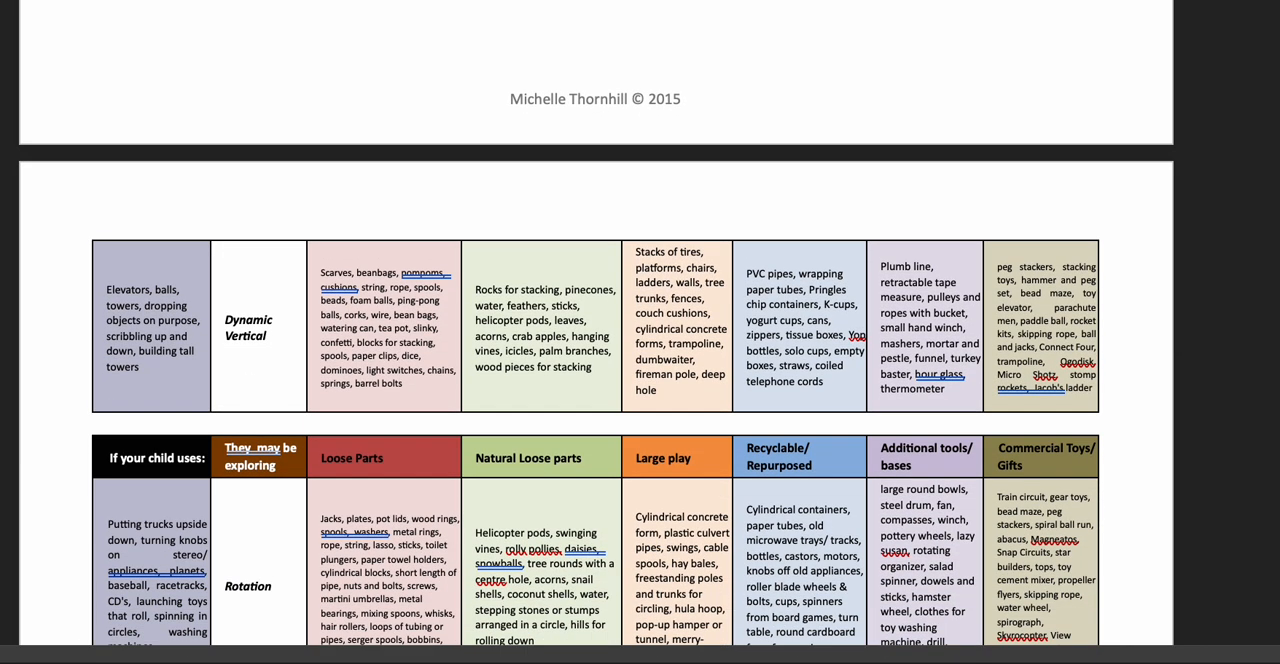
Scroll down until the full Going through a barrier row appears beneath Rotation
{"action": "scroll", "scroll_direction": "down", "scroll_amount": 3}
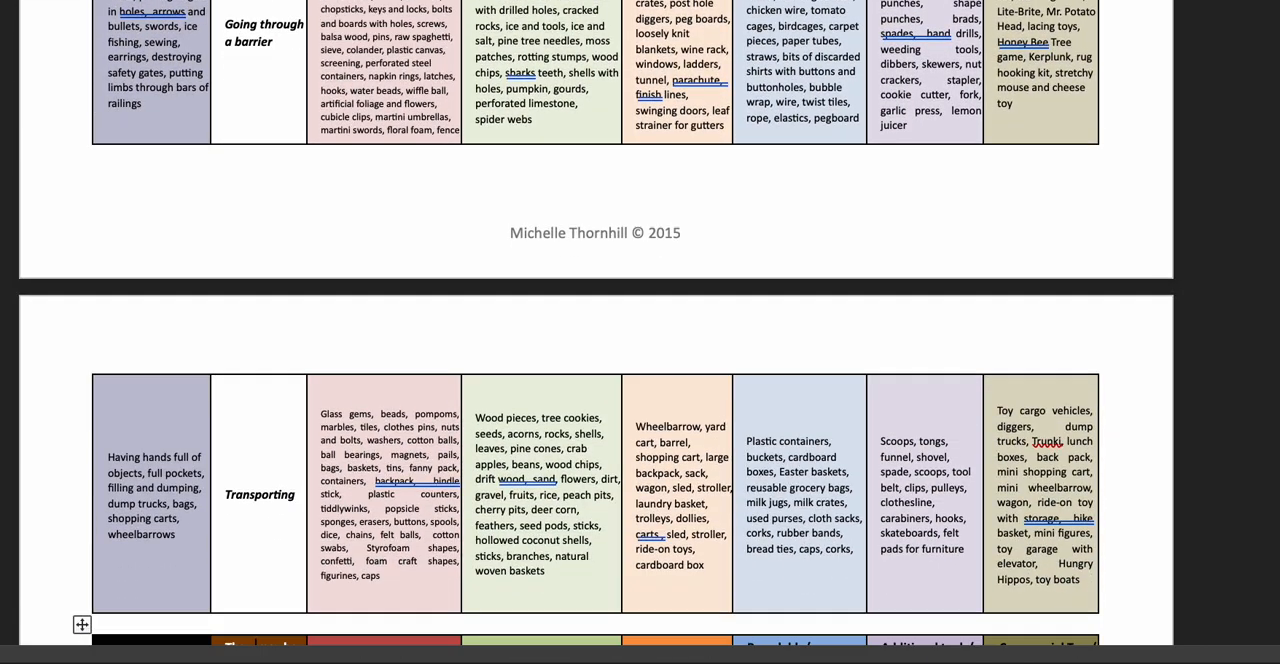
{"action": "scroll", "scroll_direction": "down", "scroll_amount": 3}
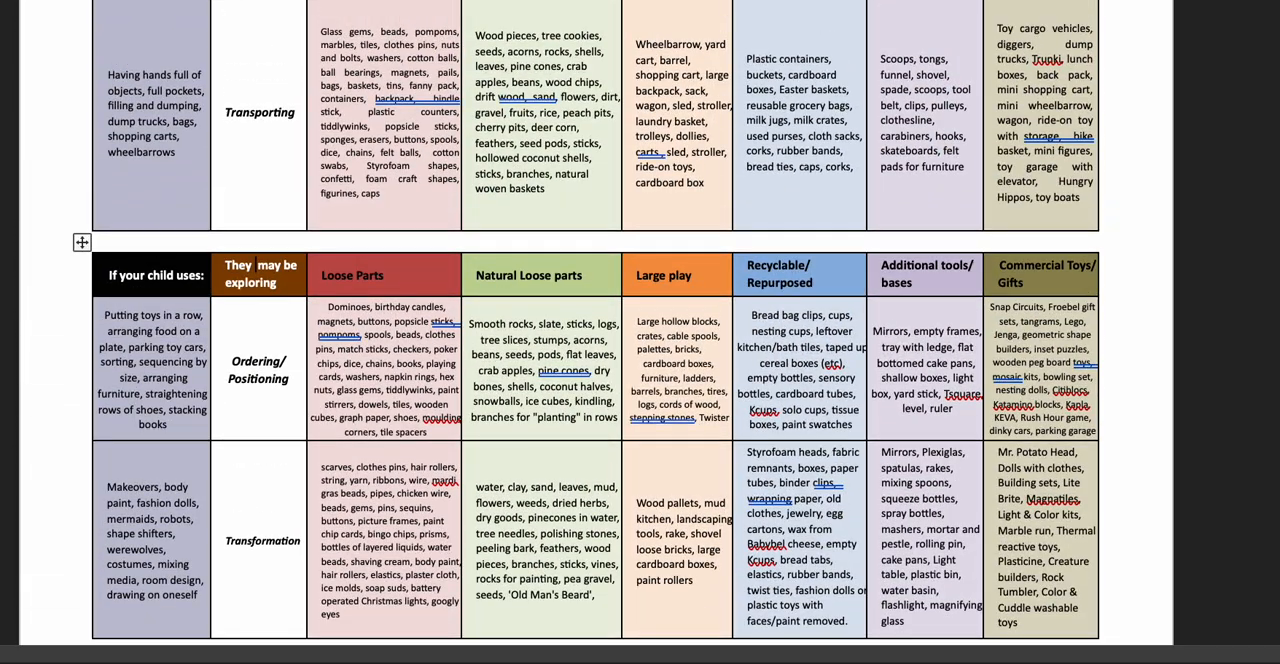
{"action": "scroll", "scroll_direction": "down", "scroll_amount": 3}
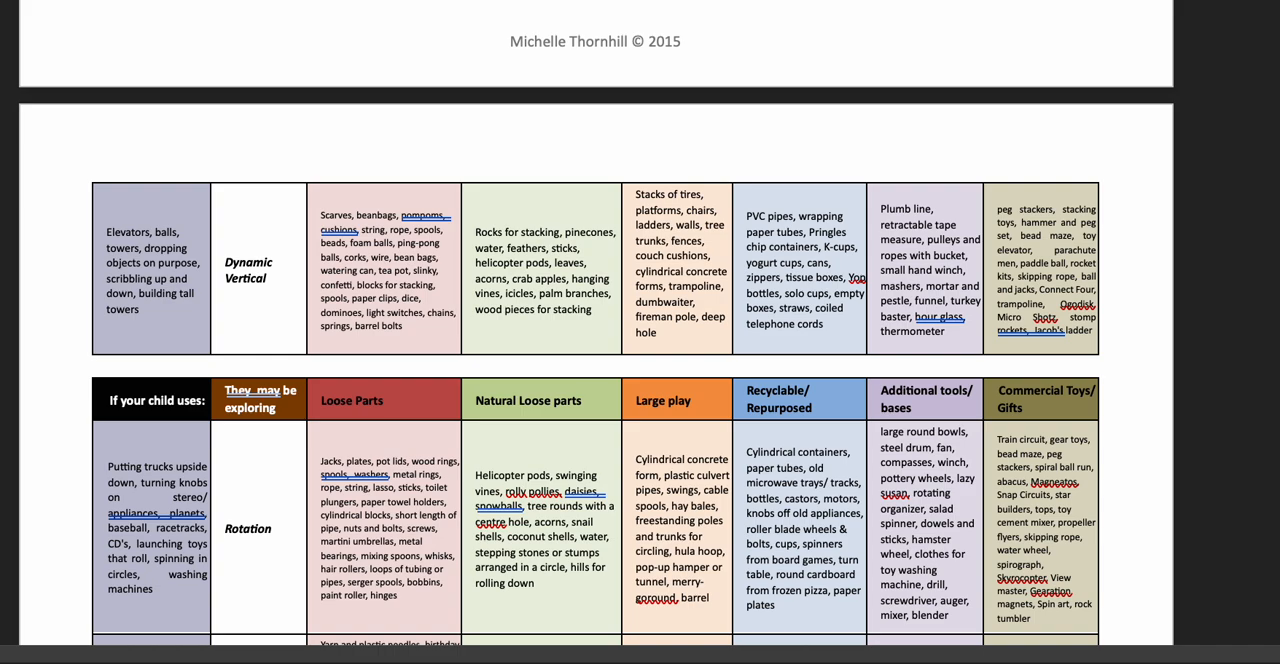
{"action": "scroll", "scroll_direction": "down", "scroll_amount": 3}
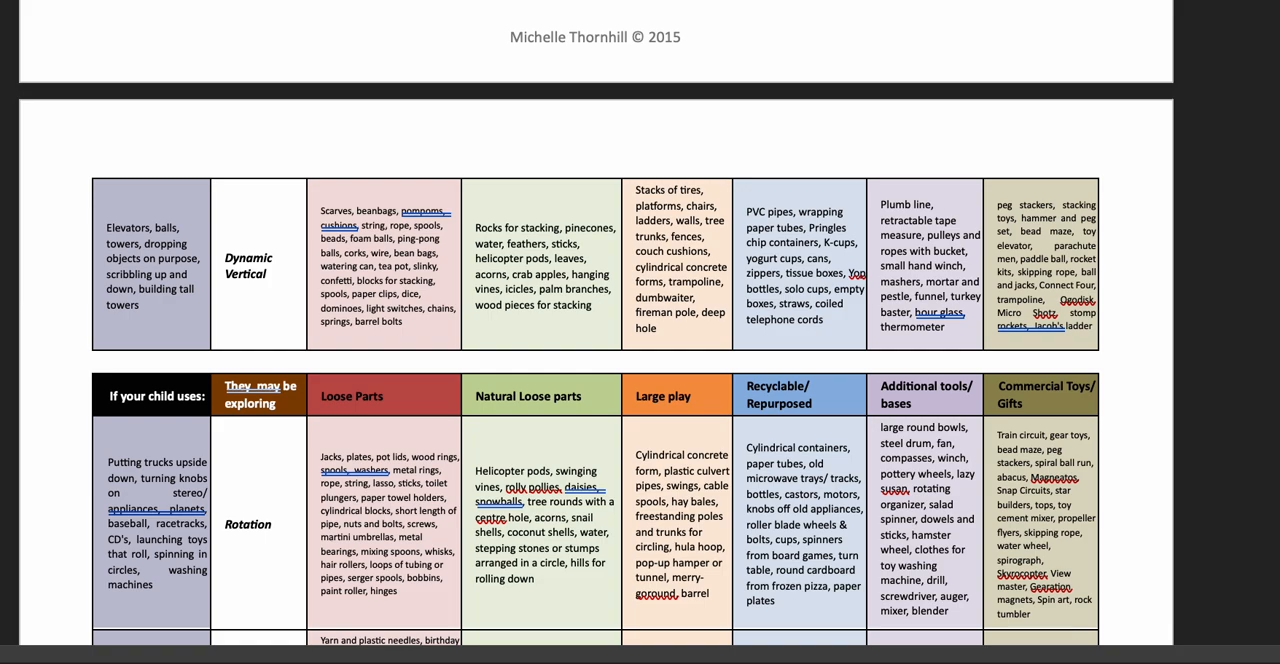
{"action": "scroll", "scroll_direction": "down", "scroll_amount": 3}
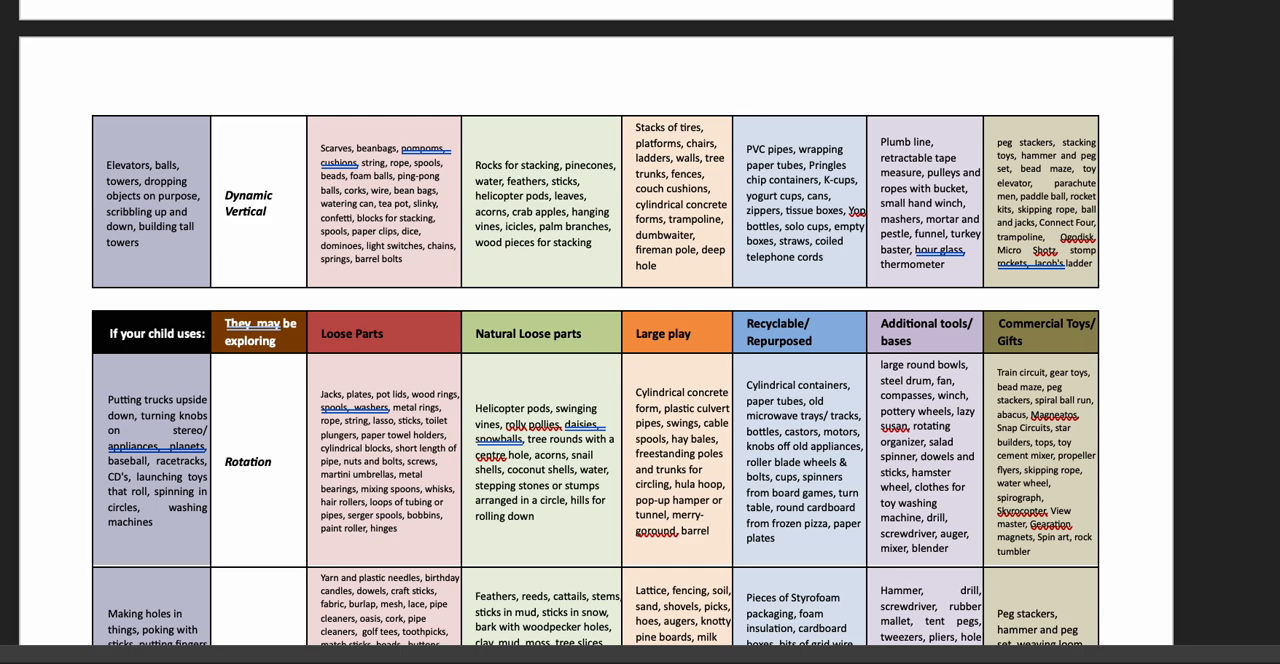
{"action": "scroll", "scroll_direction": "down", "scroll_amount": 3}
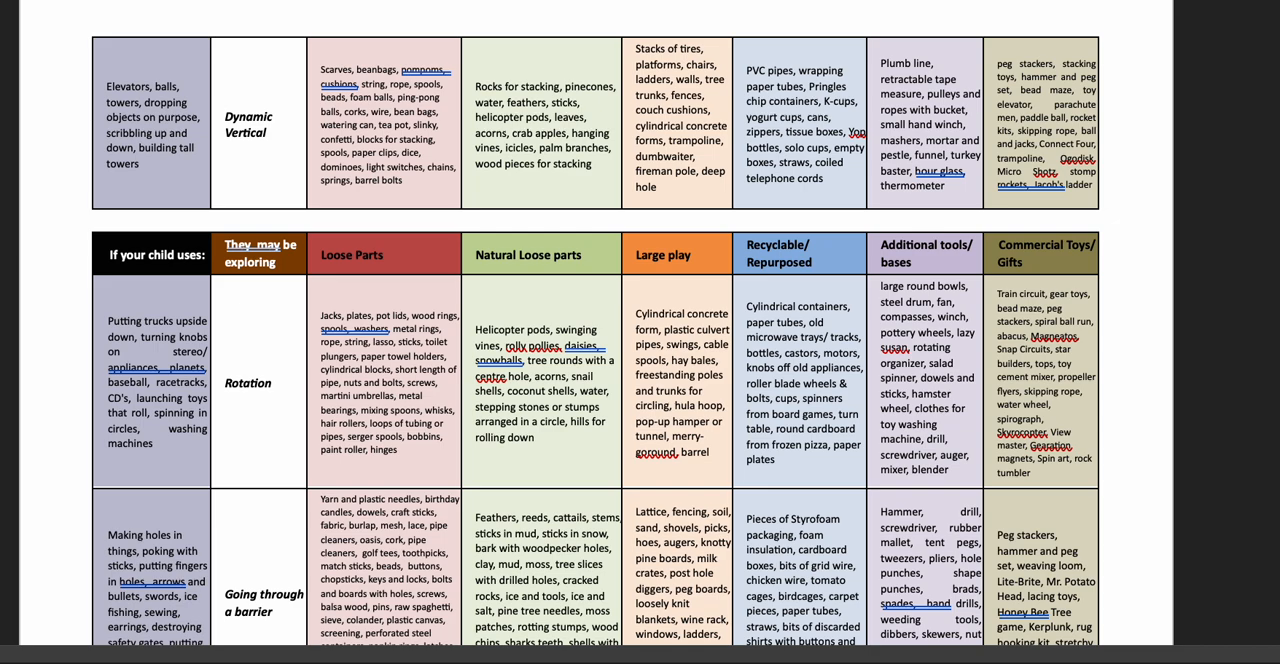
{"action": "scroll", "scroll_direction": "down", "scroll_amount": 3}
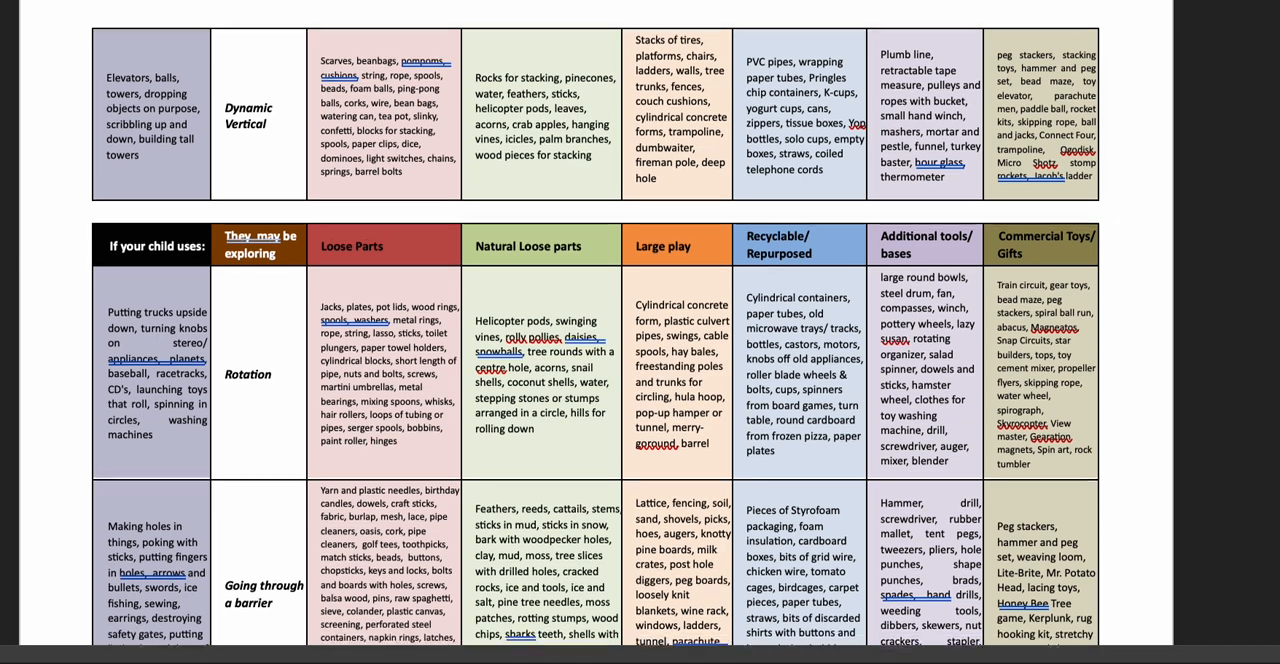
{"action": "scroll", "scroll_direction": "down", "scroll_amount": 3}
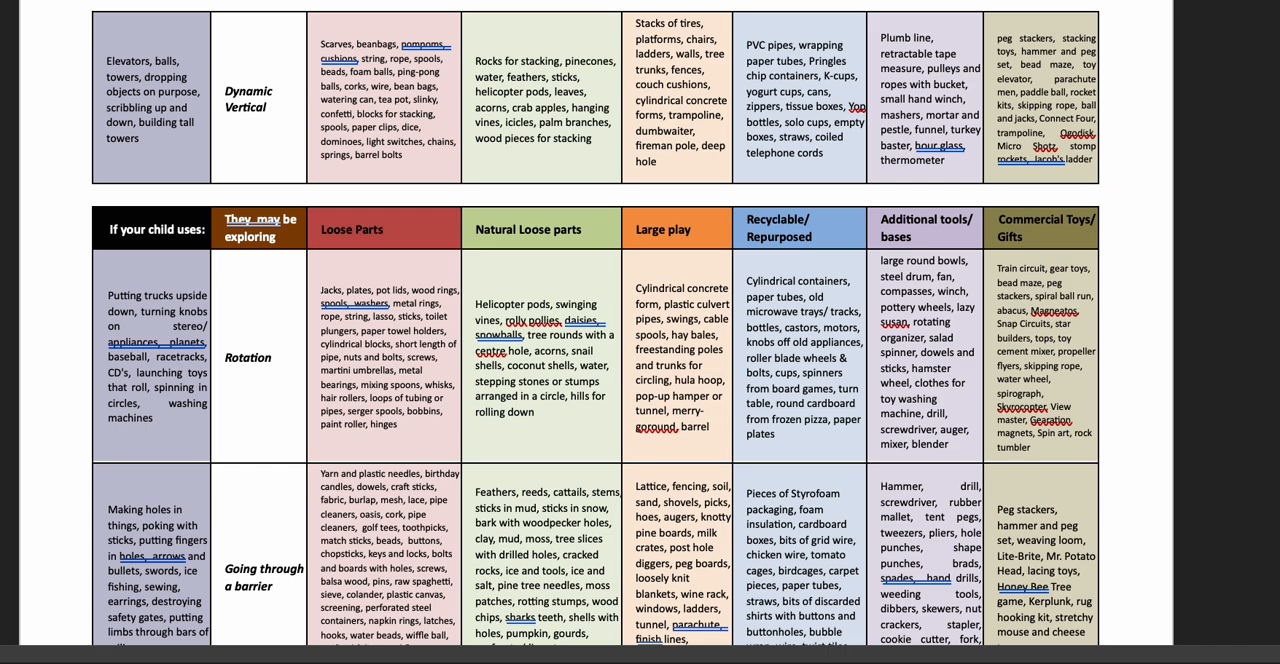
{"action": "scroll", "scroll_direction": "down", "scroll_amount": 3}
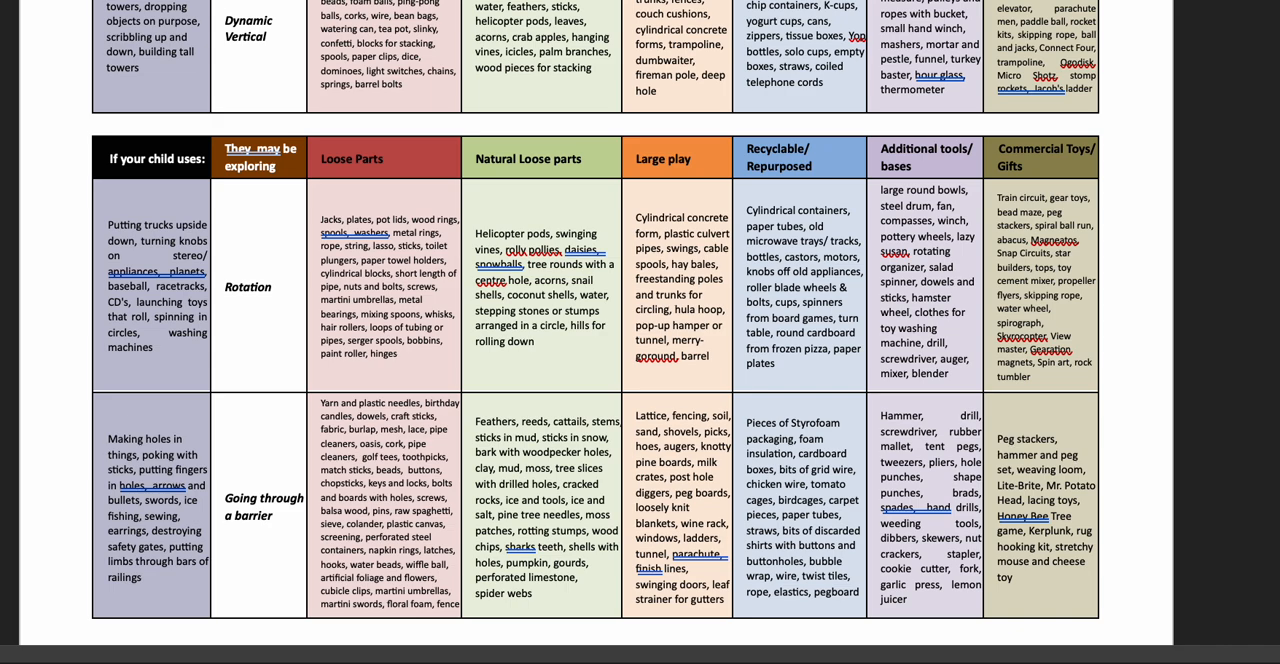
{"action": "scroll", "scroll_direction": "down", "scroll_amount": 3}
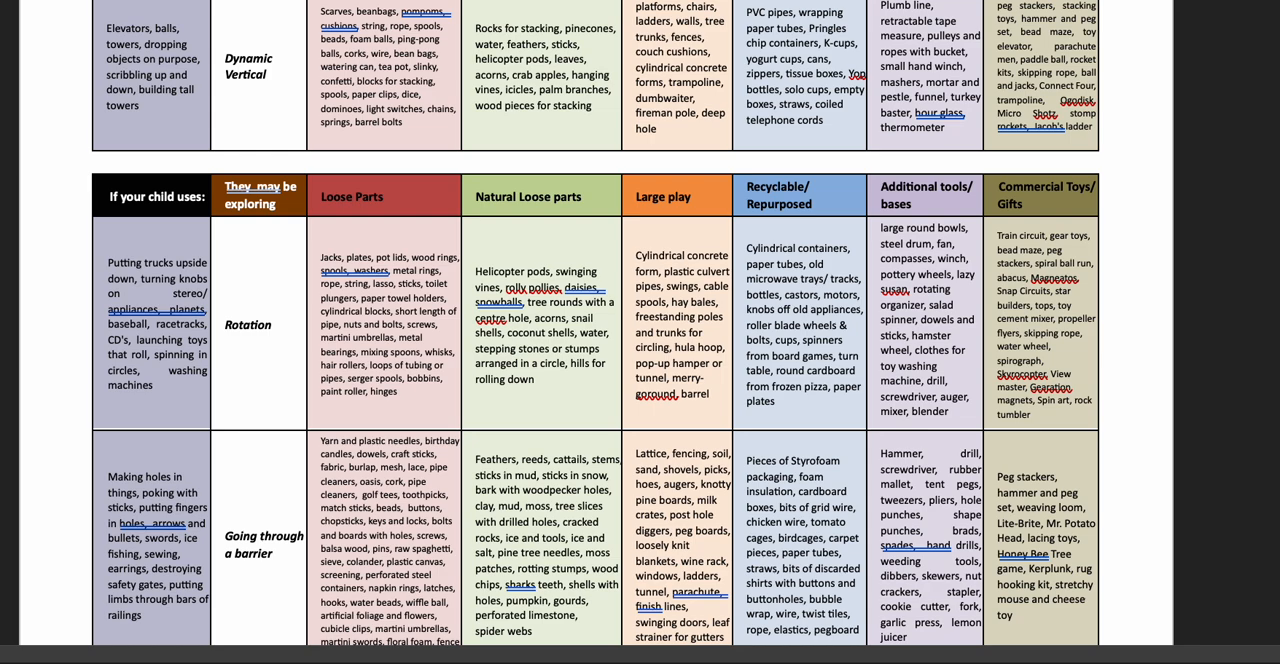
{"action": "scroll", "scroll_direction": "down", "scroll_amount": 3}
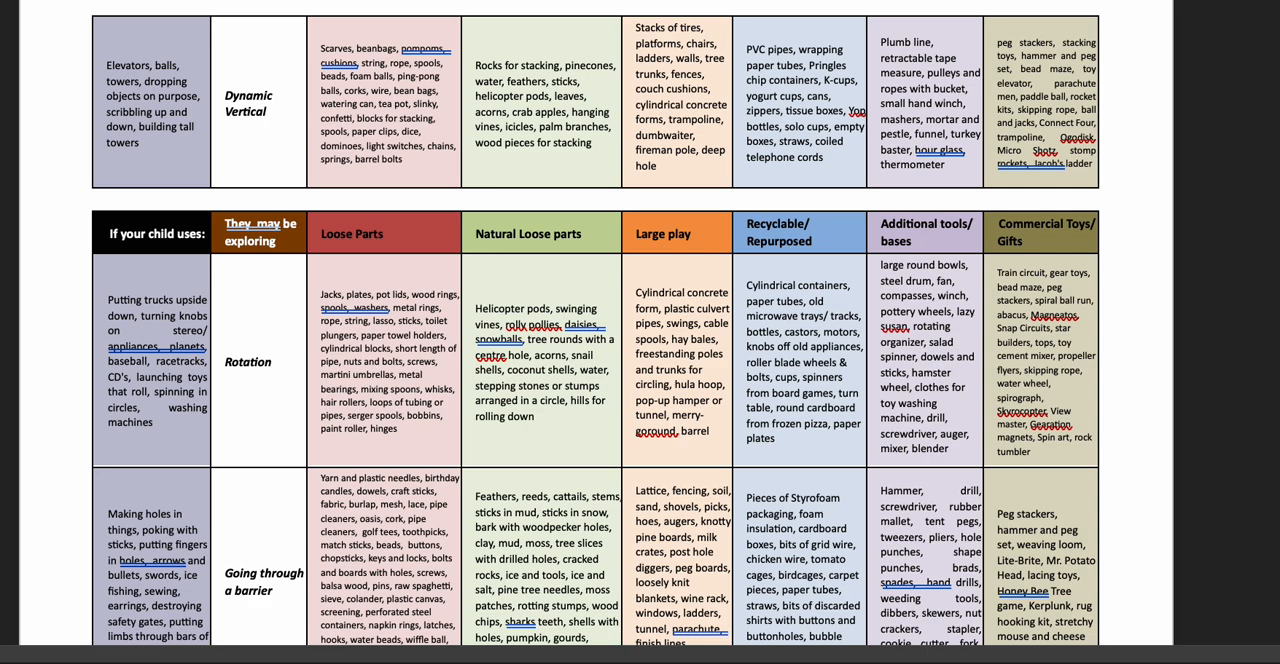
{"action": "scroll", "scroll_direction": "down", "scroll_amount": 3}
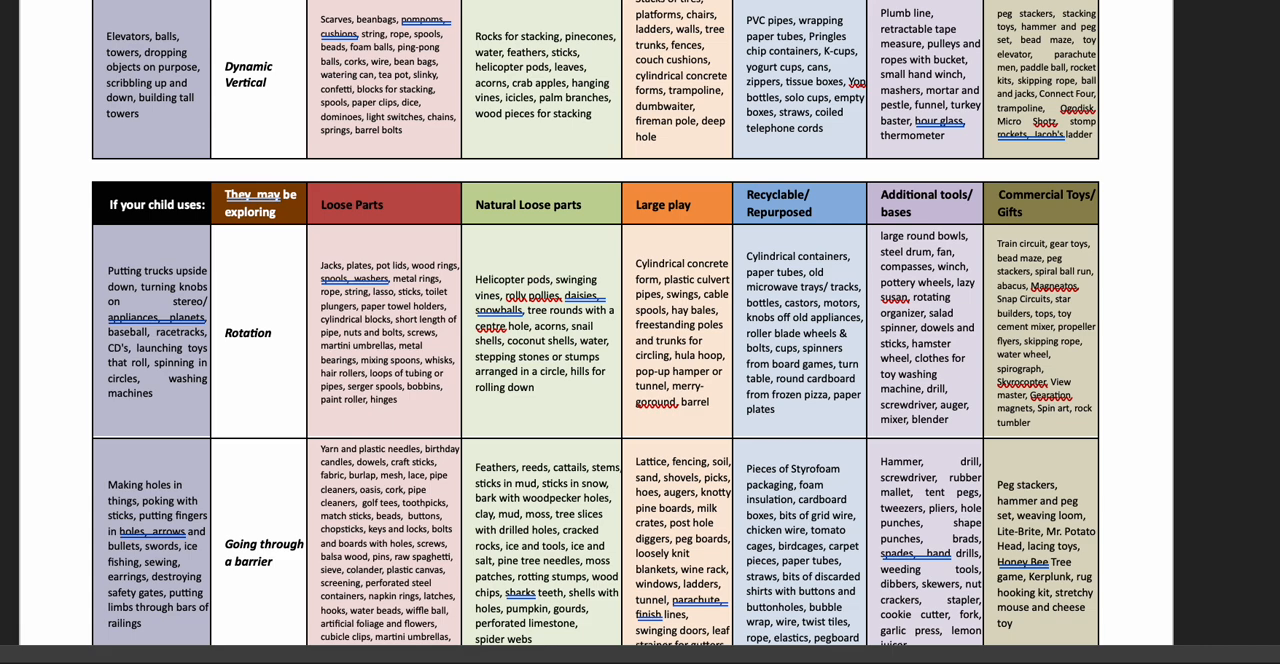
{"action": "scroll", "scroll_direction": "down", "scroll_amount": 3}
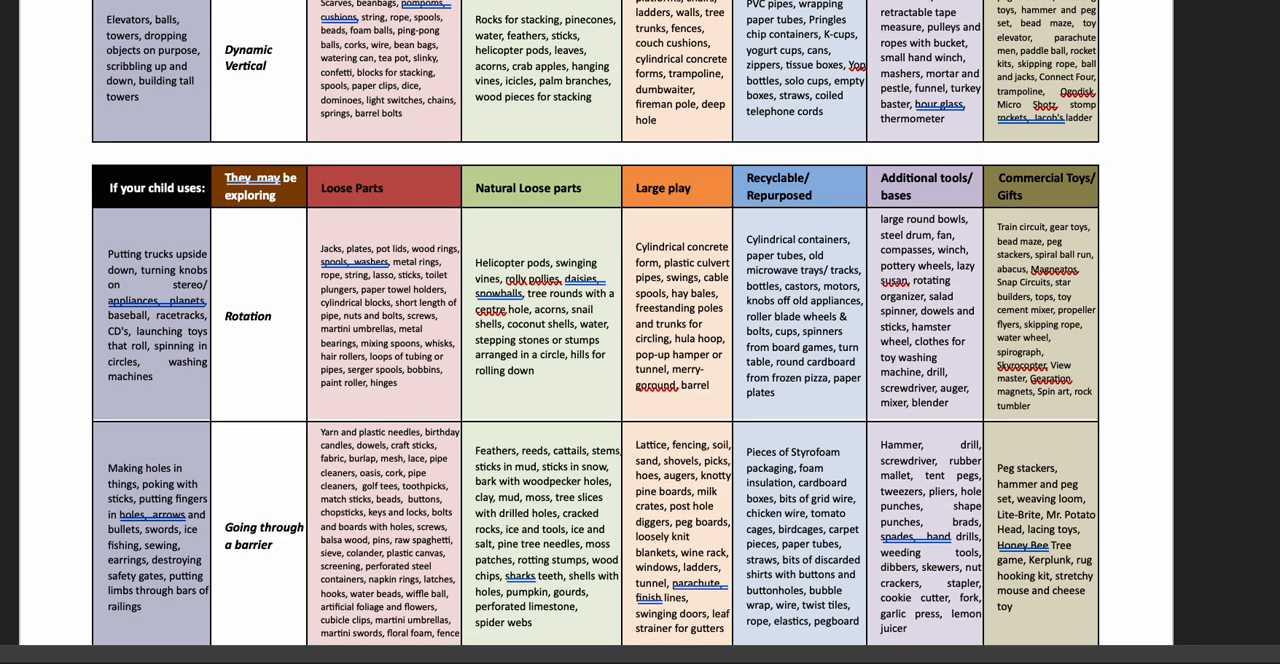
{"action": "scroll", "scroll_direction": "down", "scroll_amount": 3}
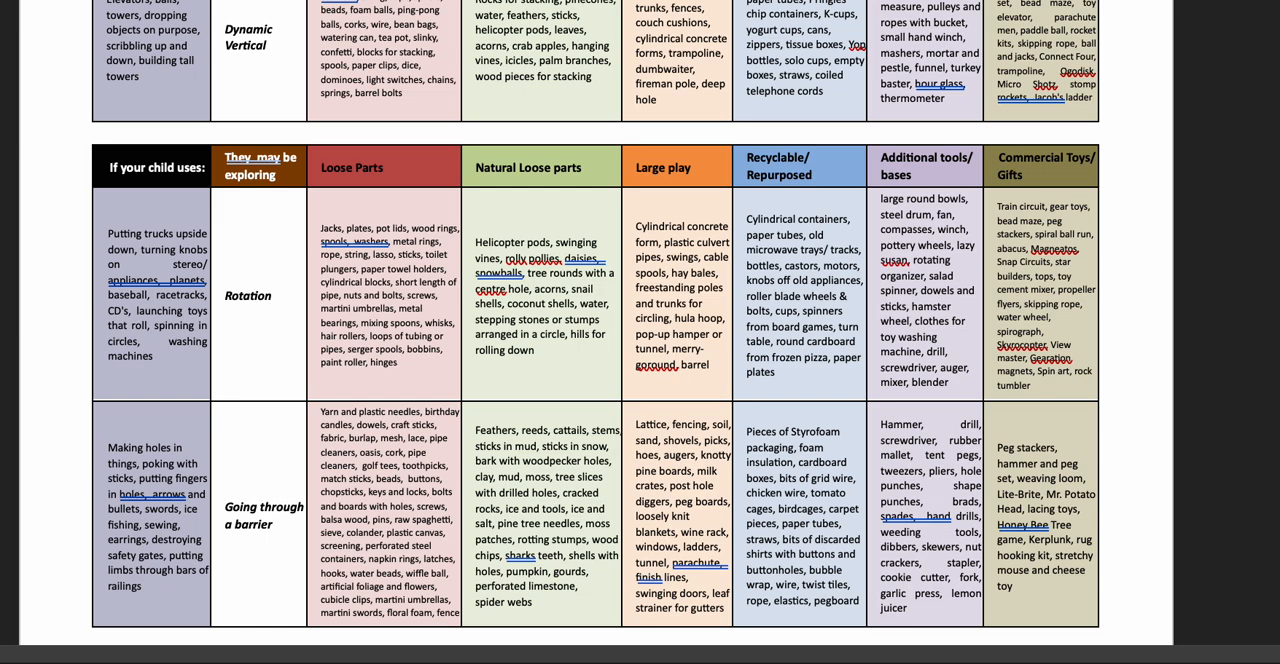
Scroll to page two's bottom, showing the last row above the copyright footer
{"action": "scroll", "scroll_direction": "down", "scroll_amount": 3}
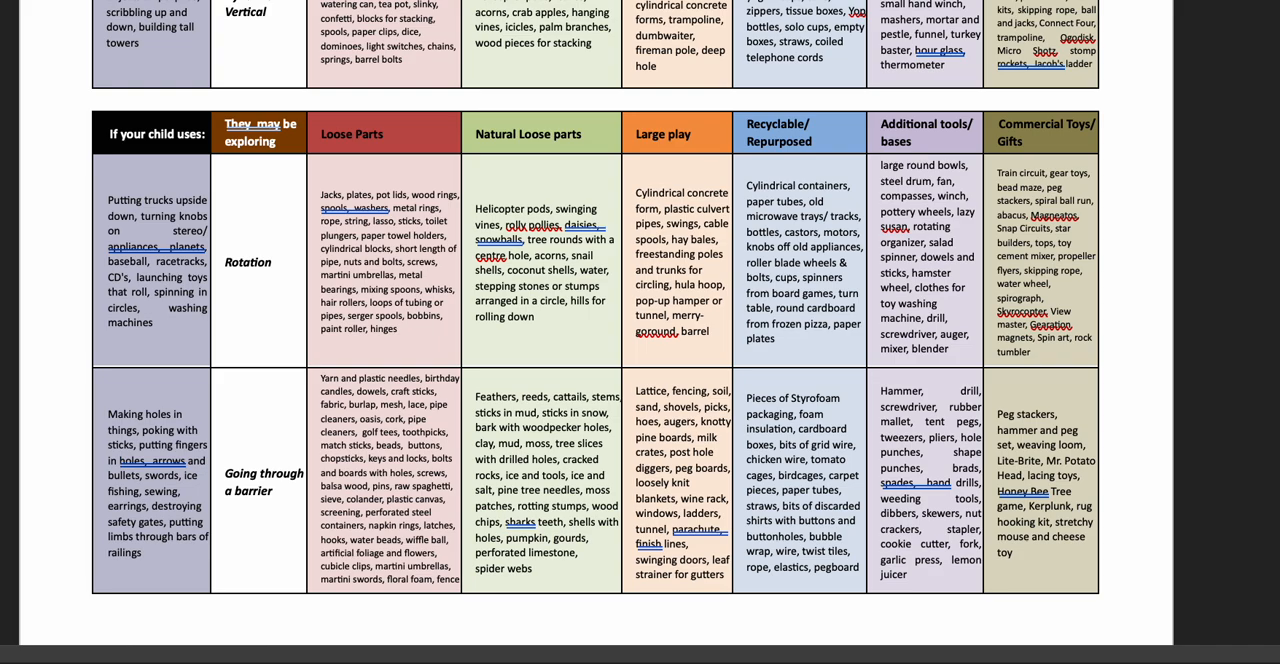
{"action": "scroll", "scroll_direction": "down", "scroll_amount": 3}
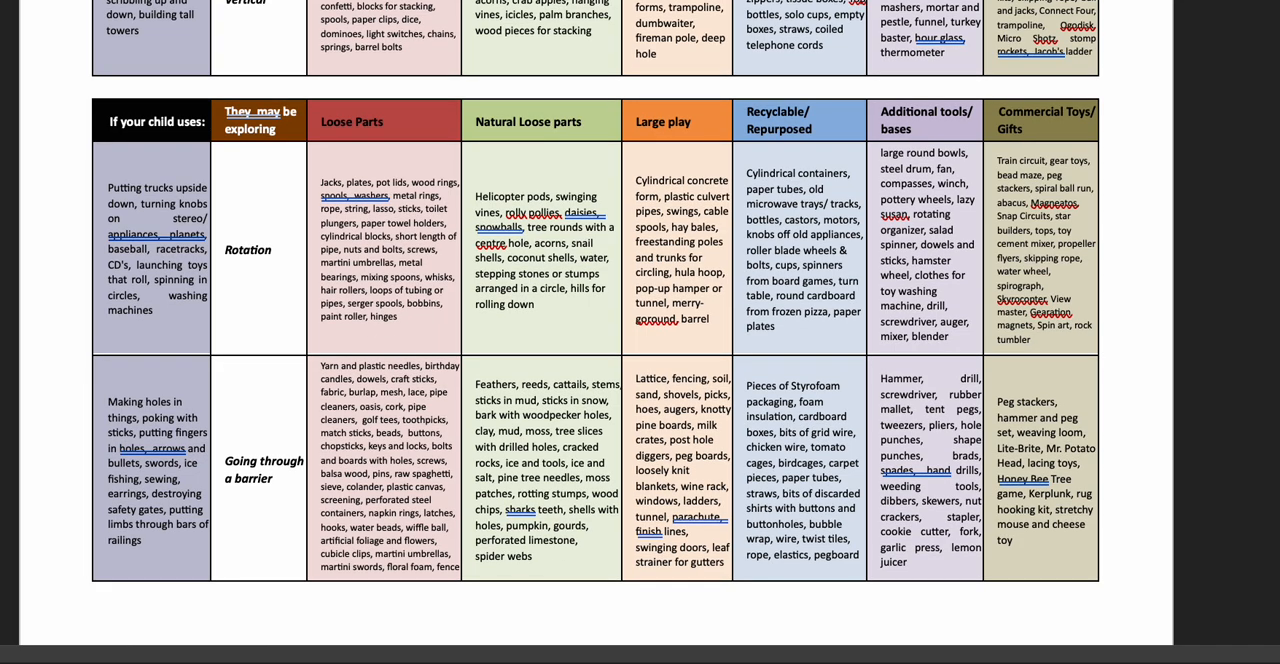
{"action": "scroll", "scroll_direction": "down", "scroll_amount": 3}
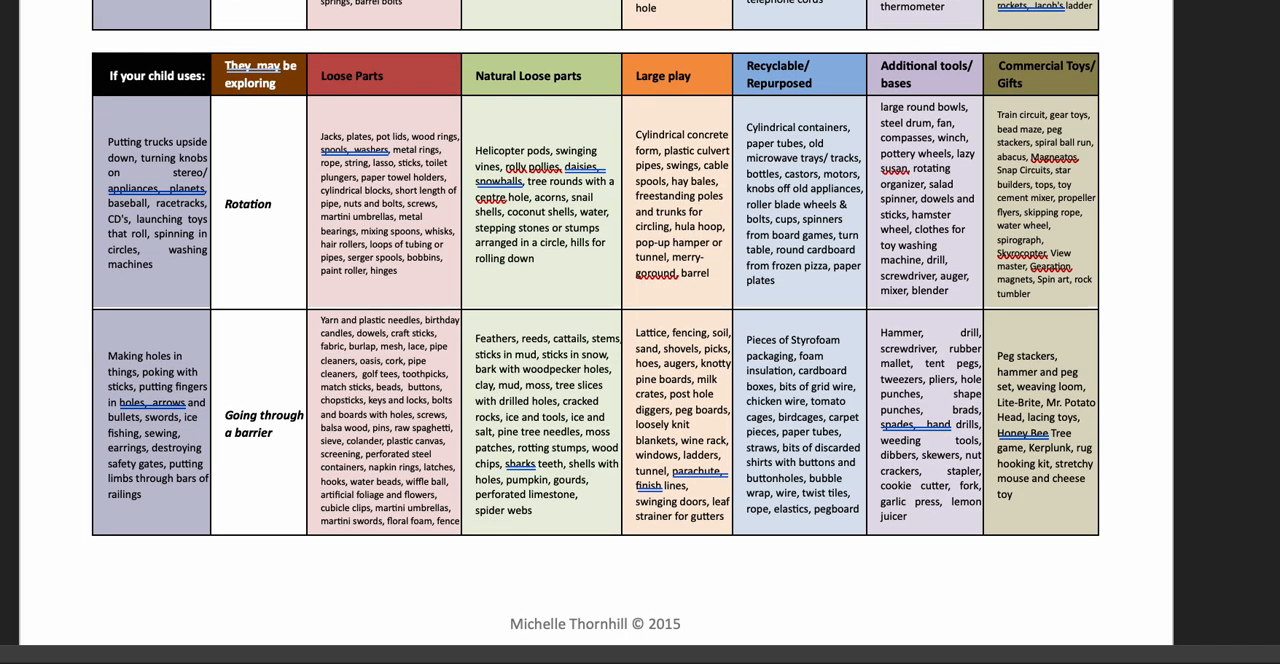
{"action": "scroll", "scroll_direction": "down", "scroll_amount": 3}
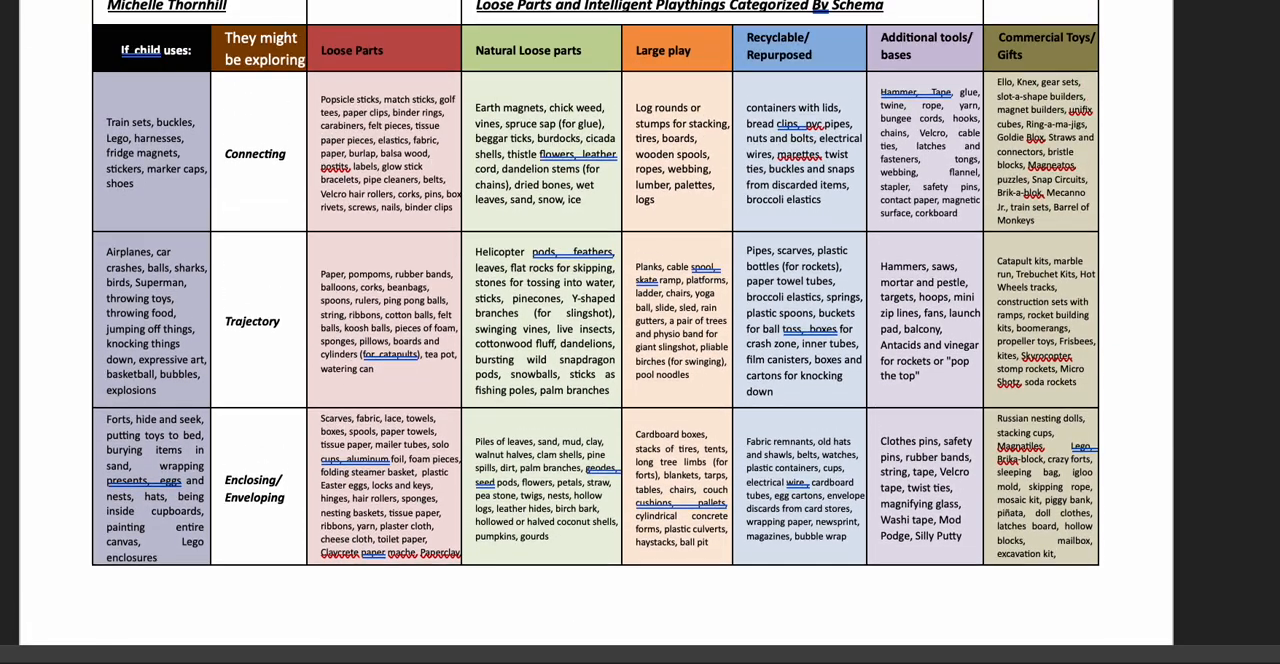
Scroll past the footer to the full Transporting row at the next page's top
{"action": "scroll", "scroll_direction": "down", "scroll_amount": 3}
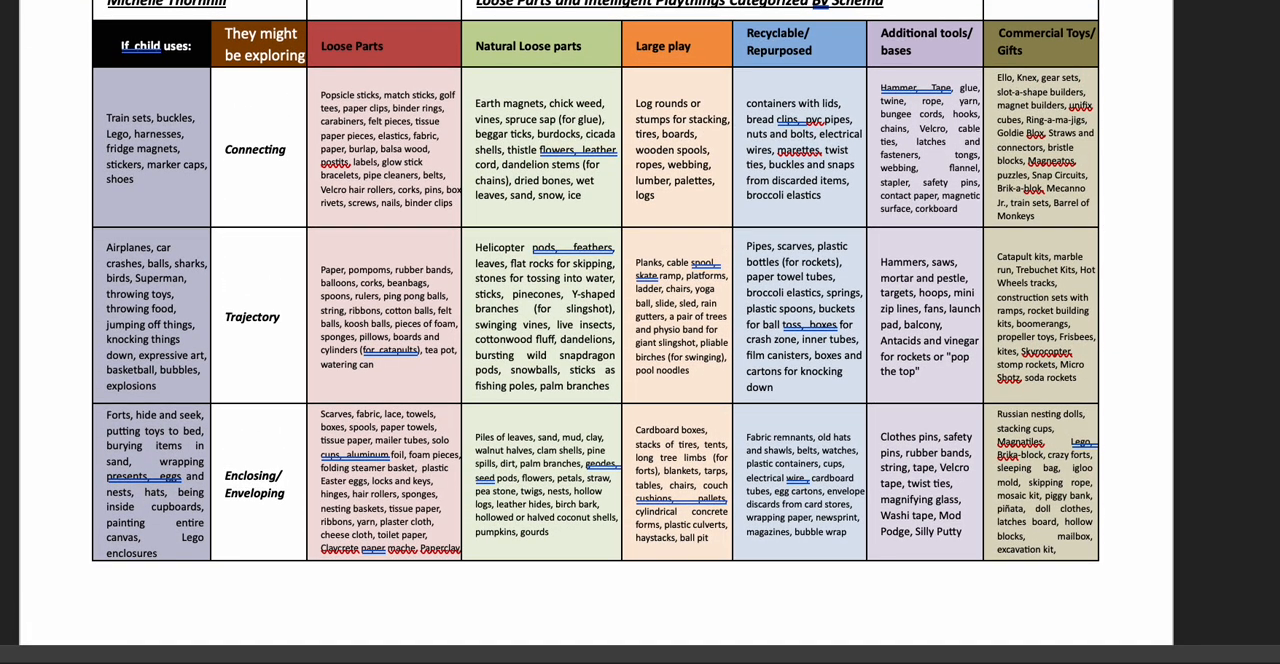
{"action": "scroll", "scroll_direction": "down", "scroll_amount": 3}
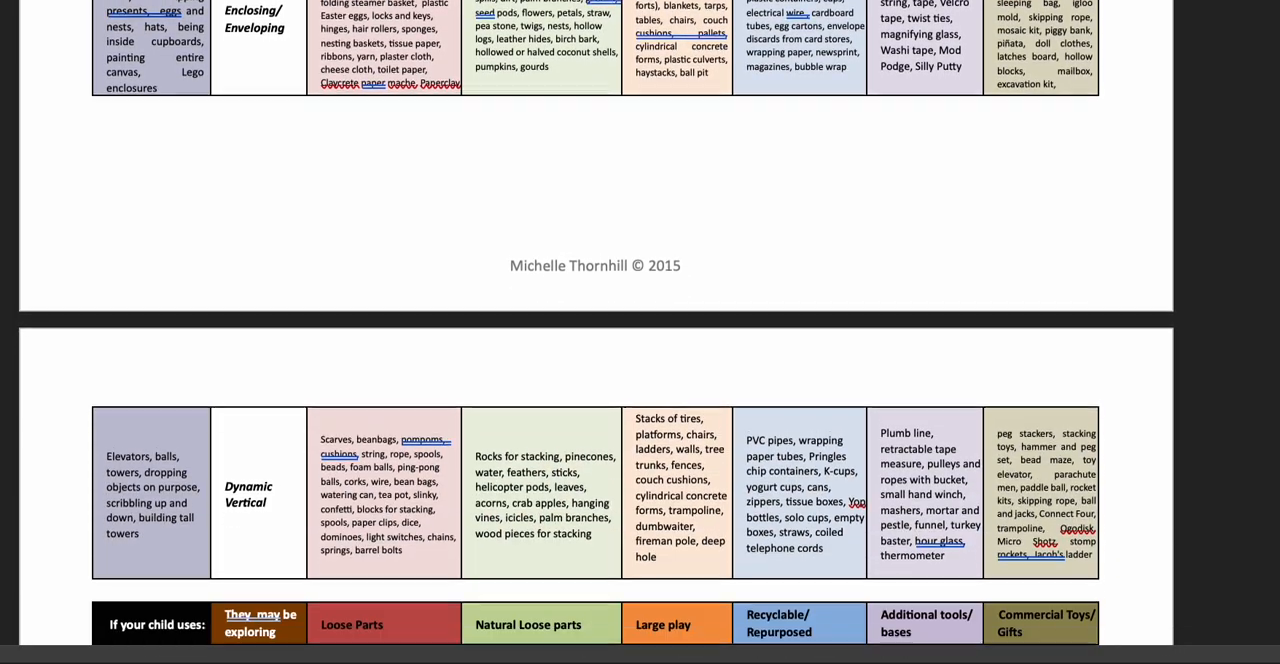
{"action": "scroll", "scroll_direction": "down", "scroll_amount": 3}
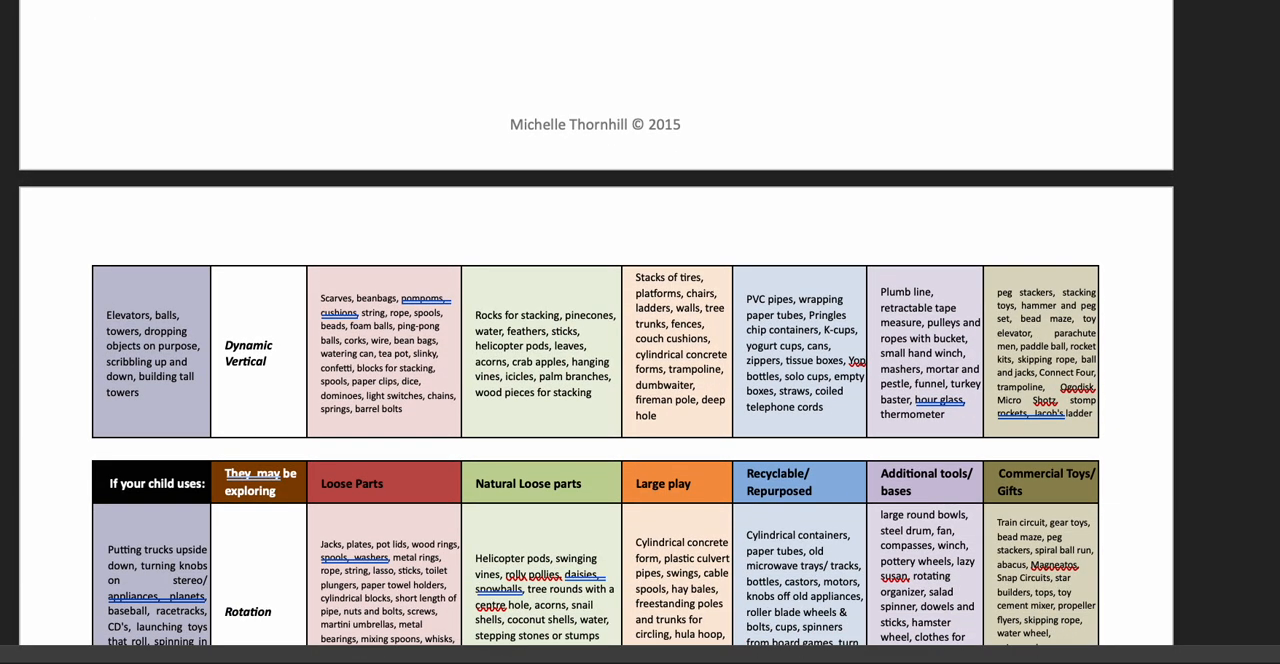
{"action": "scroll", "scroll_direction": "down", "scroll_amount": 3}
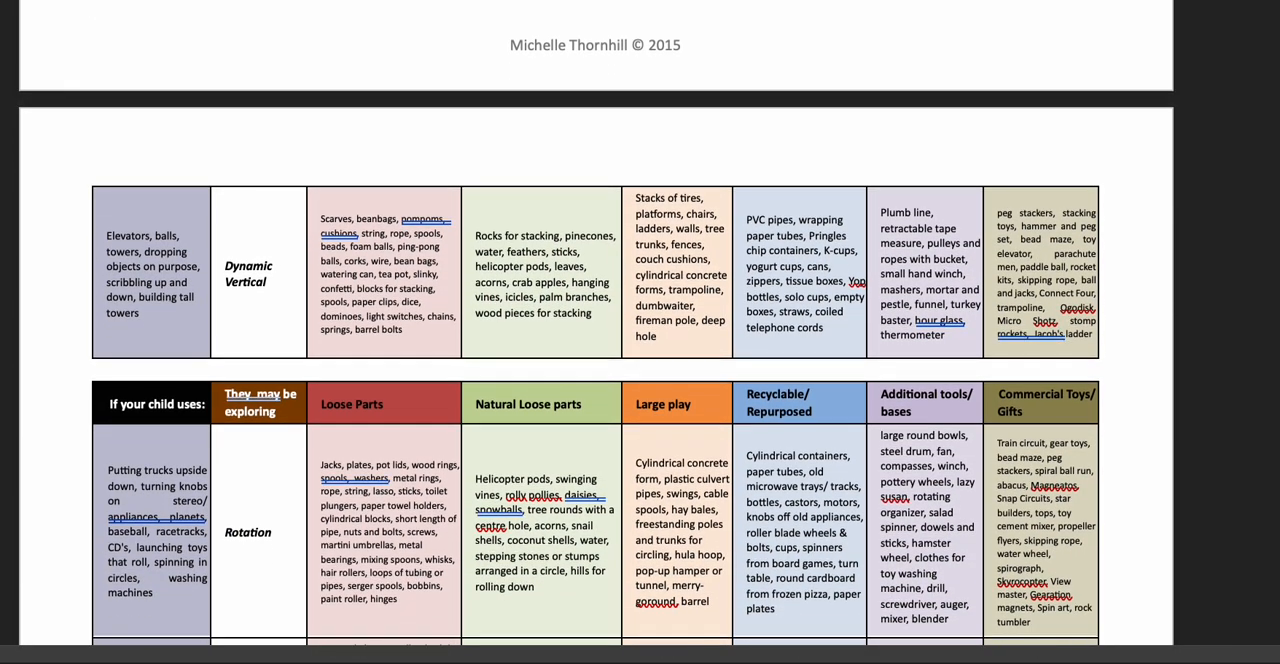
{"action": "scroll", "scroll_direction": "down", "scroll_amount": 3}
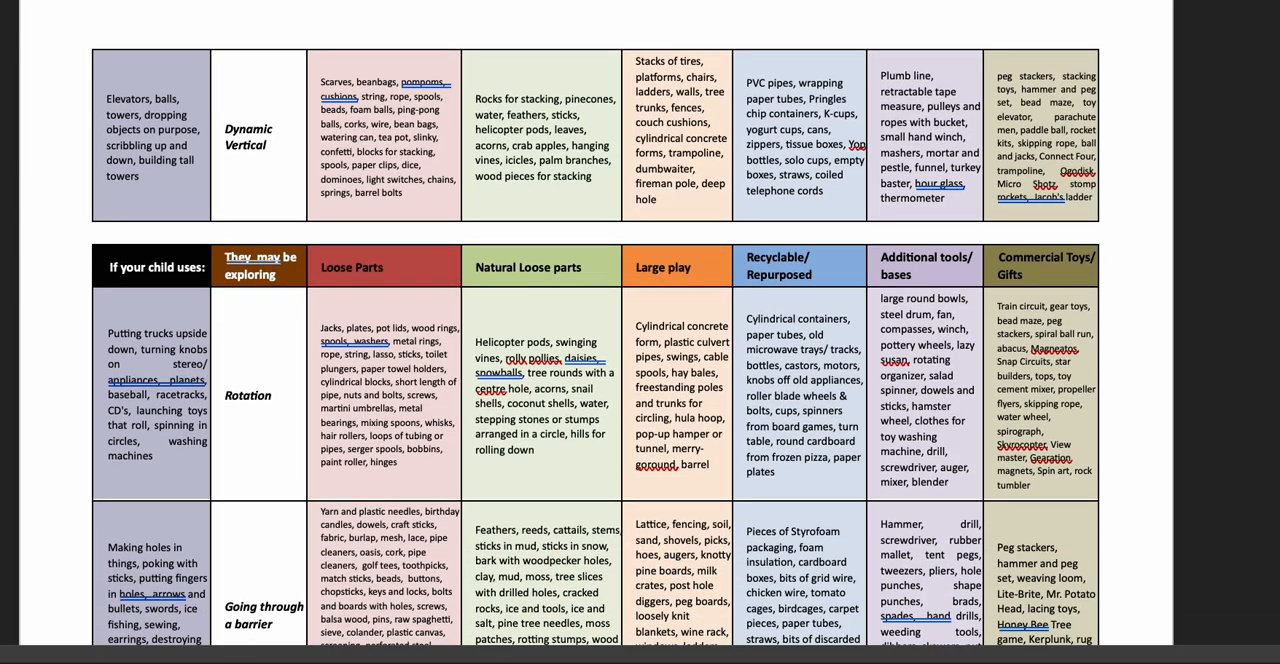
{"action": "scroll", "scroll_direction": "down", "scroll_amount": 3}
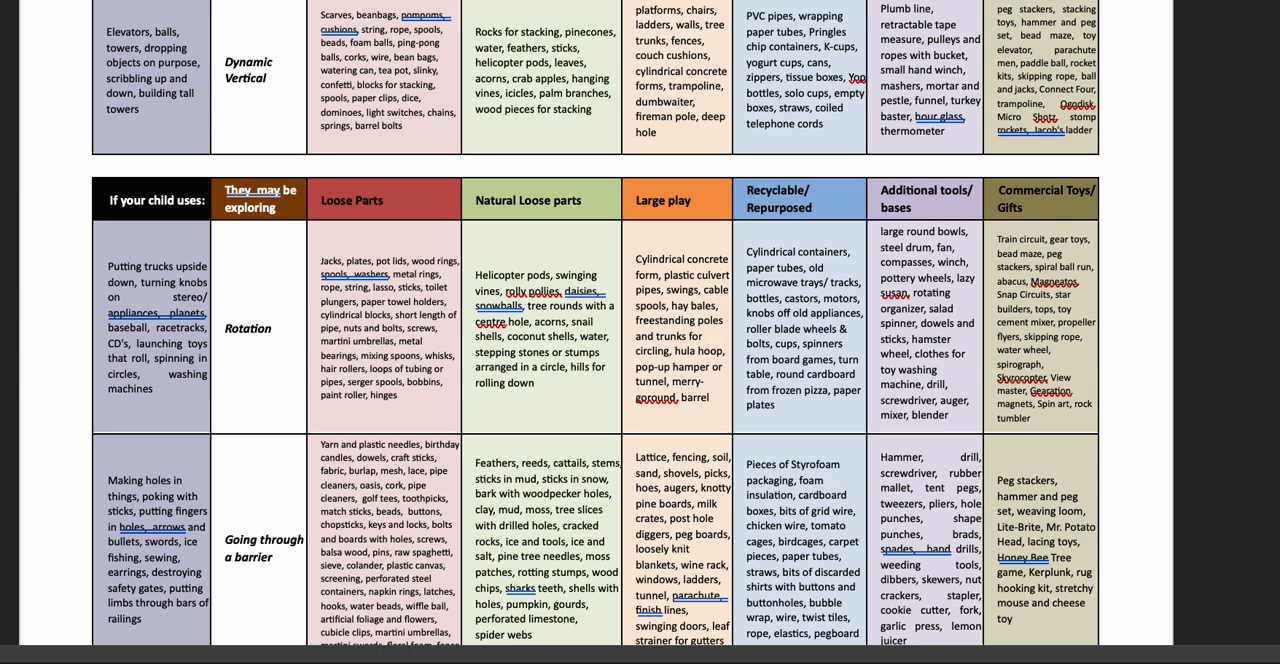
{"action": "scroll", "scroll_direction": "down", "scroll_amount": 3}
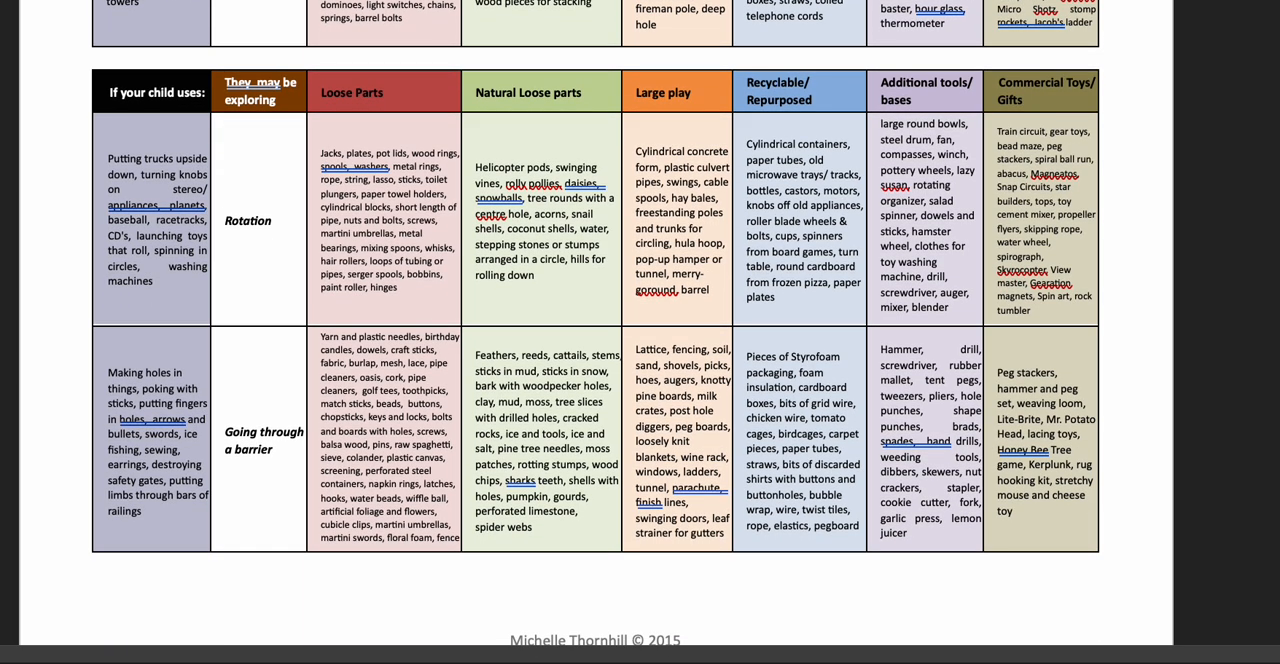
{"action": "scroll", "scroll_direction": "down", "scroll_amount": 3}
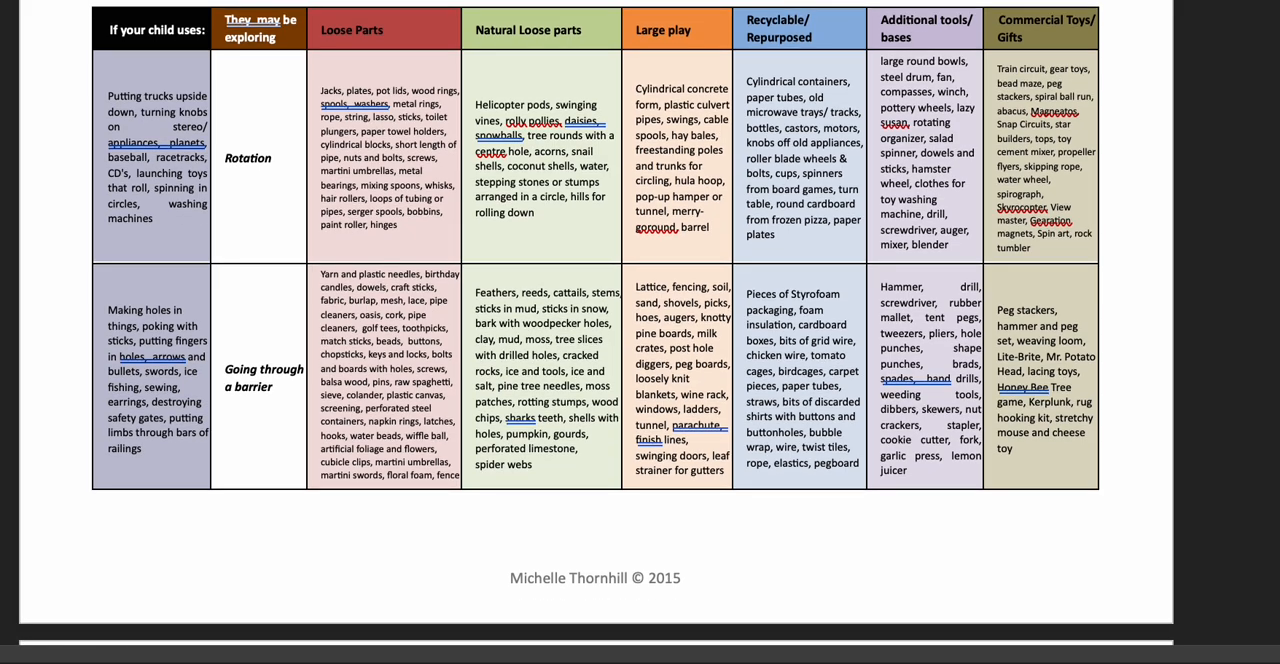
{"action": "scroll", "scroll_direction": "down", "scroll_amount": 3}
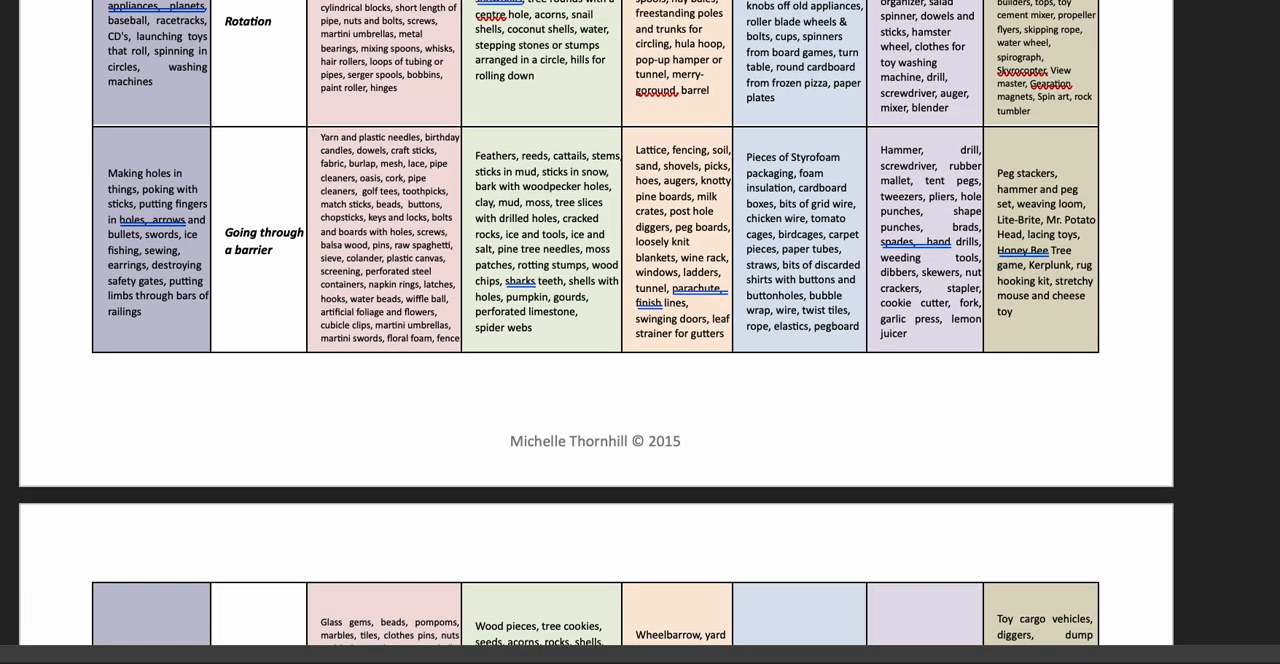
{"action": "scroll", "scroll_direction": "down", "scroll_amount": 3}
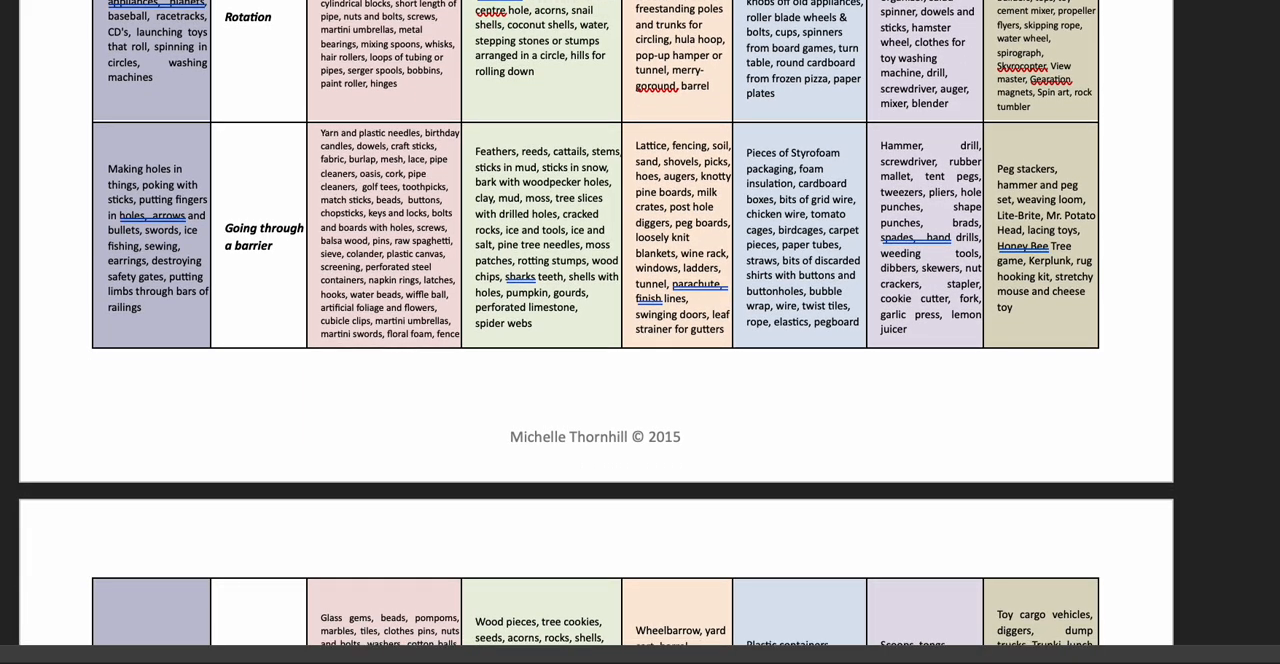
{"action": "scroll", "scroll_direction": "down", "scroll_amount": 3}
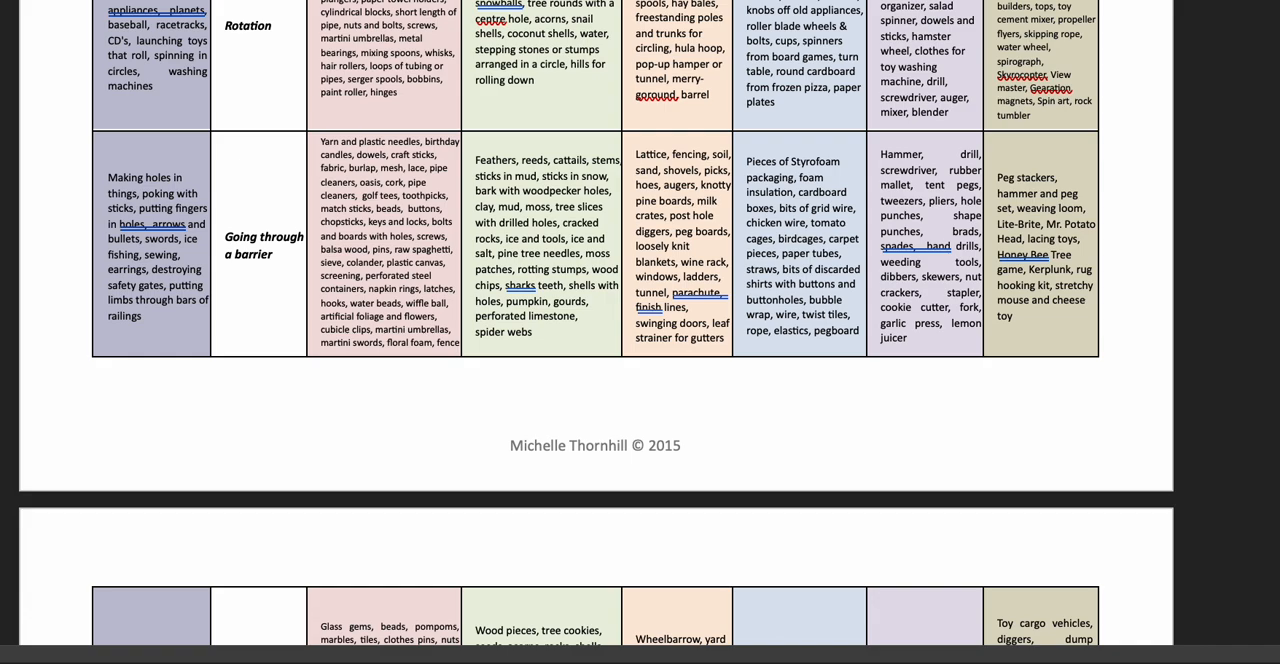
{"action": "scroll", "scroll_direction": "down", "scroll_amount": 3}
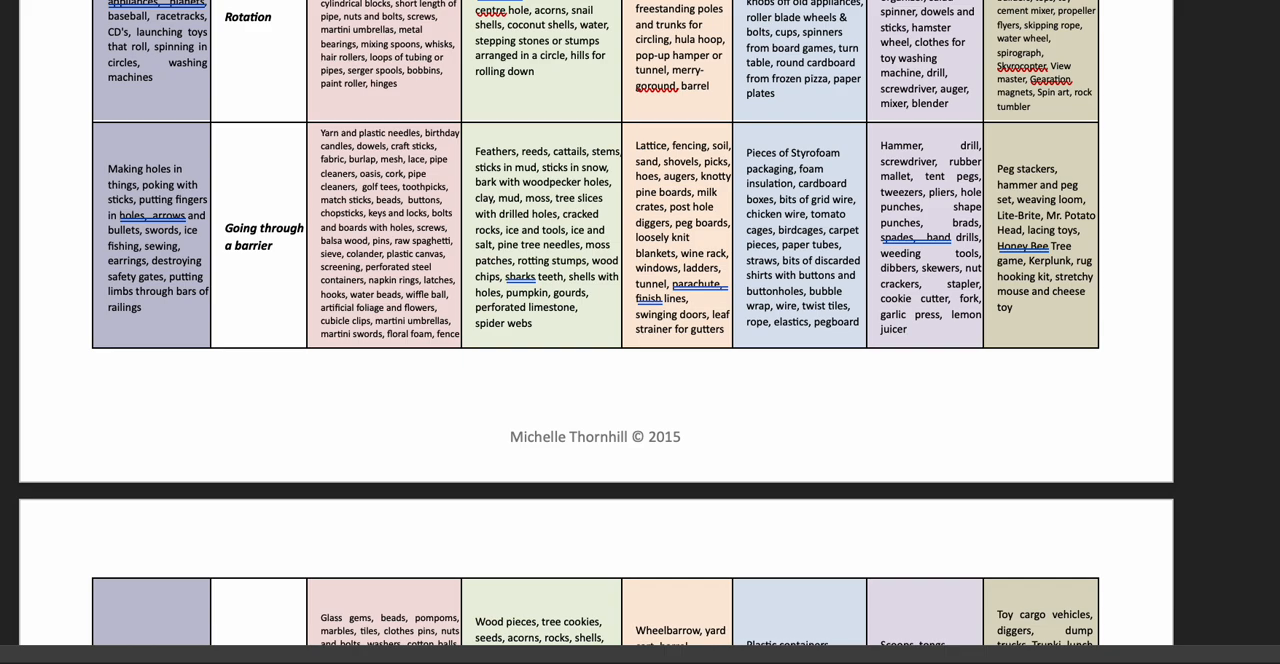
{"action": "scroll", "scroll_direction": "down", "scroll_amount": 3}
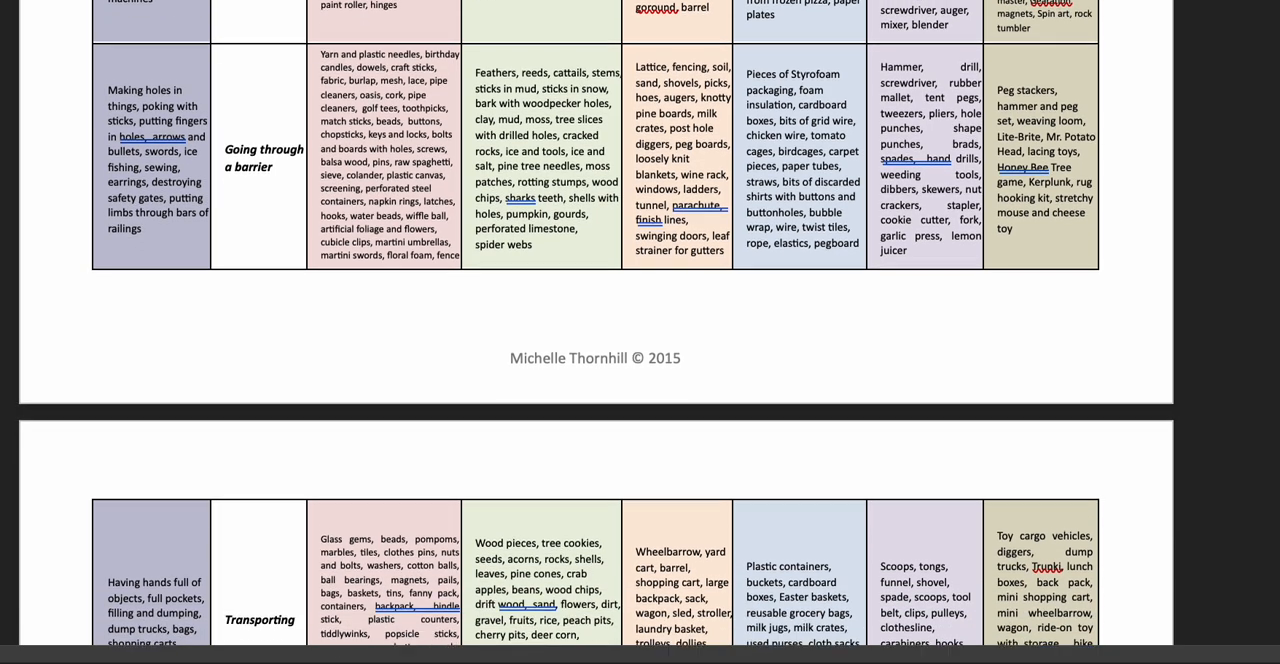
{"action": "scroll", "scroll_direction": "down", "scroll_amount": 3}
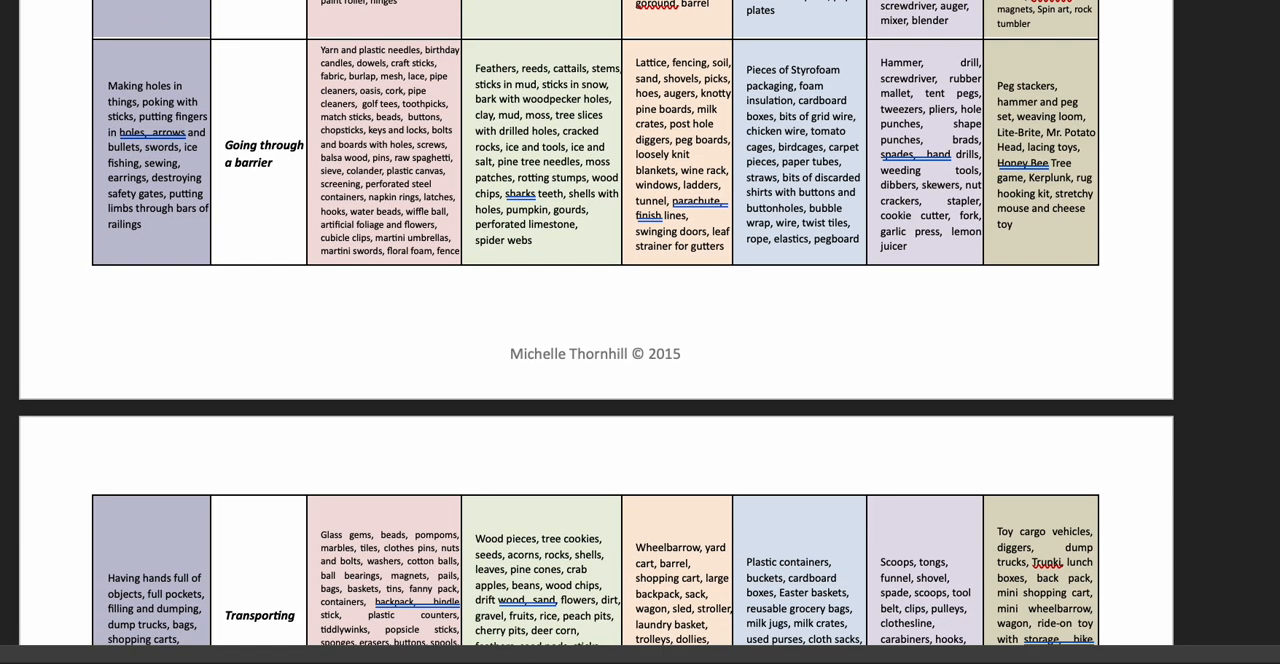
{"action": "mouse_move", "coordinate": [398, 103]}
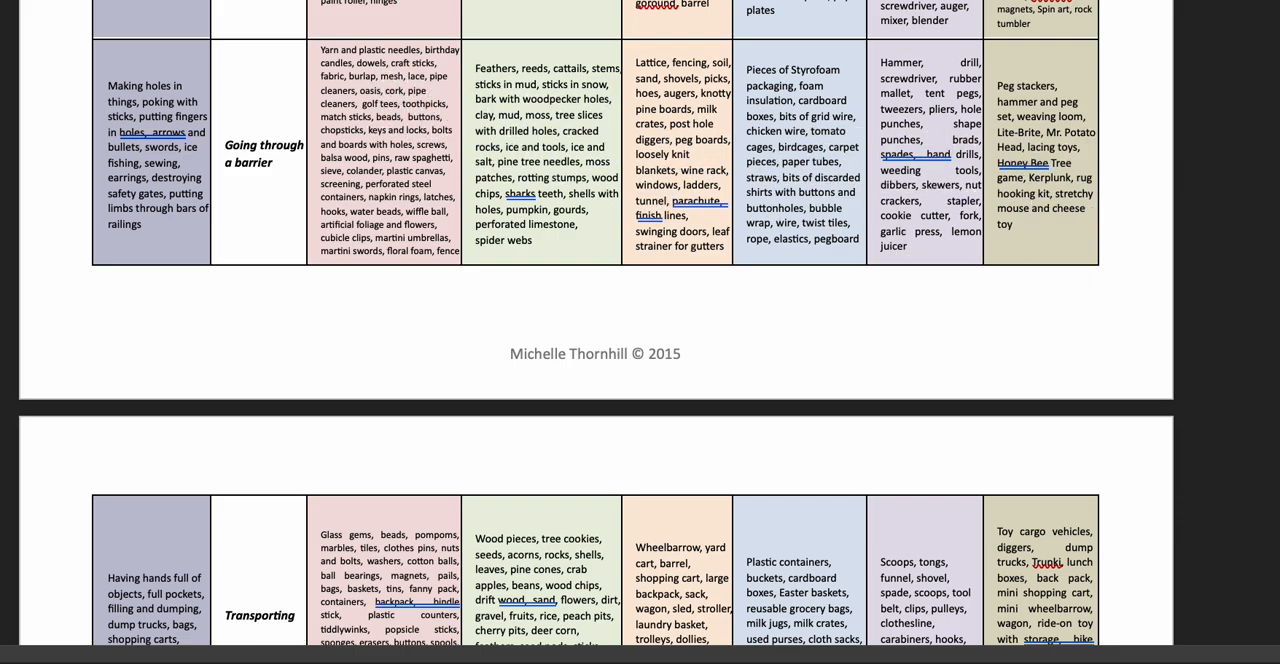
{"action": "scroll", "scroll_direction": "down", "scroll_amount": 3}
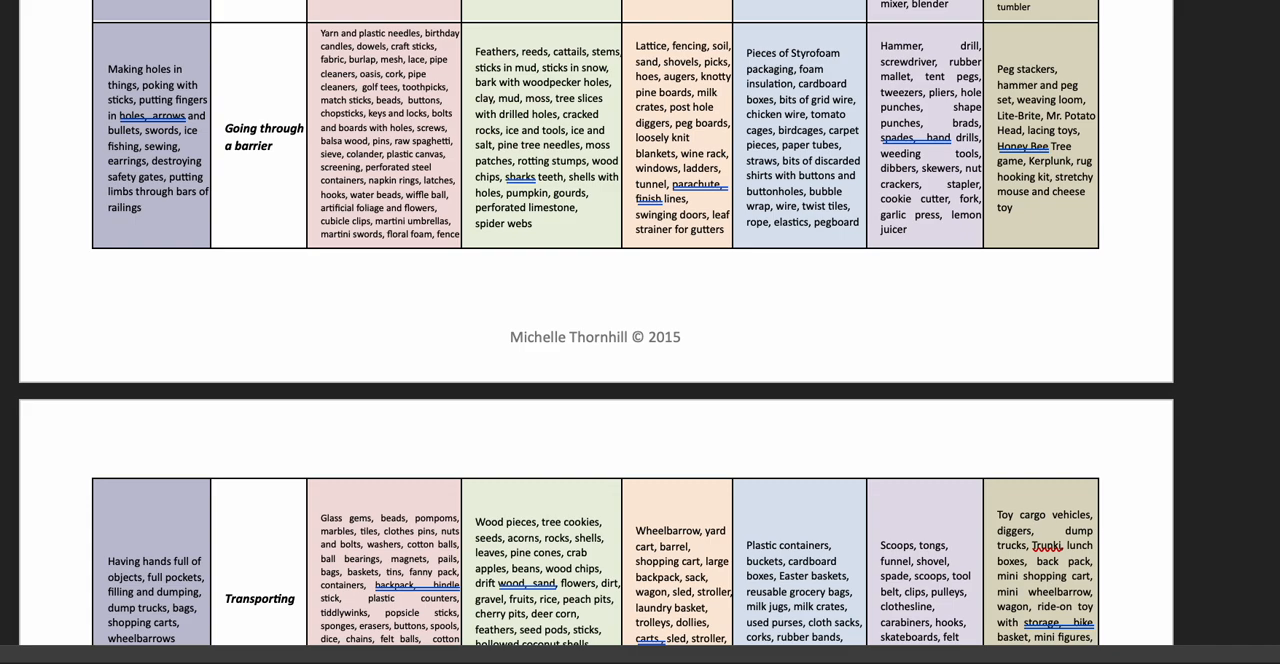
{"action": "scroll", "scroll_direction": "down", "scroll_amount": 3}
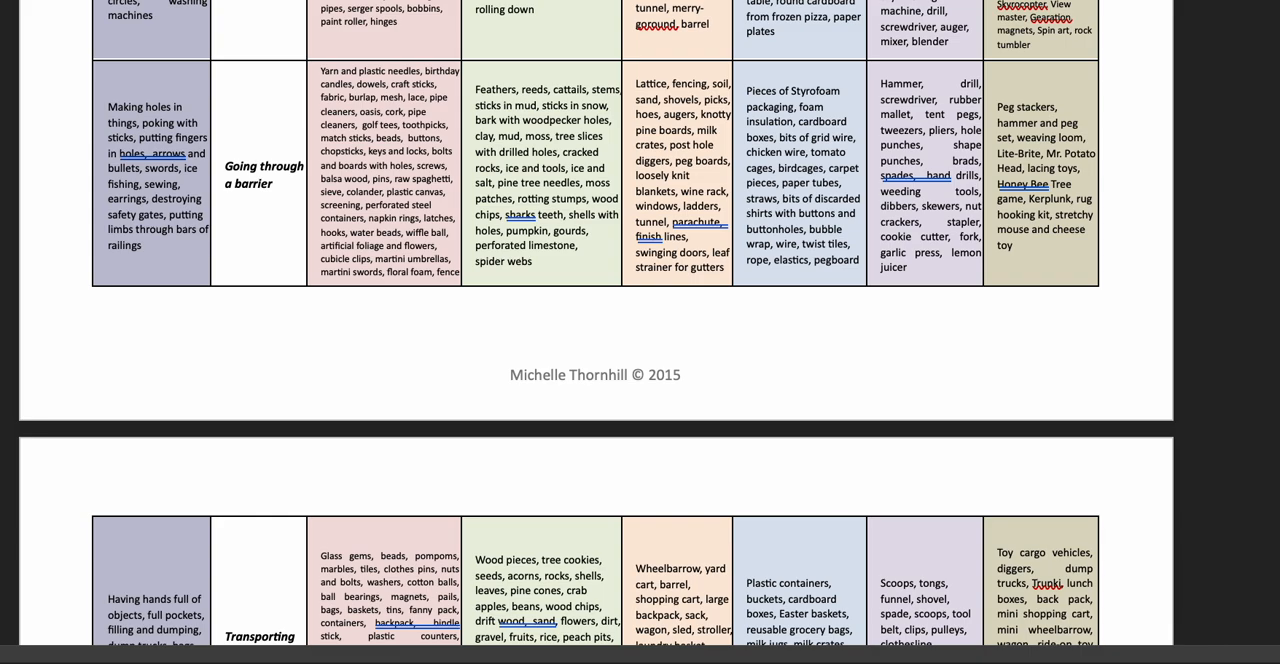
{"action": "scroll", "scroll_direction": "down", "scroll_amount": 3}
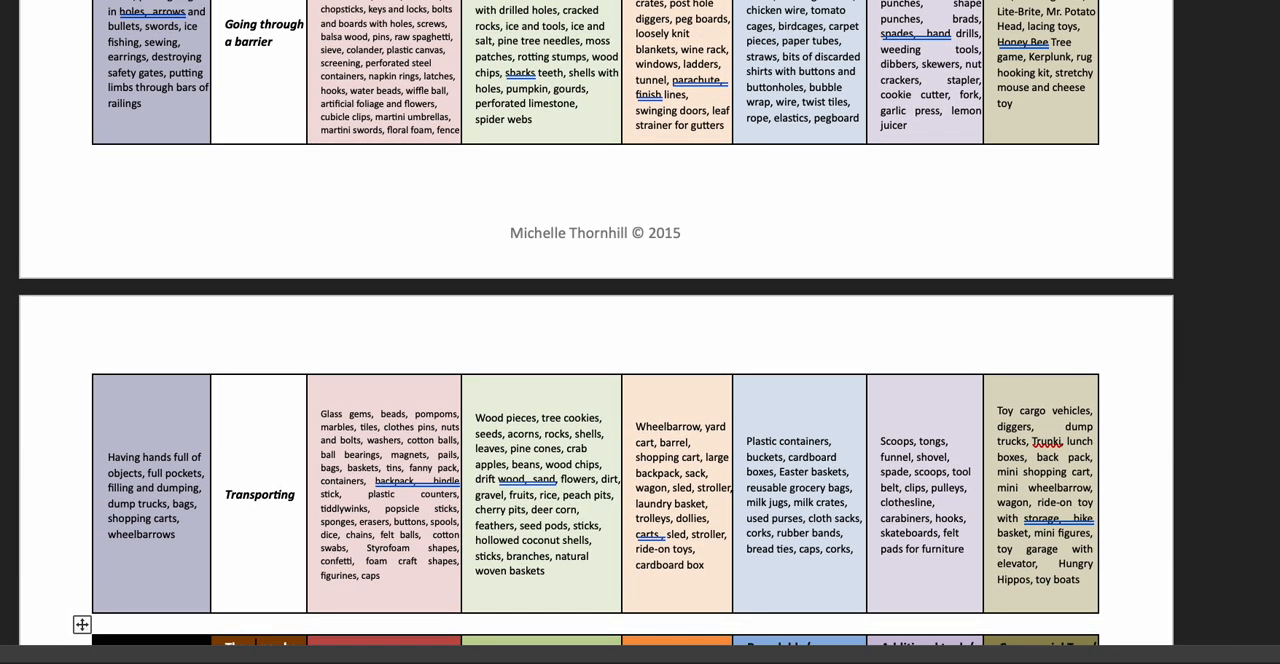
Scroll to the Ordering/Positioning and Transformation rows, clicking the 'They may be exploring' header cell
{"action": "scroll", "scroll_direction": "down", "scroll_amount": 3}
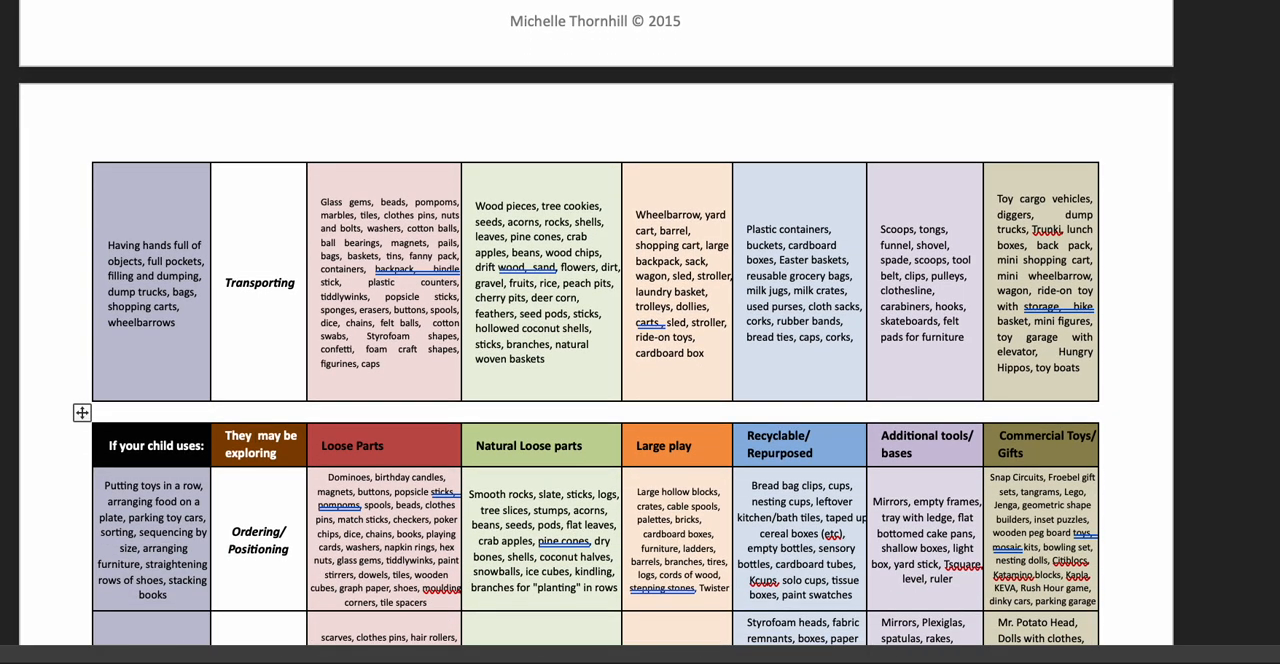
{"action": "scroll", "scroll_direction": "down", "scroll_amount": 3}
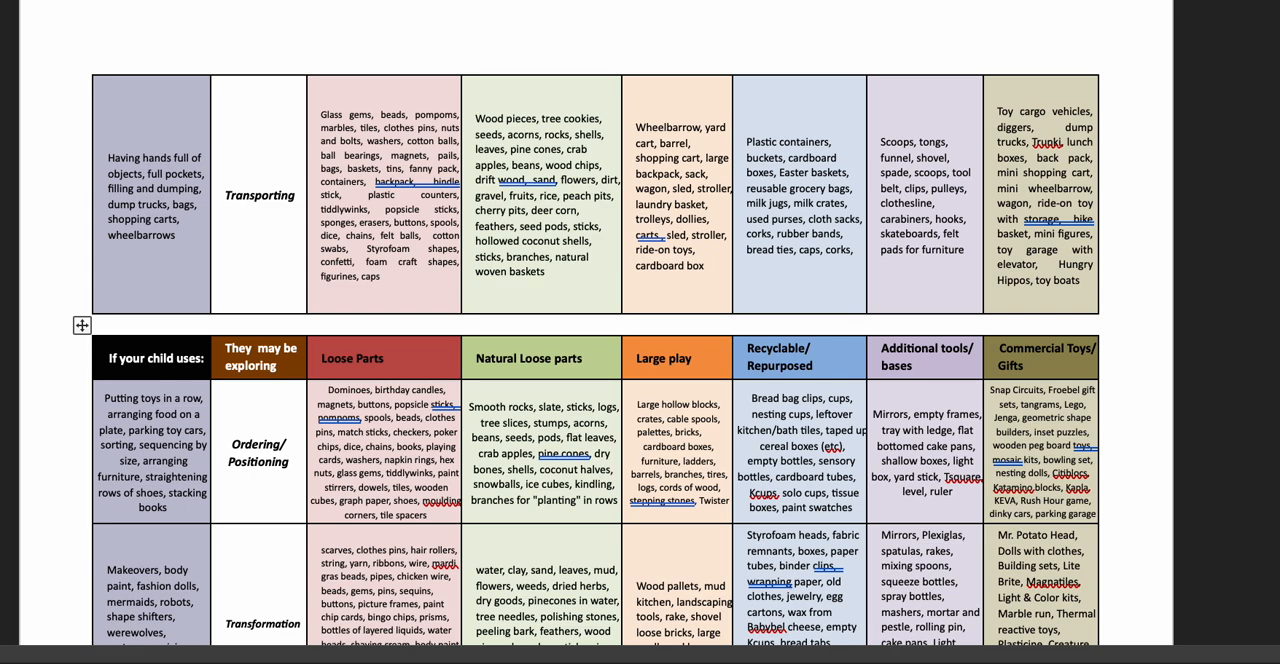
{"action": "scroll", "scroll_direction": "down", "scroll_amount": 3}
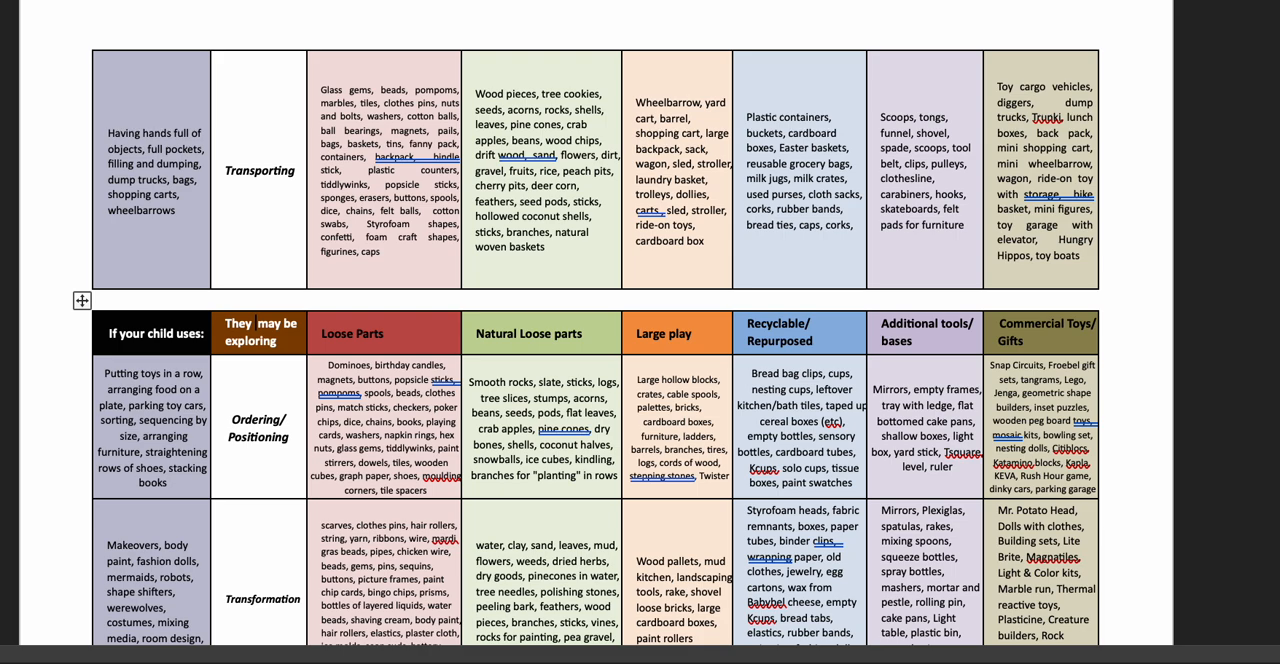
{"action": "scroll", "scroll_direction": "down", "scroll_amount": 3}
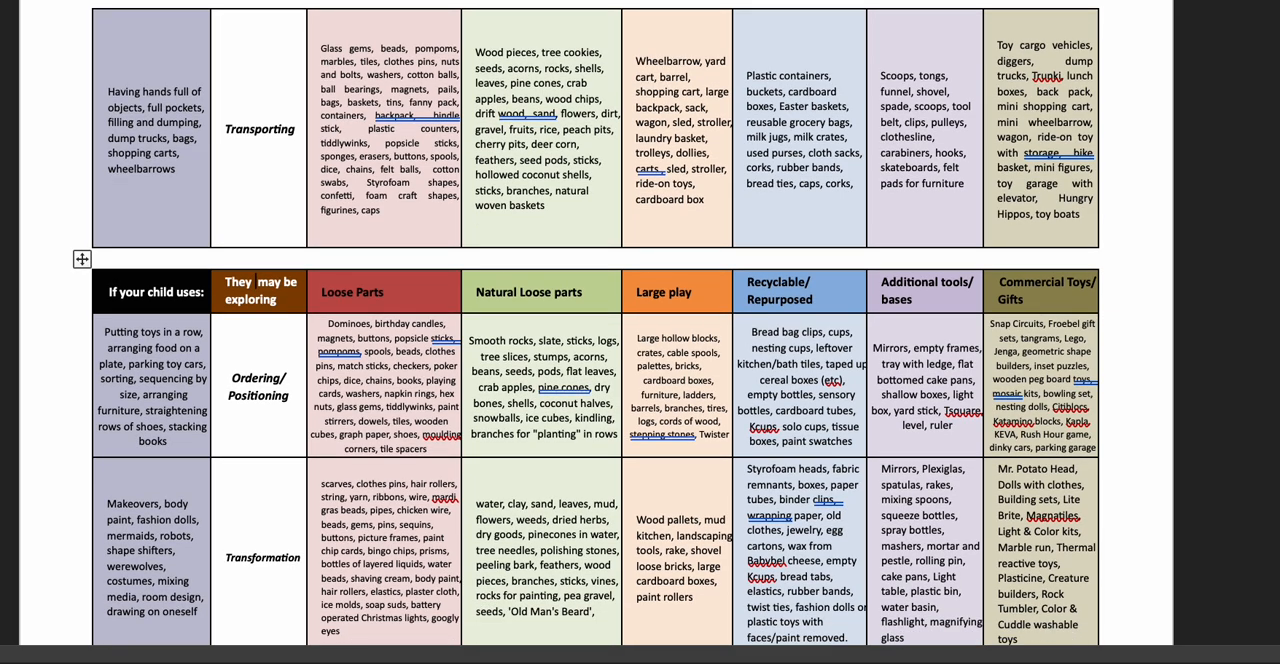
{"action": "scroll", "scroll_direction": "down", "scroll_amount": 3}
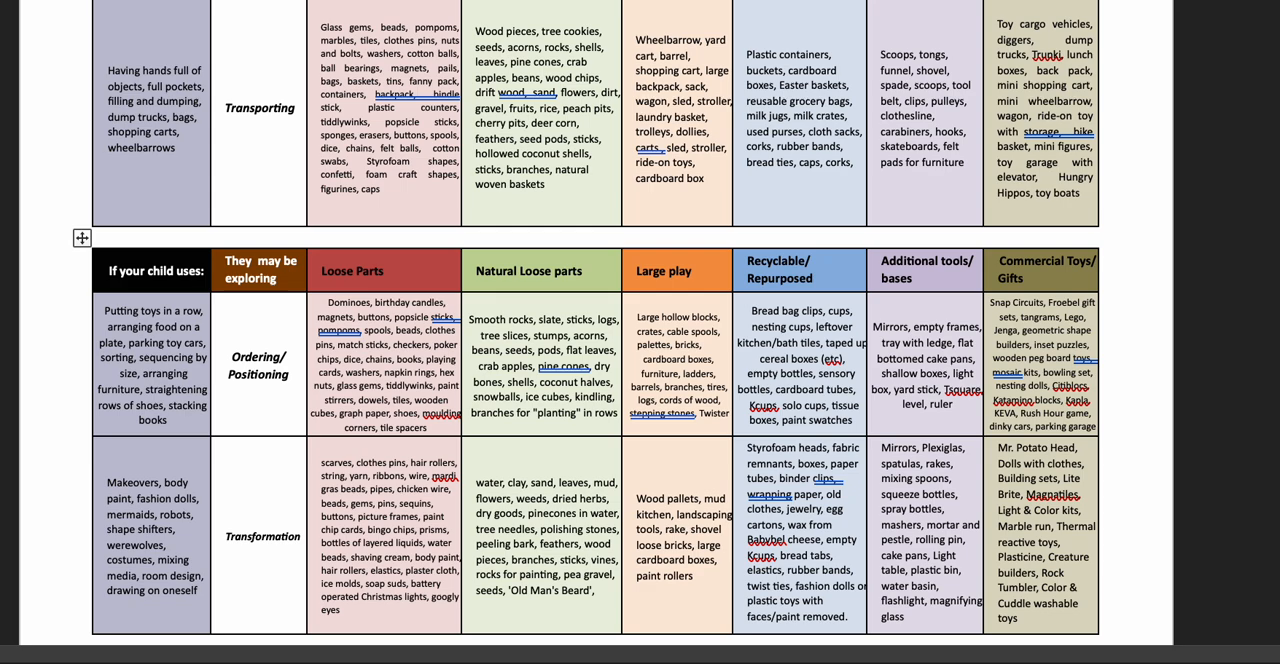
{"action": "left_click", "coordinate": [256, 261]}
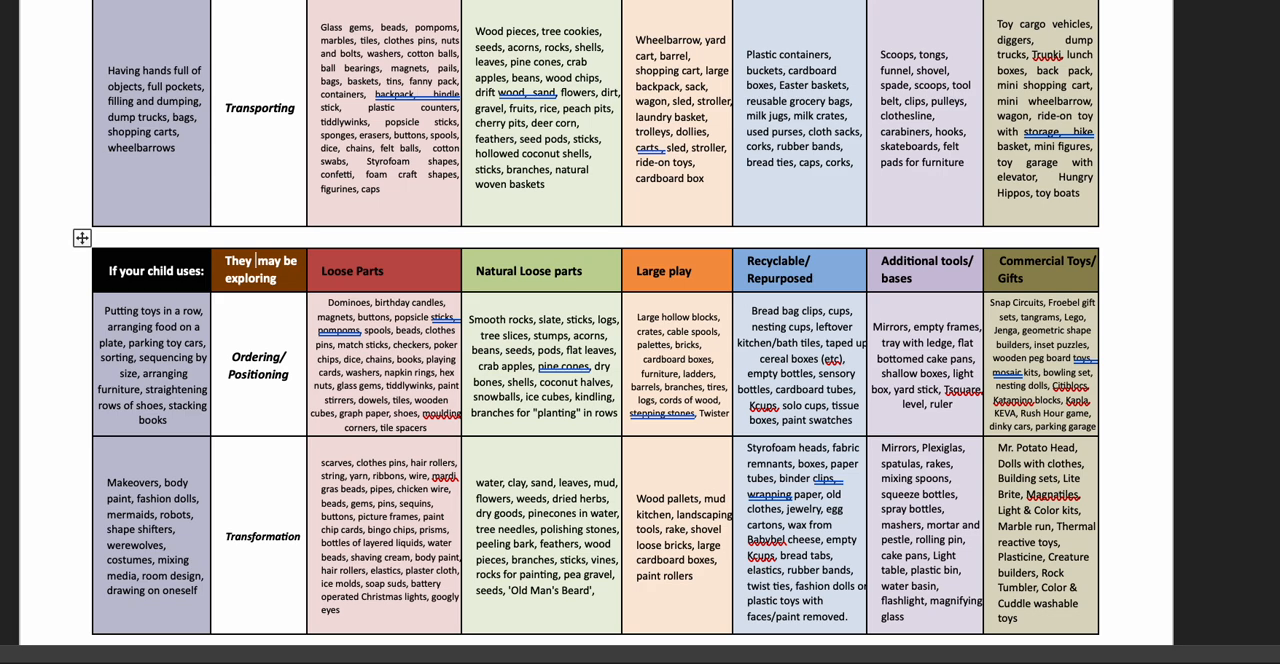
{"action": "scroll", "scroll_direction": "down", "scroll_amount": 3}
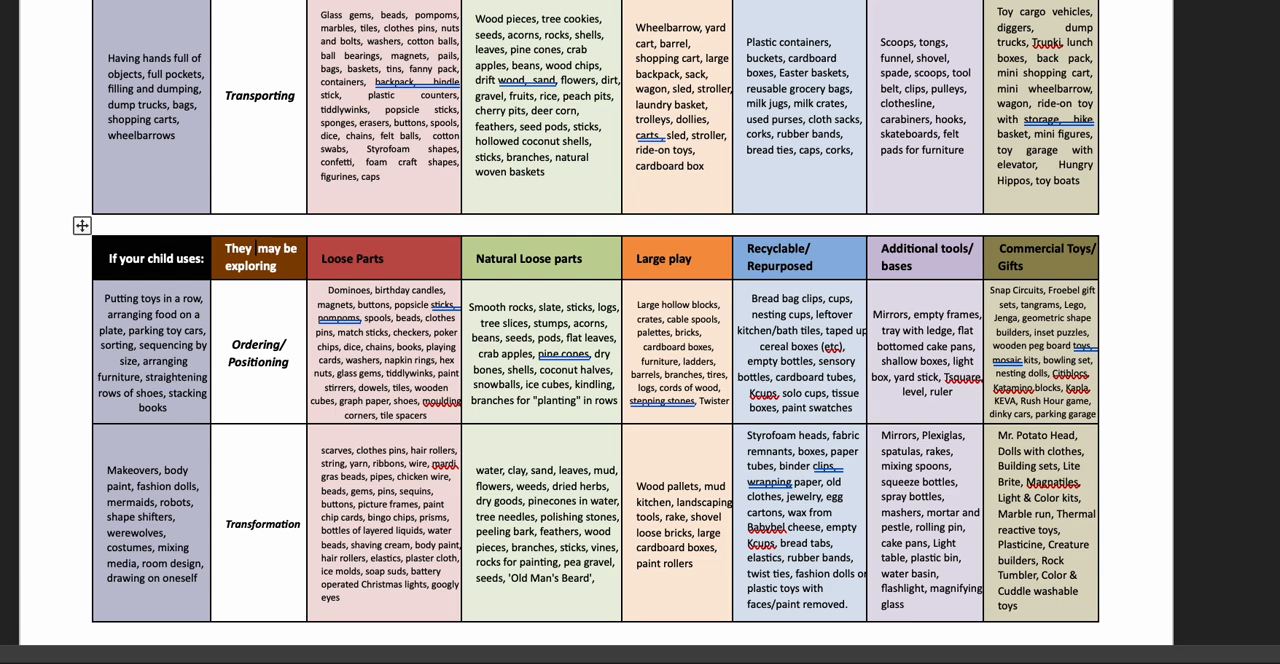
{"action": "scroll", "scroll_direction": "down", "scroll_amount": 3}
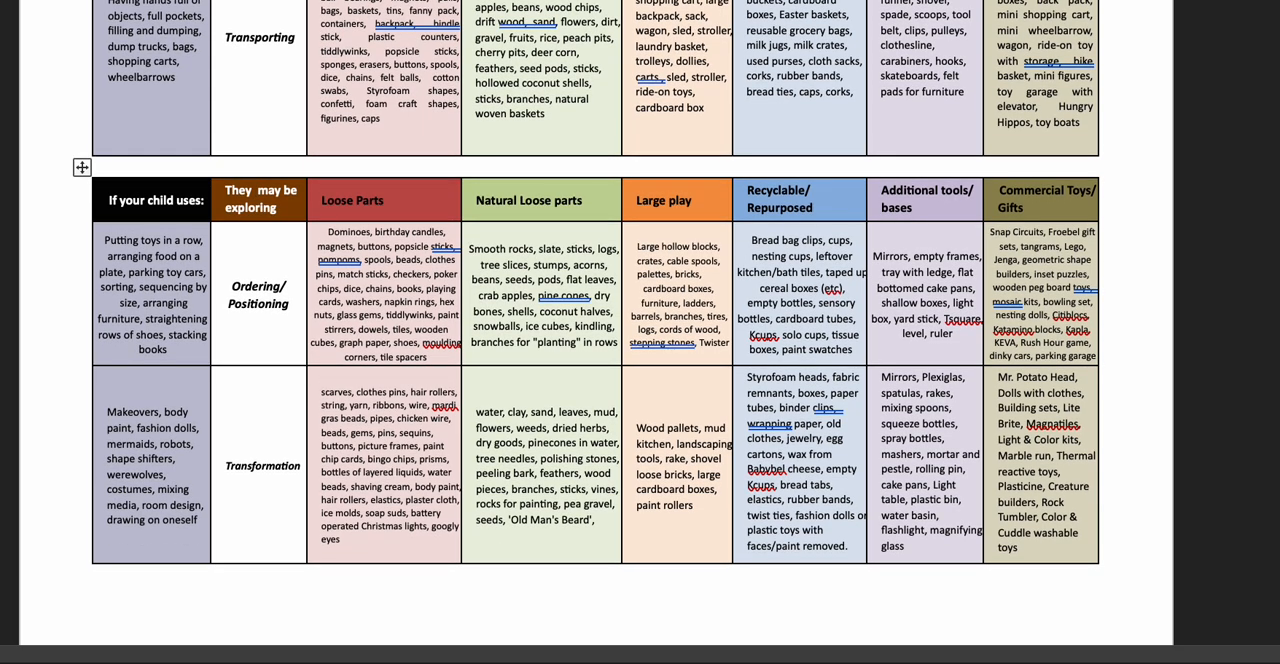
Scroll past the Transformation row to the 'Michelle Thornhill © 2015' footer
{"action": "scroll", "scroll_direction": "down", "scroll_amount": 3}
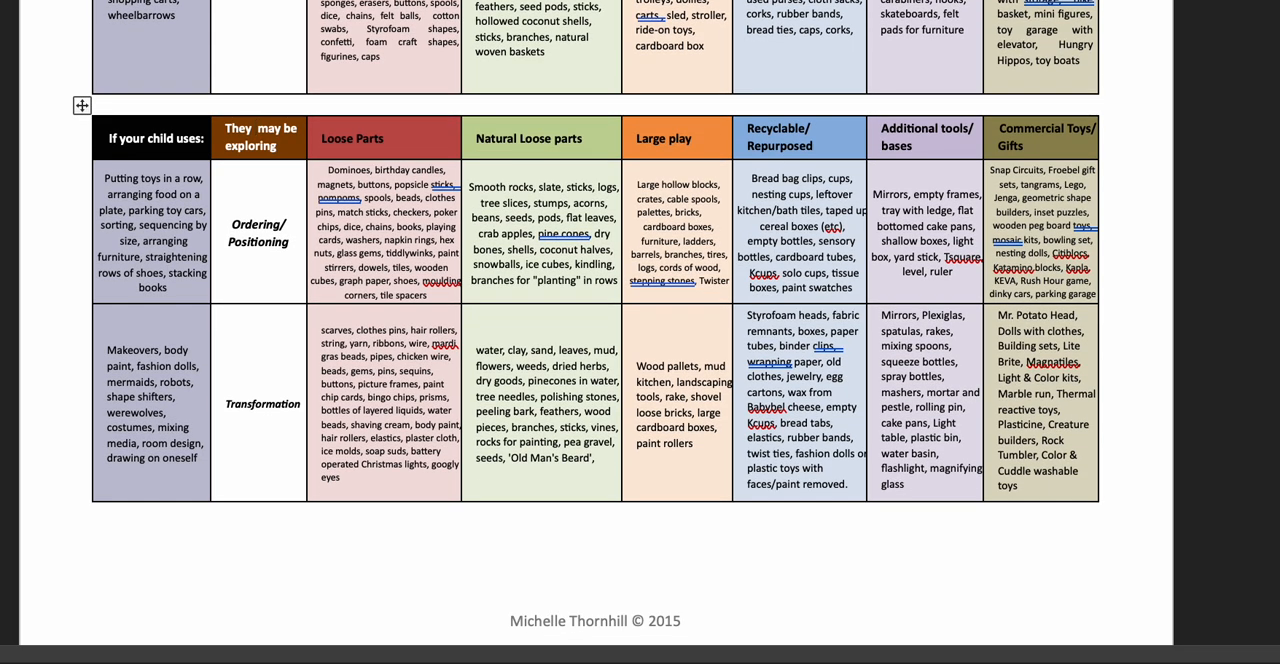
{"action": "scroll", "scroll_direction": "down", "scroll_amount": 3}
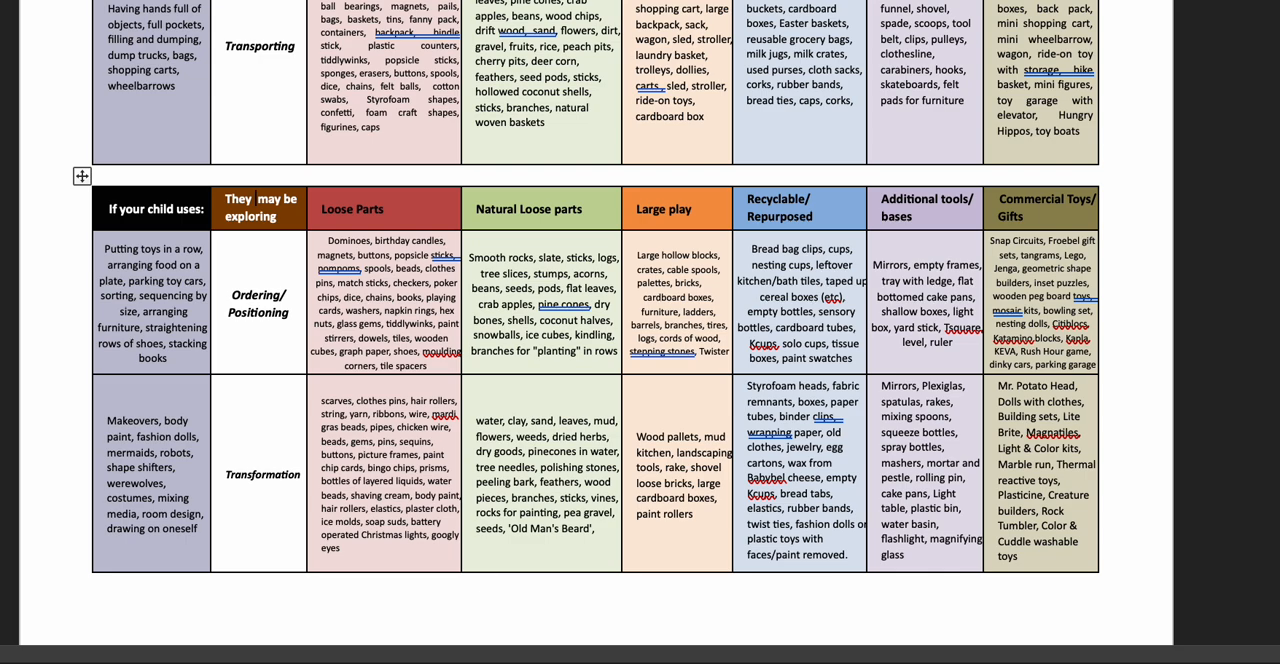
{"action": "scroll", "scroll_direction": "down", "scroll_amount": 3}
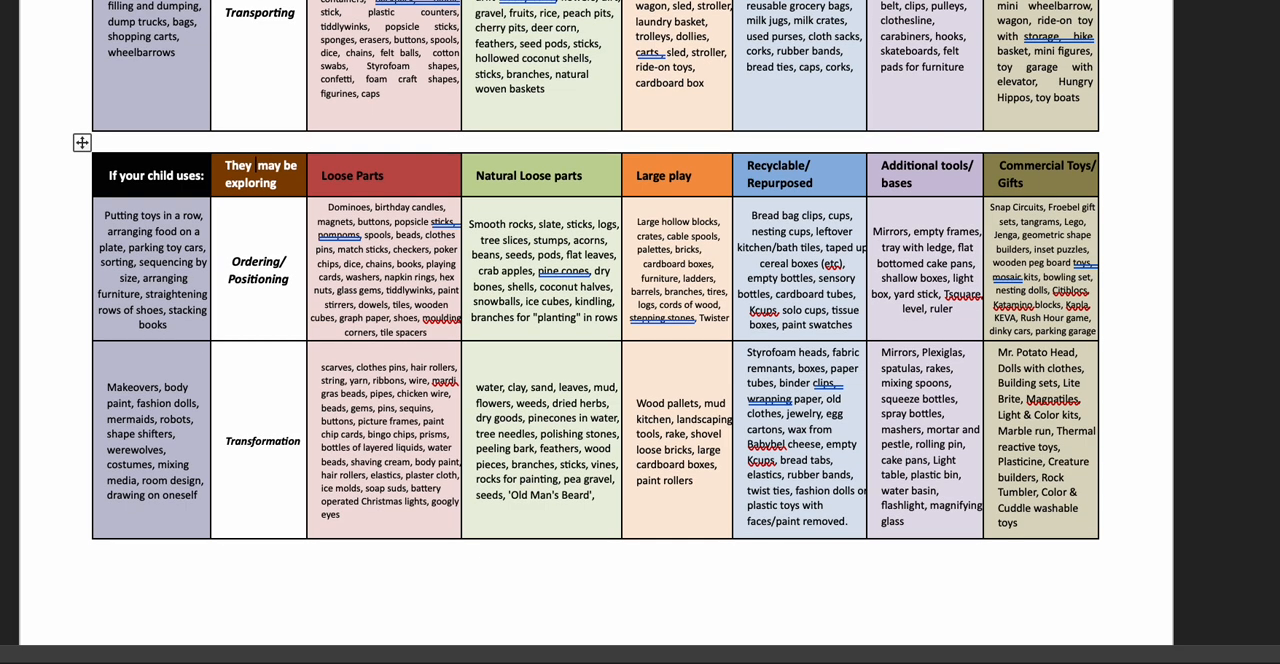
{"action": "scroll", "scroll_direction": "down", "scroll_amount": 3}
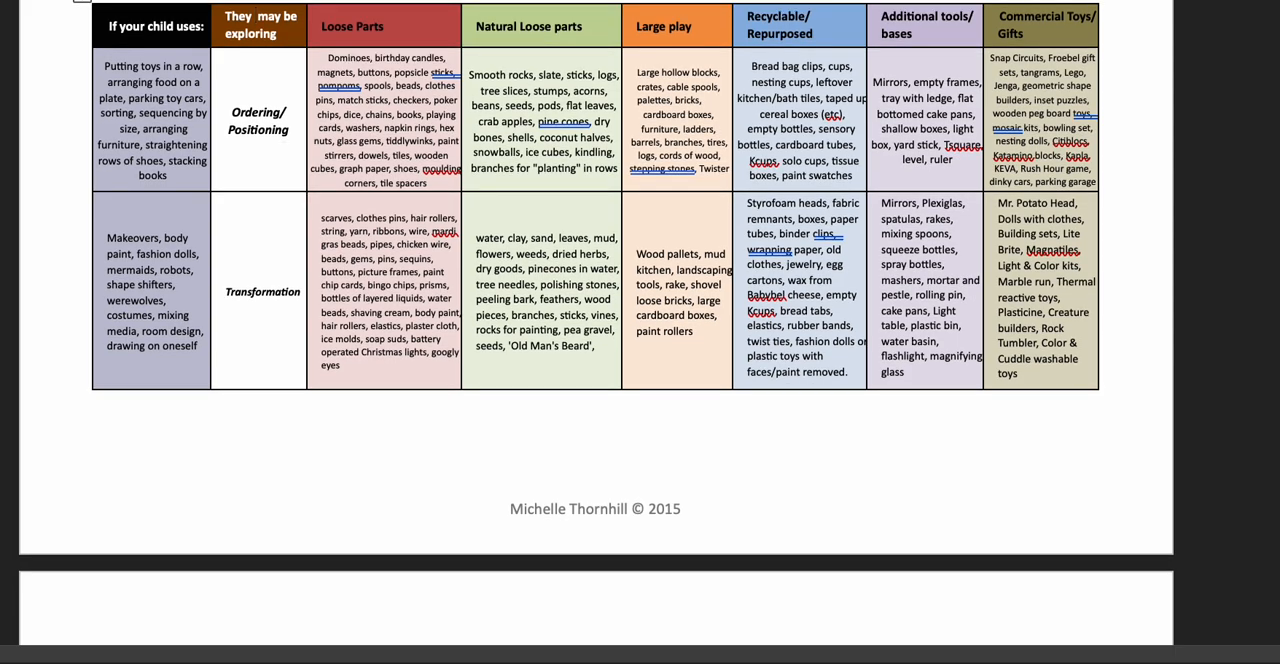
{"action": "scroll", "scroll_direction": "down", "scroll_amount": 3}
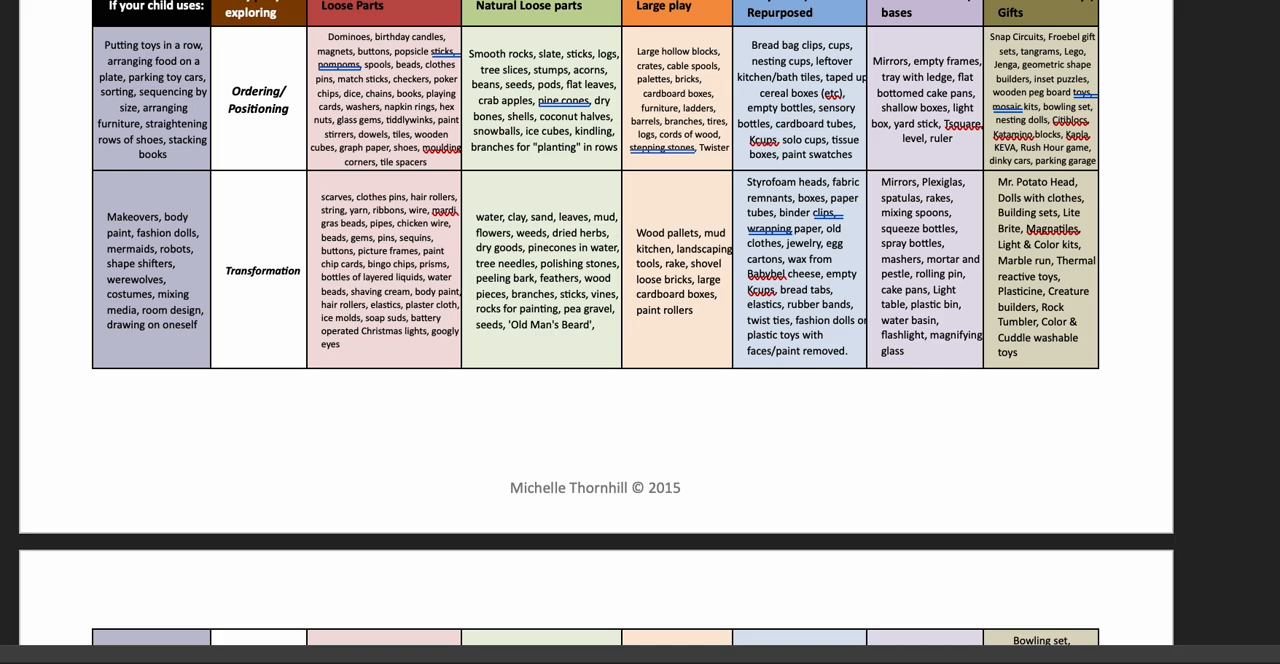
Scroll to the final page's Dynamic Horizontal and Orientation/Perspective rows ending the table
{"action": "scroll", "scroll_direction": "down", "scroll_amount": 3}
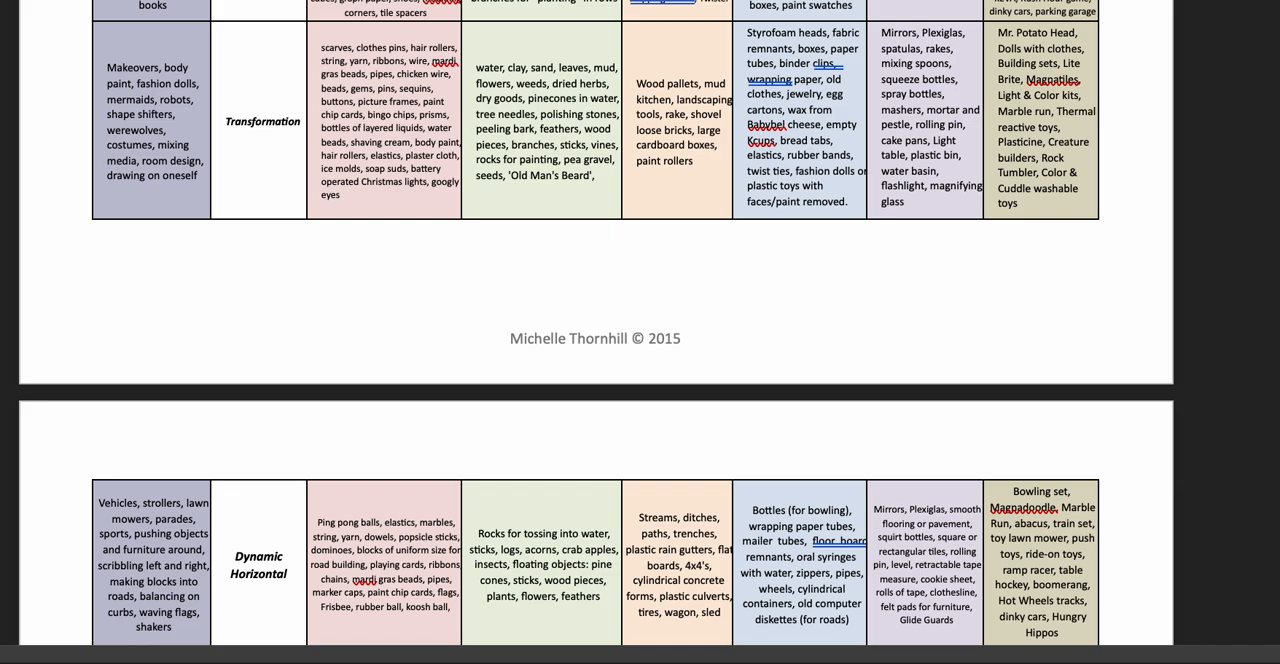
{"action": "scroll", "scroll_direction": "down", "scroll_amount": 3}
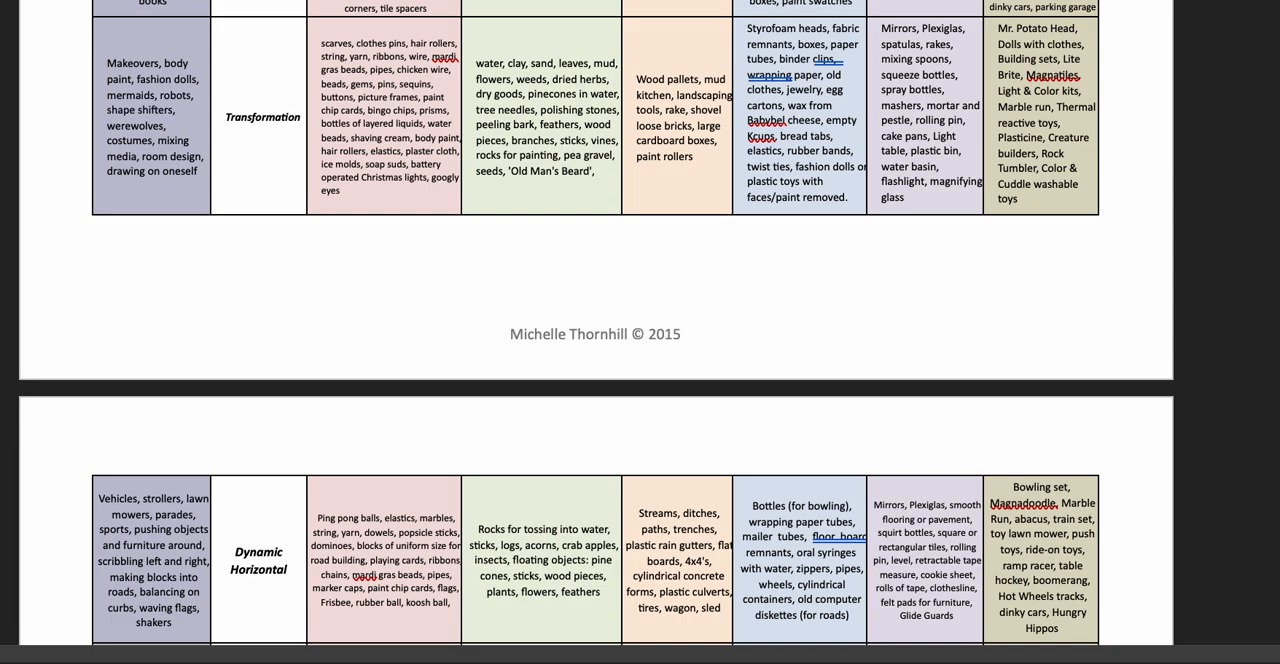
{"action": "scroll", "scroll_direction": "down", "scroll_amount": 3}
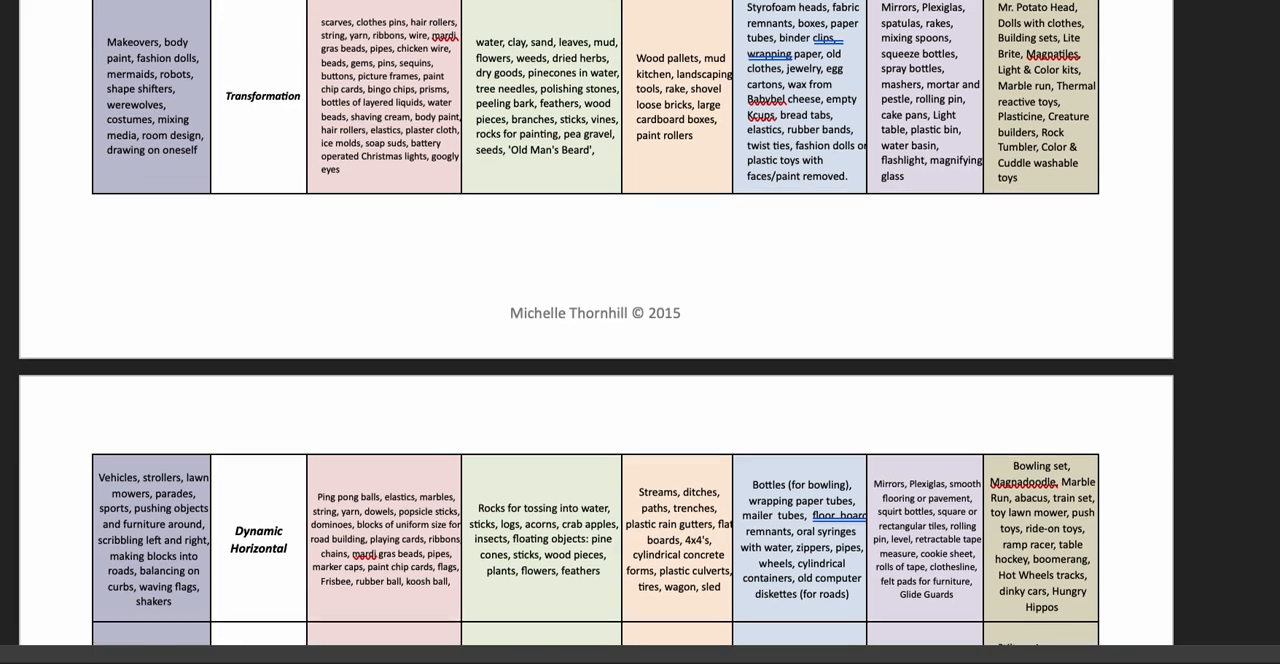
{"action": "scroll", "scroll_direction": "down", "scroll_amount": 3}
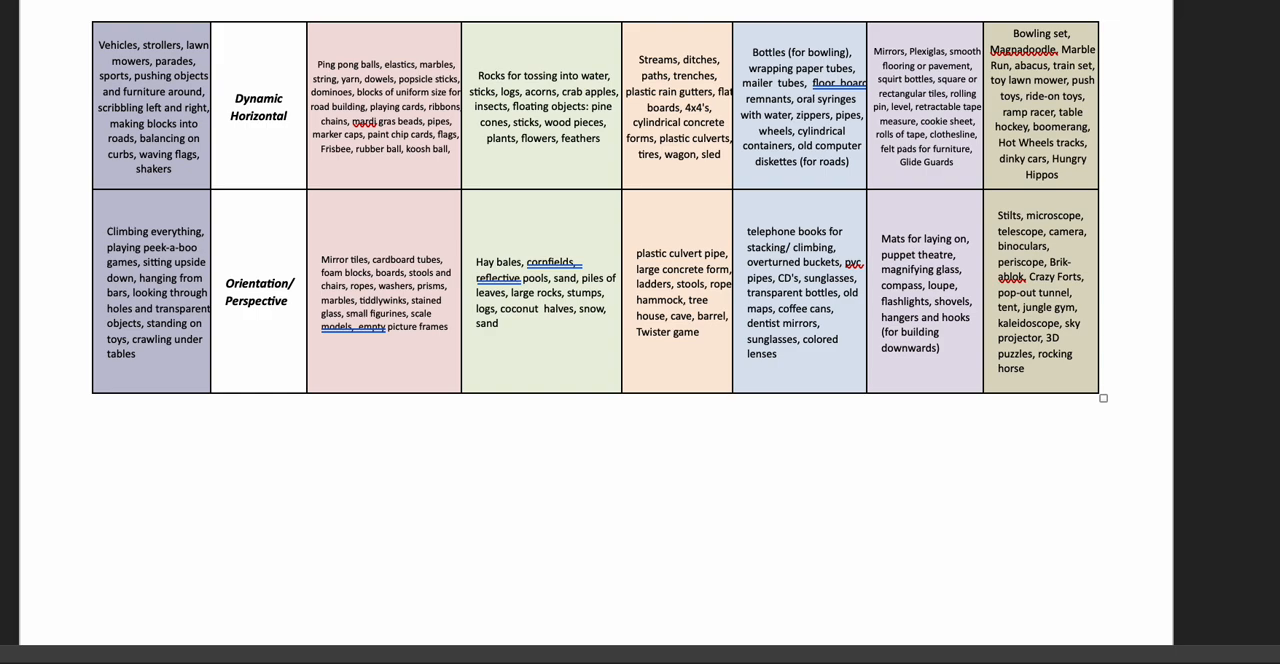
Return to the first page's chart title and Connecting, Trajectory and Enclosing rows
{"action": "scroll", "scroll_direction": "down", "scroll_amount": 3}
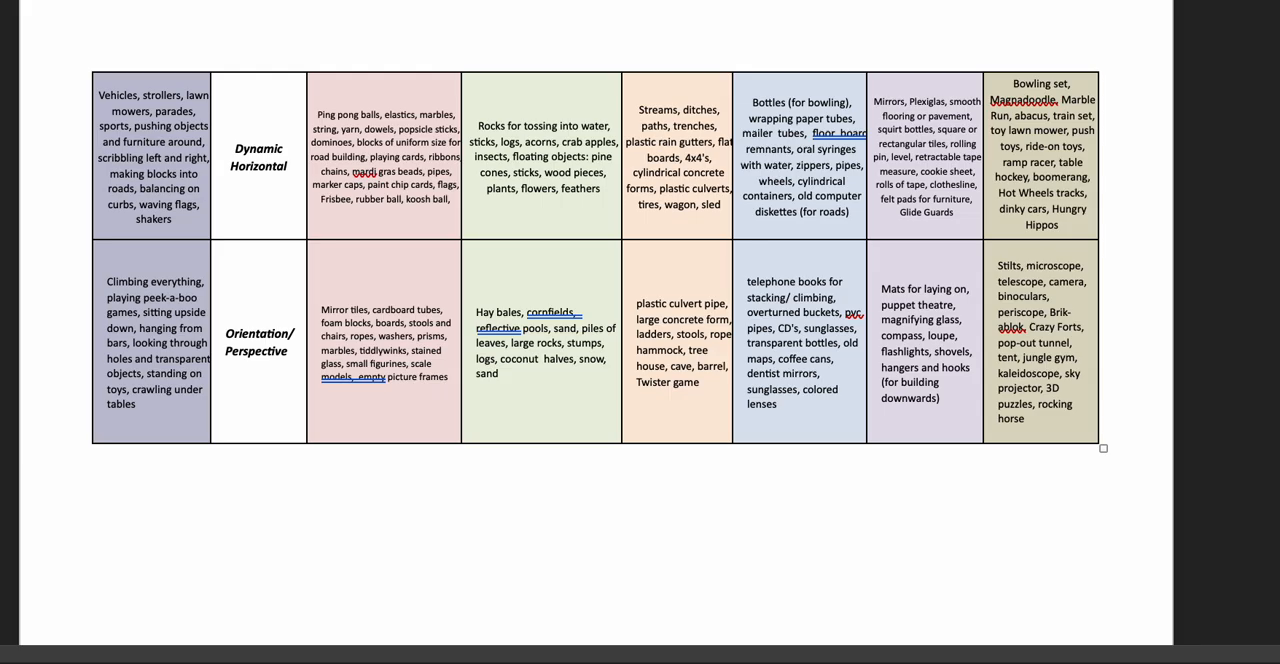
{"action": "scroll", "scroll_direction": "down", "scroll_amount": 3}
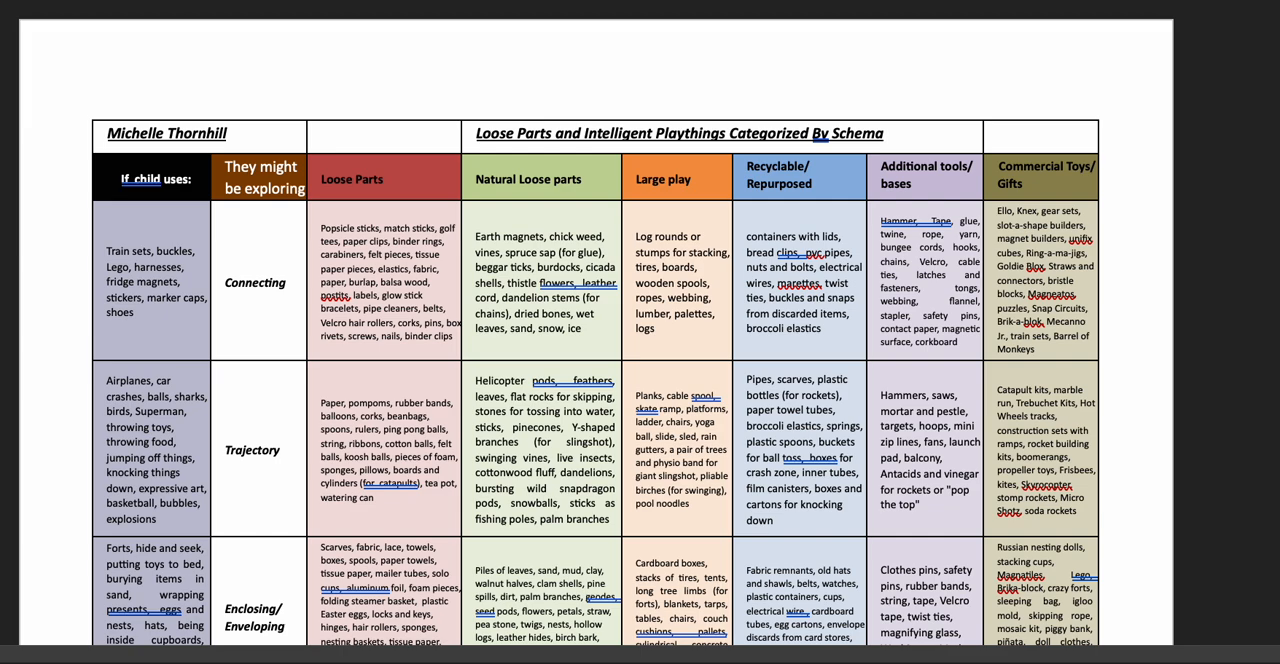
{"action": "scroll", "scroll_direction": "down", "scroll_amount": 3}
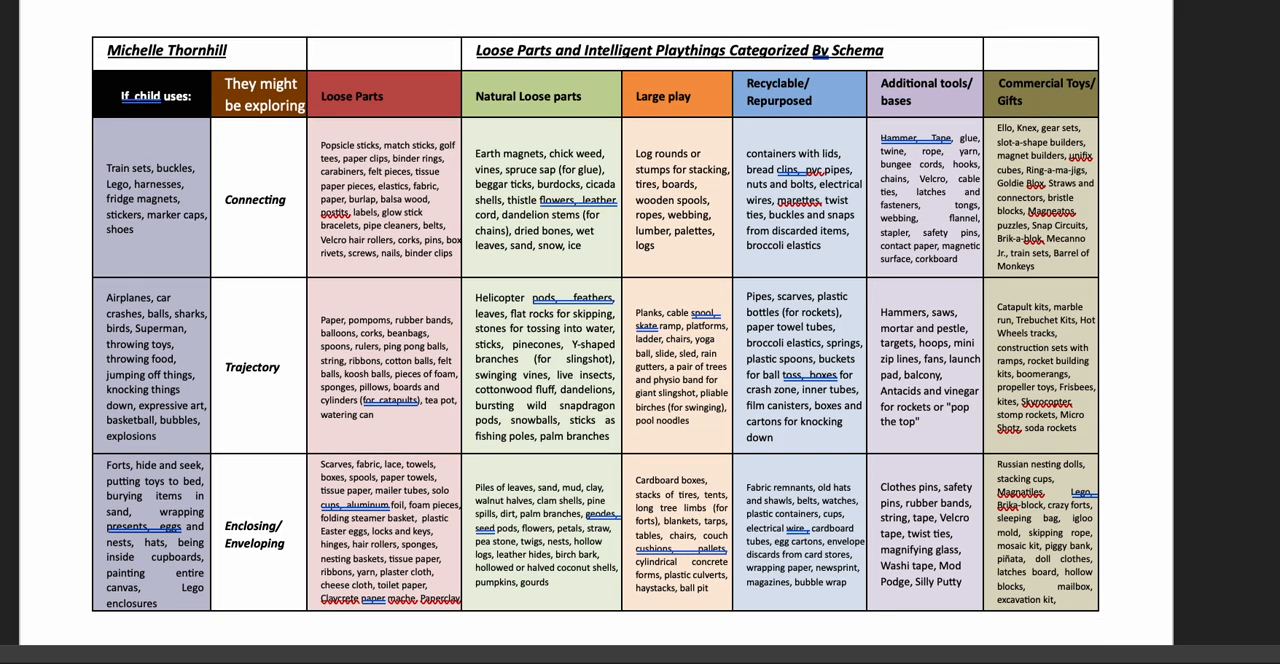
{"action": "scroll", "scroll_direction": "down", "scroll_amount": 3}
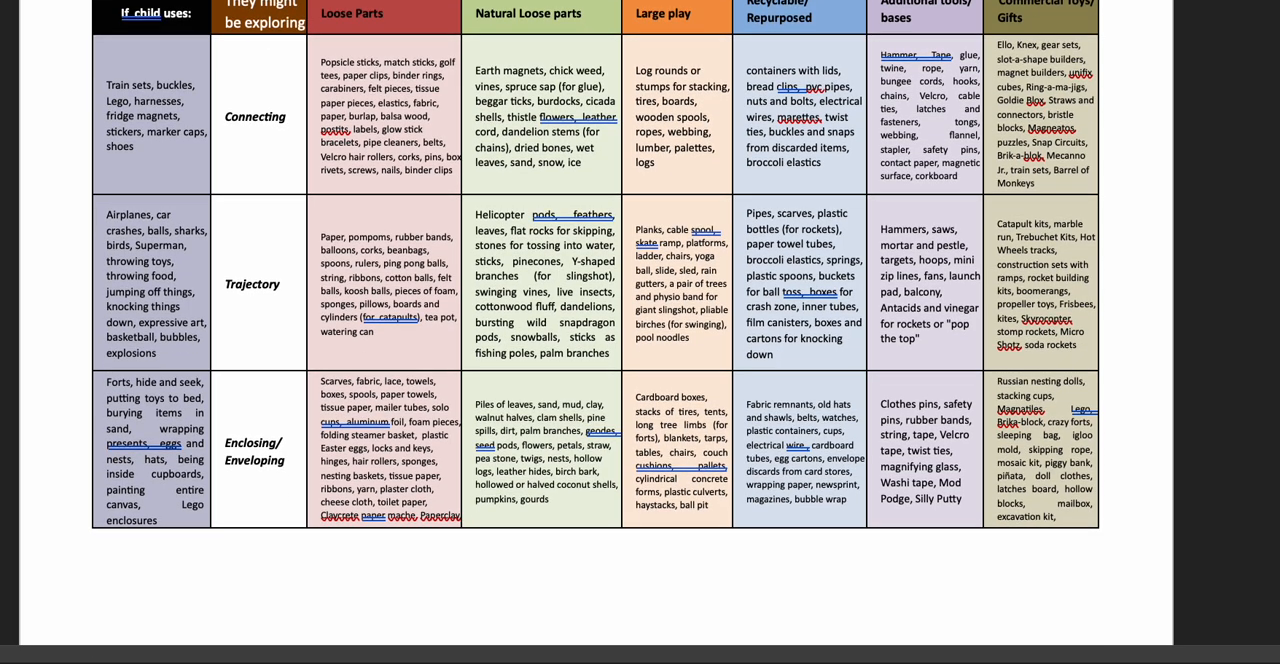